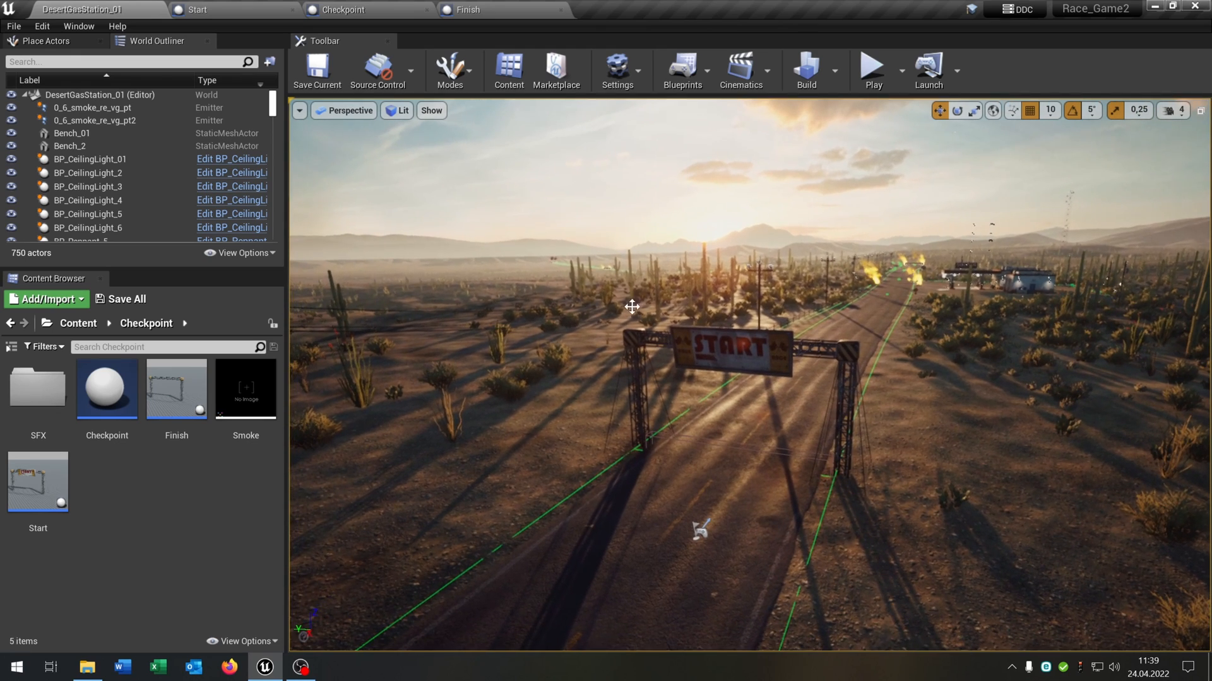
{"action": "mouse_move", "coordinate": [778, 234]}
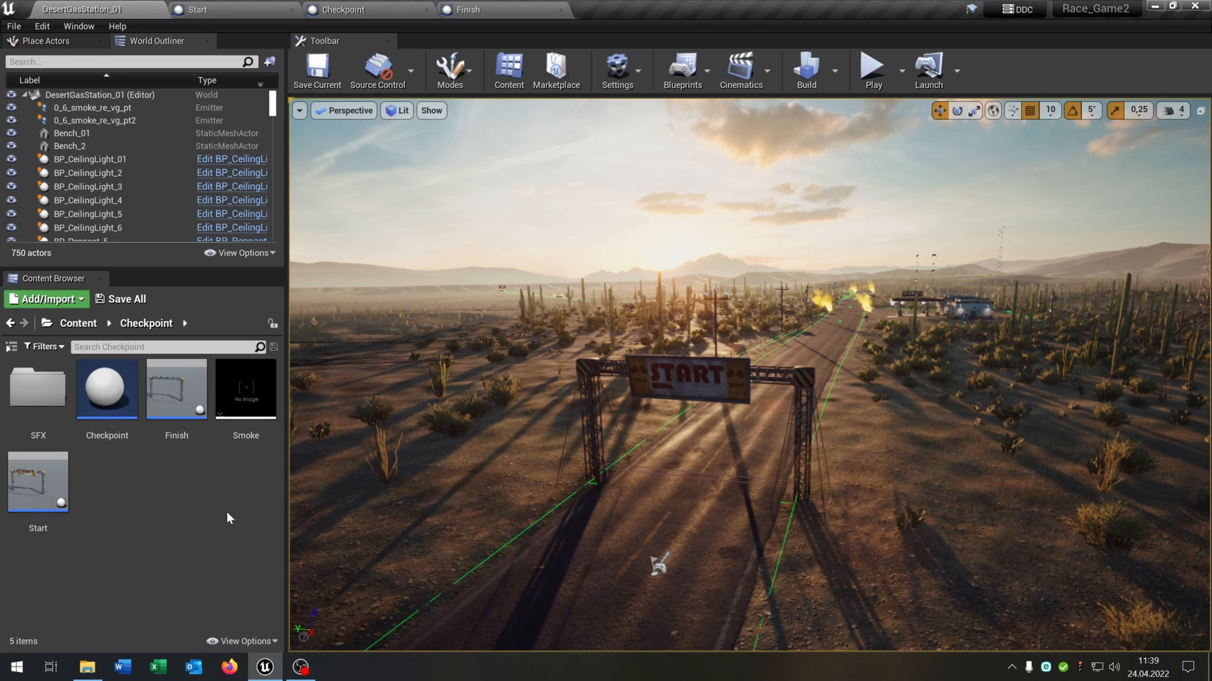
{"action": "mouse_move", "coordinate": [195, 502]}
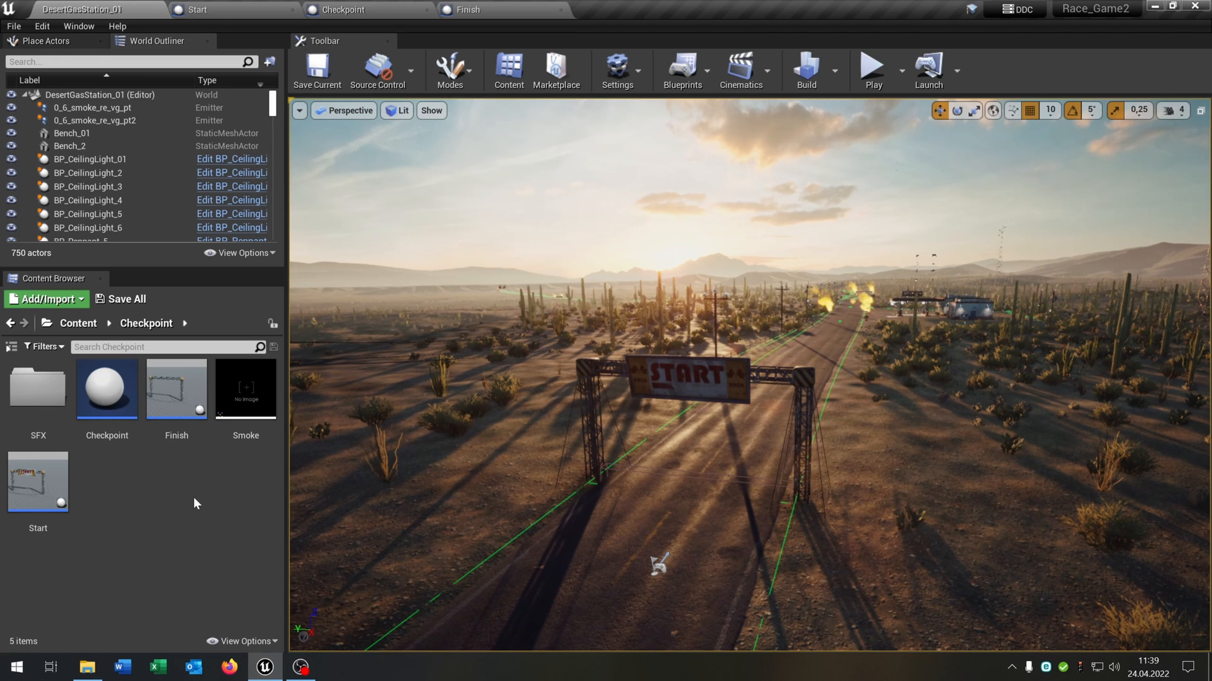
Inspect the Start gate, Checkpoint and Finish gate blueprints and their trigger, spawn and arrow components
{"action": "double_click", "coordinate": [38, 482]}
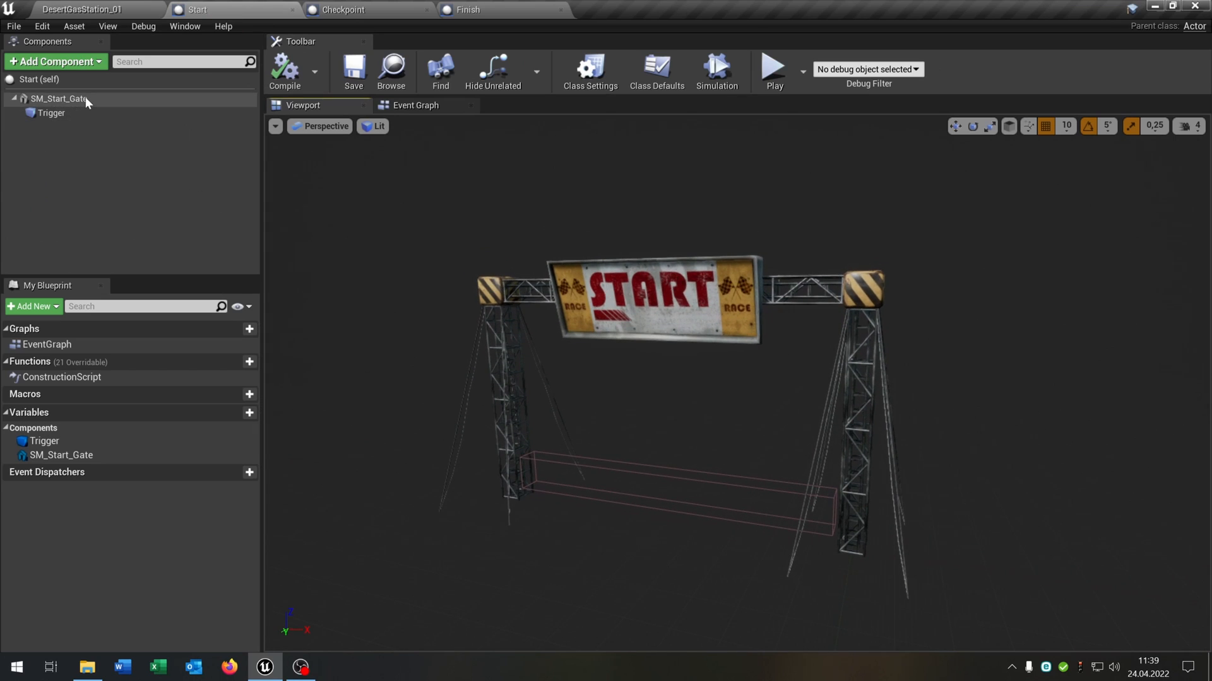
{"action": "left_click", "coordinate": [49, 113]}
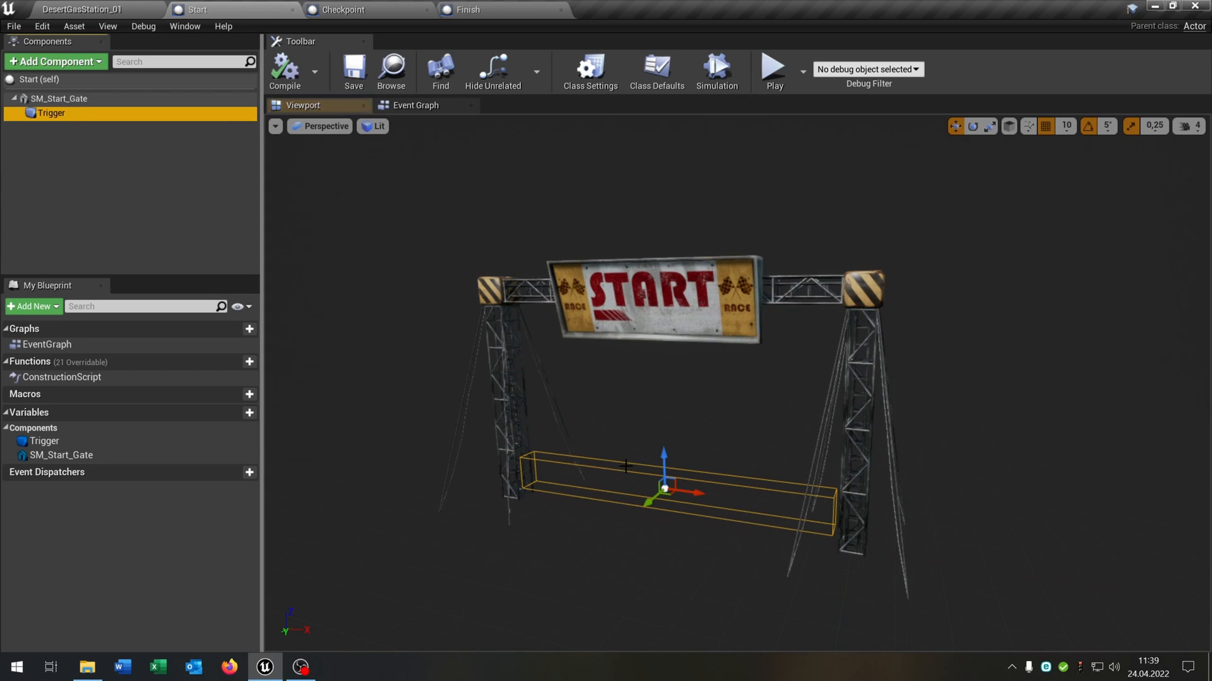
{"action": "left_click", "coordinate": [343, 10]}
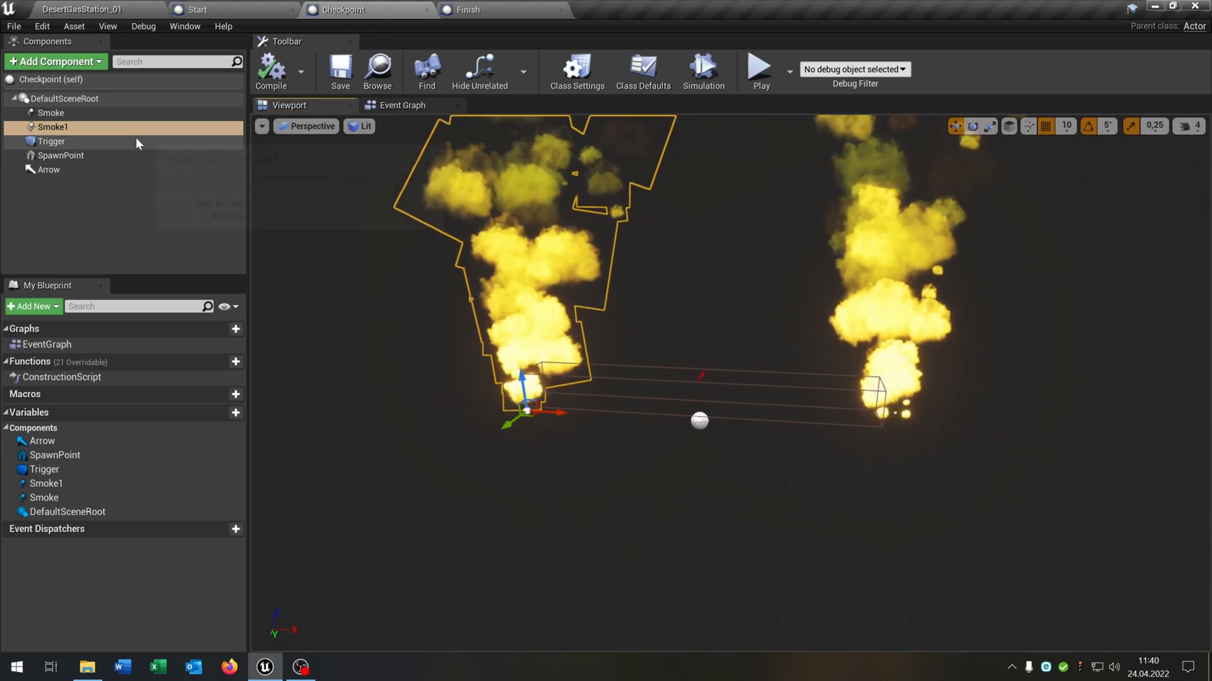
{"action": "left_click", "coordinate": [51, 141]}
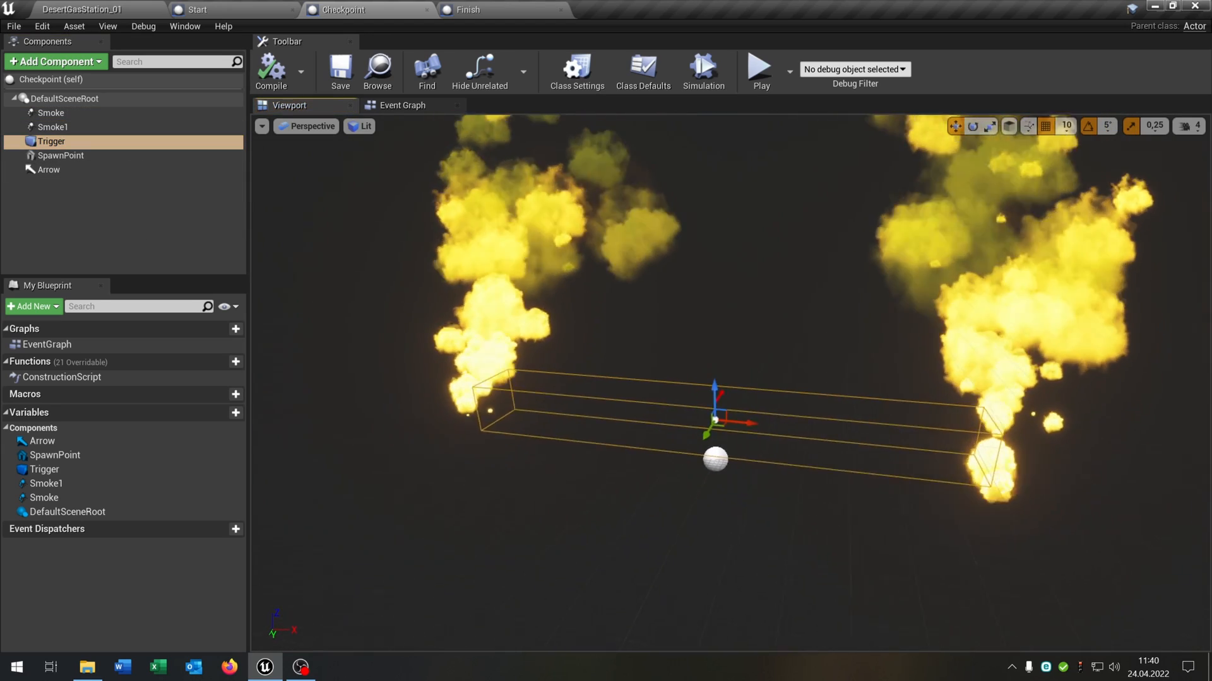
{"action": "left_click", "coordinate": [61, 155]}
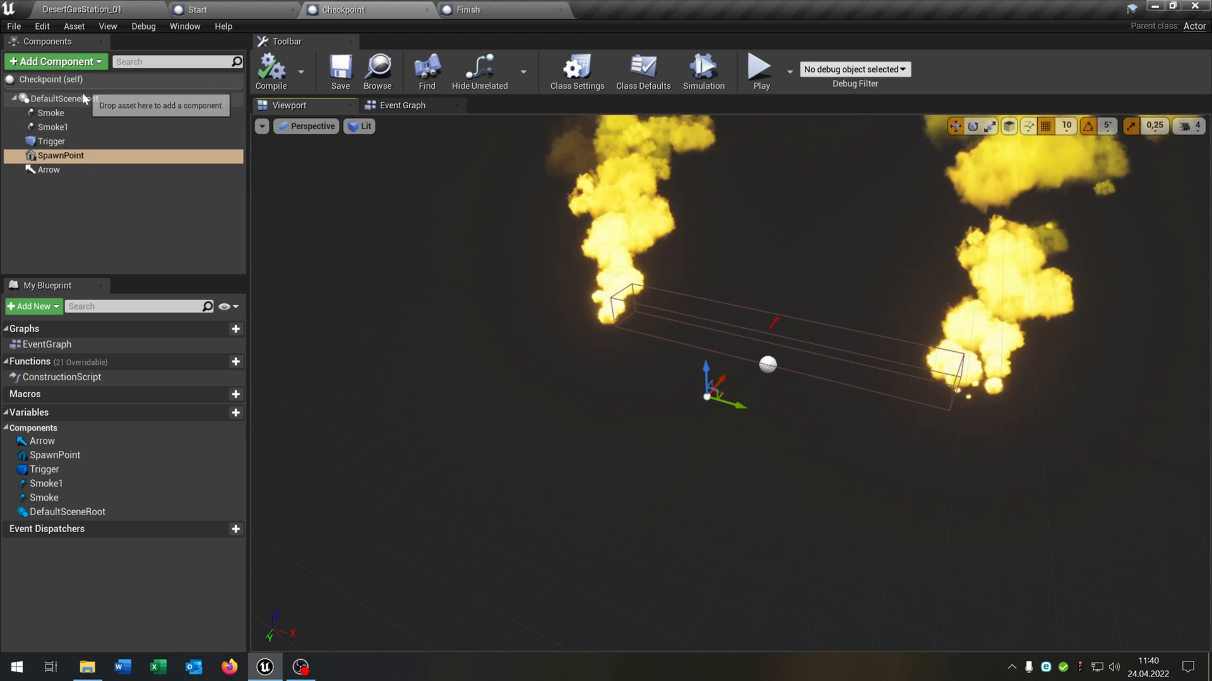
{"action": "mouse_move", "coordinate": [61, 155]}
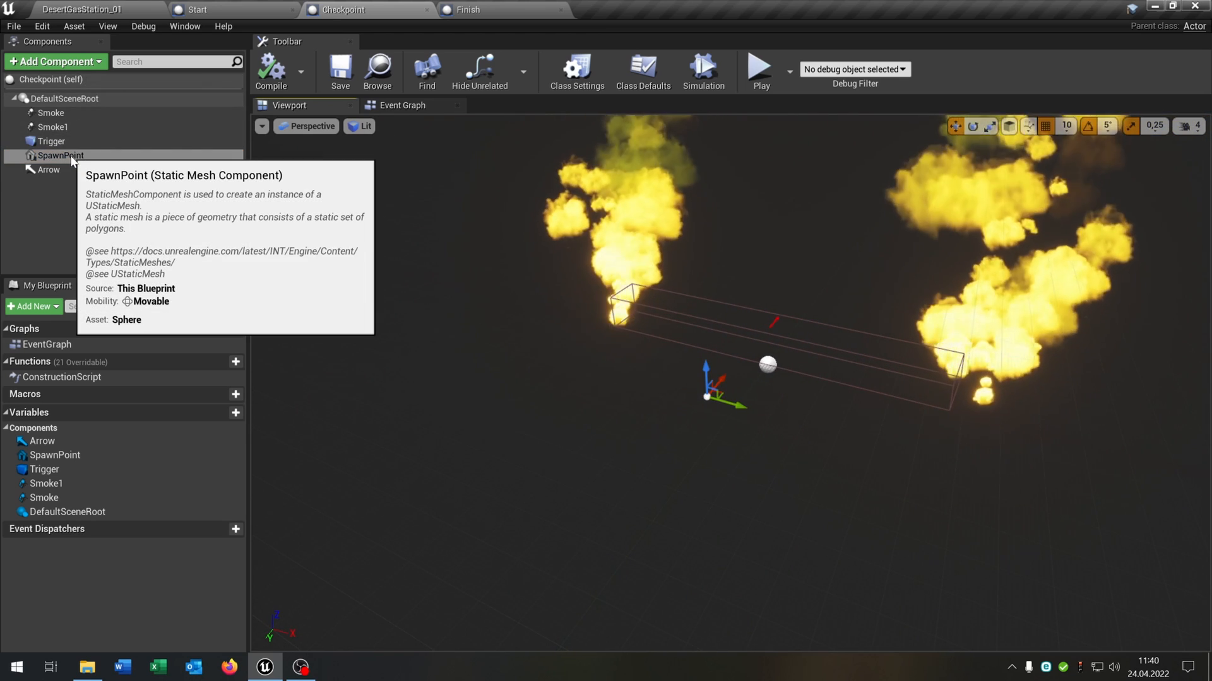
{"action": "left_click", "coordinate": [48, 169]}
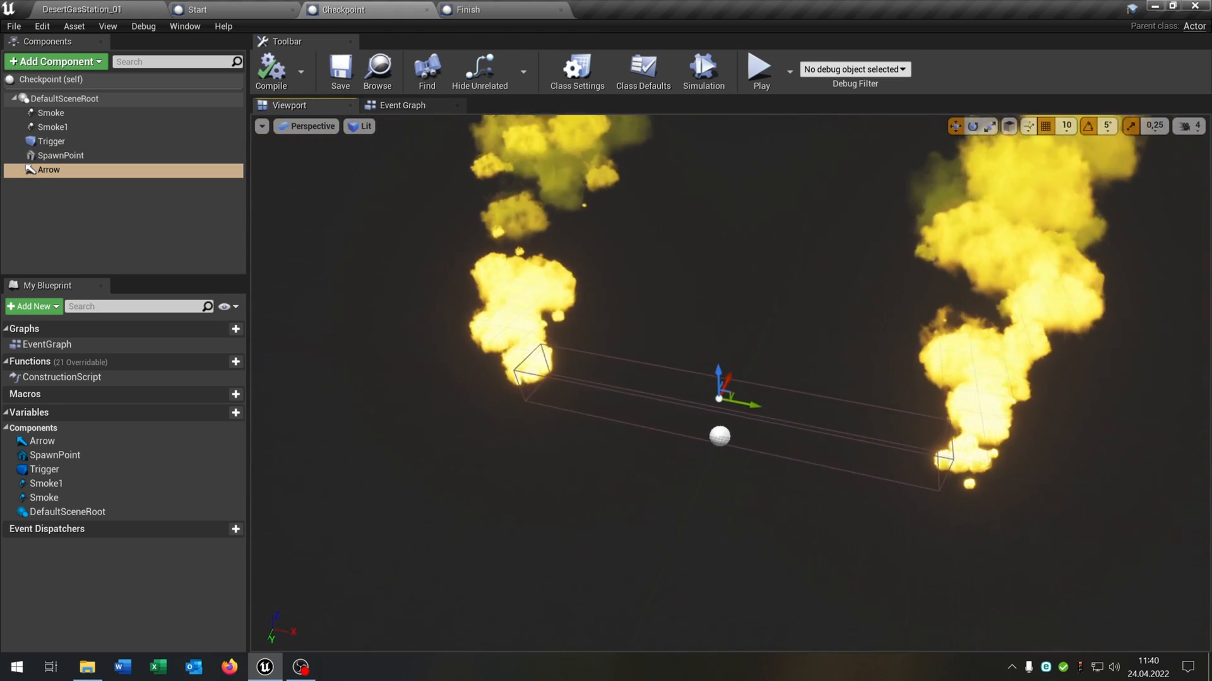
{"action": "left_click", "coordinate": [463, 10]}
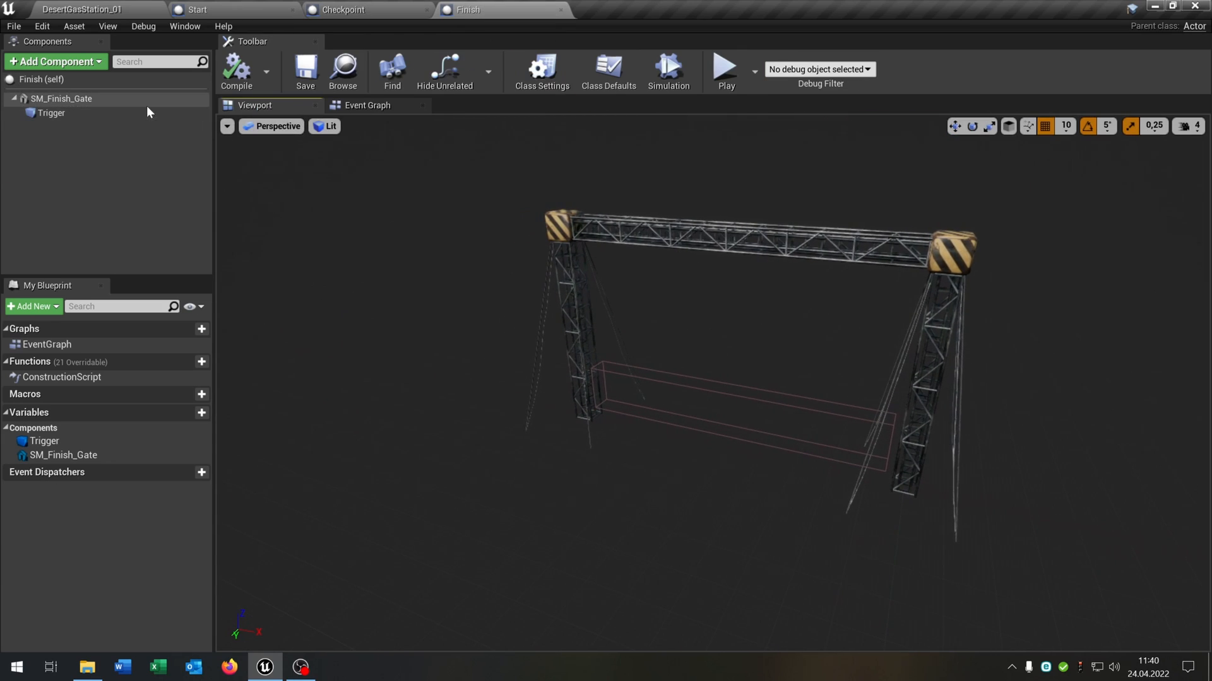
Back in the desert level, create a widget blueprint named Racing_Widget
{"action": "left_click", "coordinate": [50, 113]}
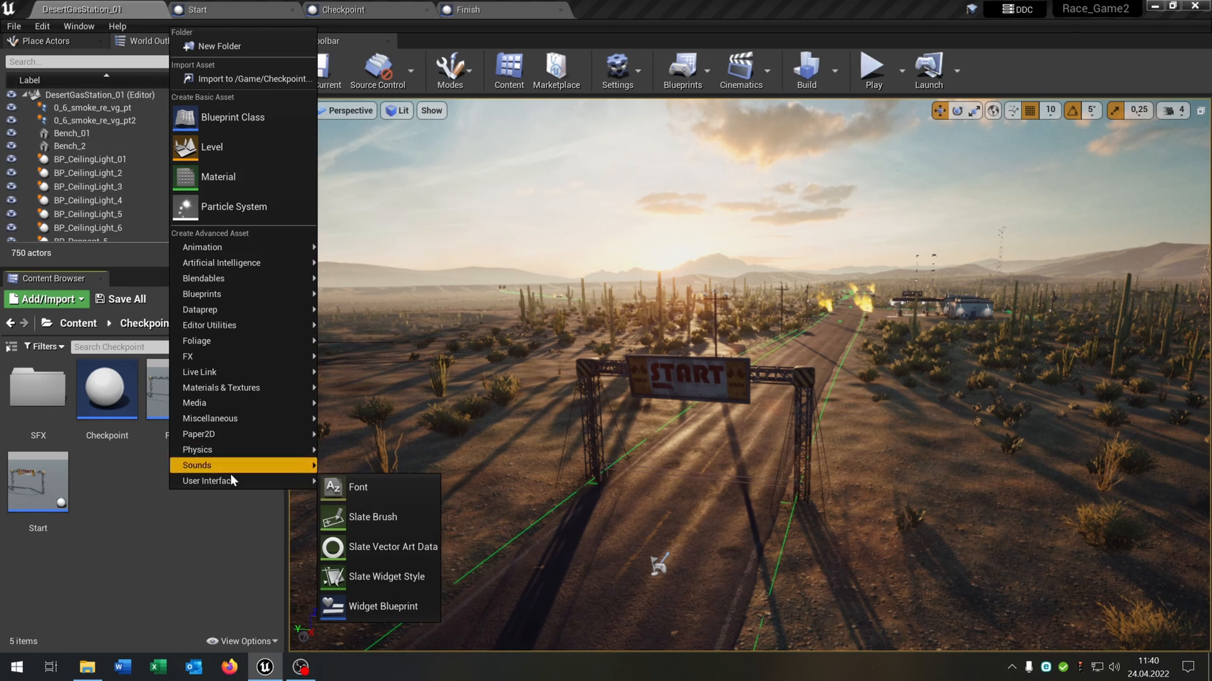
{"action": "left_click", "coordinate": [383, 606]}
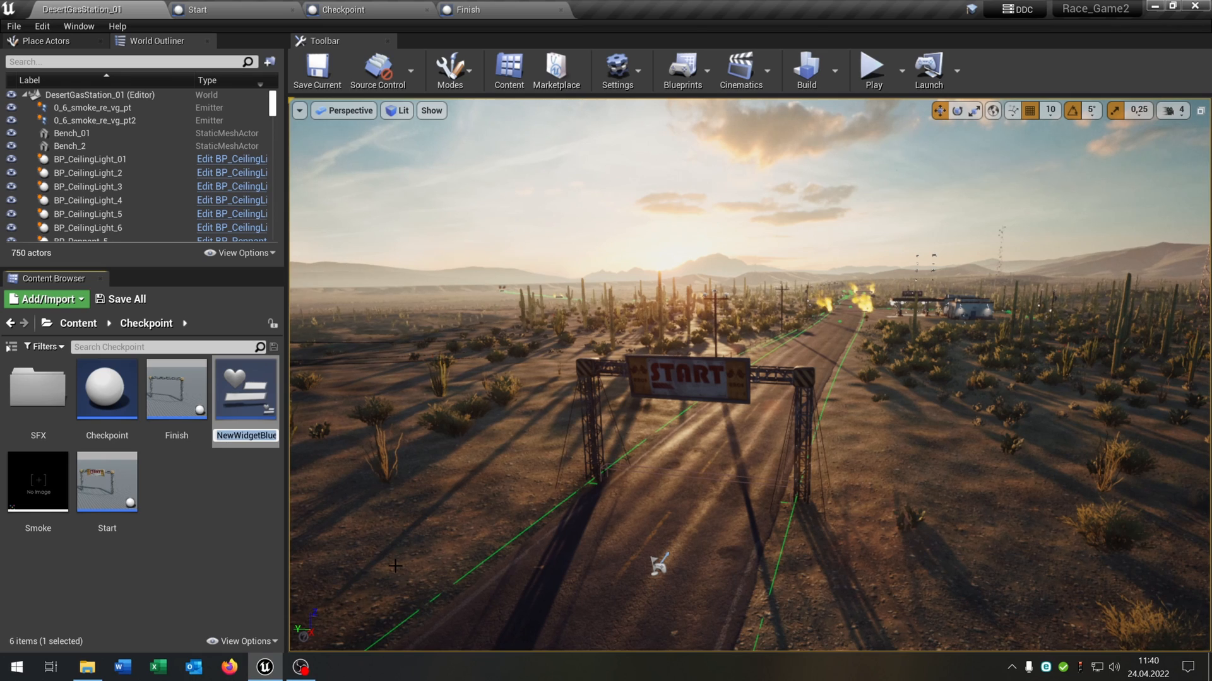
{"action": "type", "text": "Racing_Widget"}
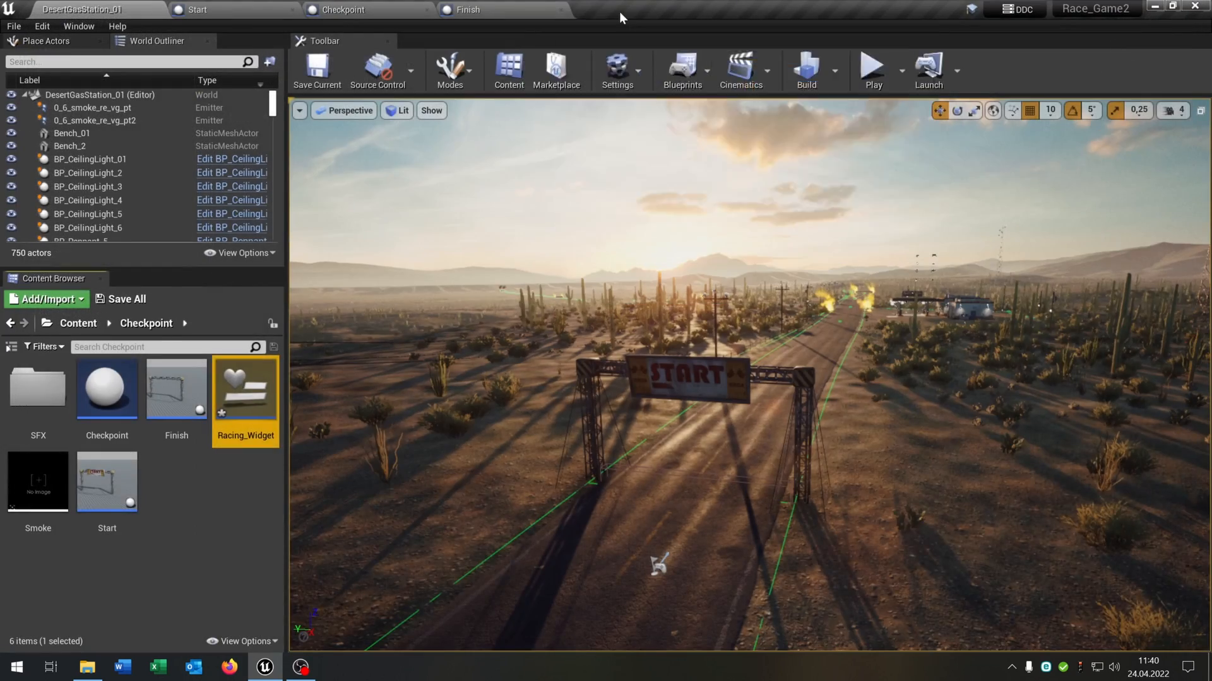
Add a centre-anchored Message text block at 0,0 and a Time_Text block near the top
{"action": "double_click", "coordinate": [245, 388]}
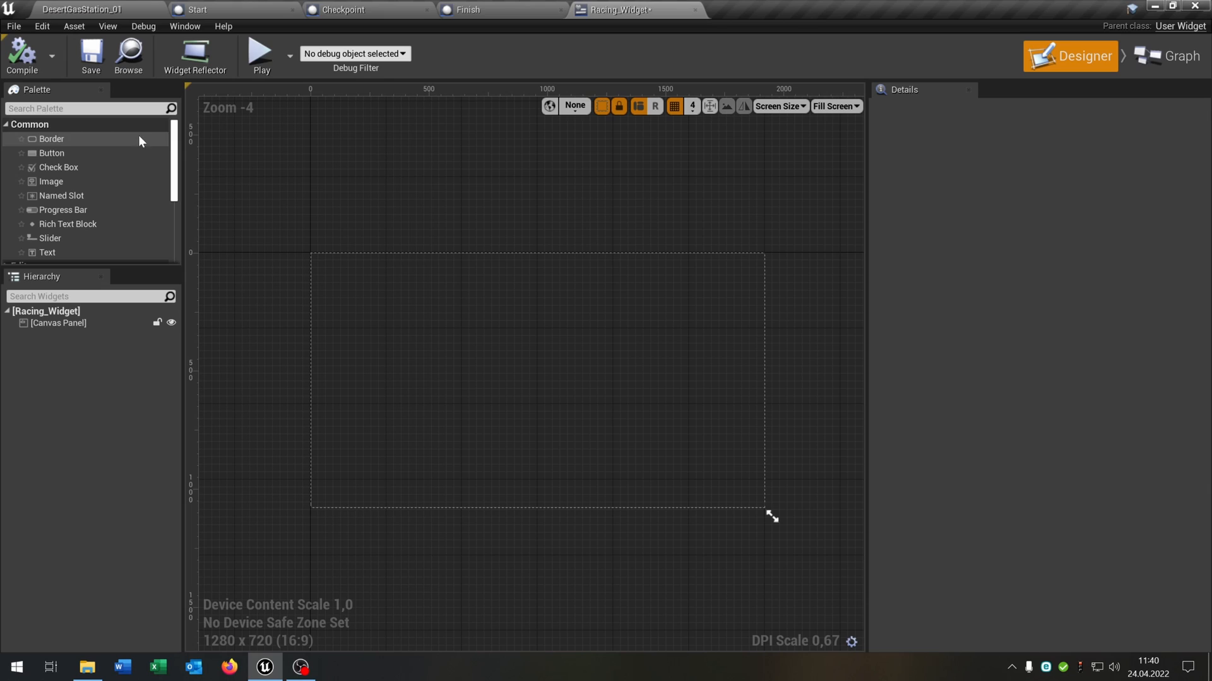
{"action": "type", "text": "text"}
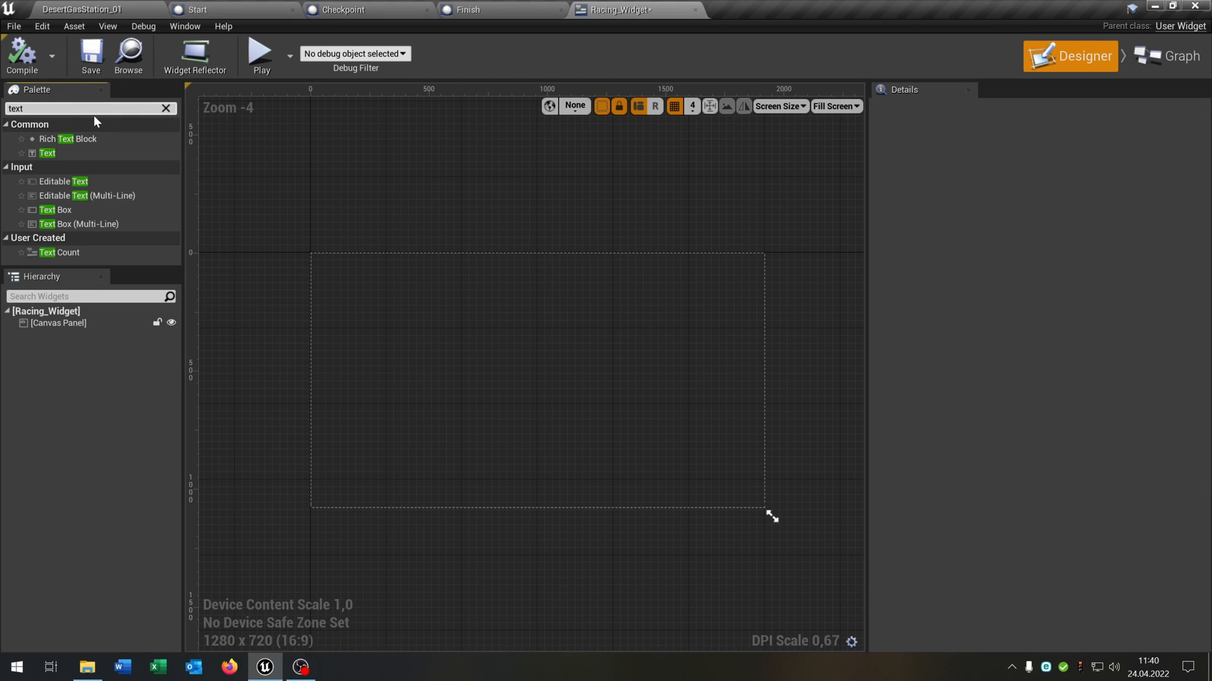
{"action": "left_click_drag", "start_coordinate": [48, 153], "coordinate": [518, 355]}
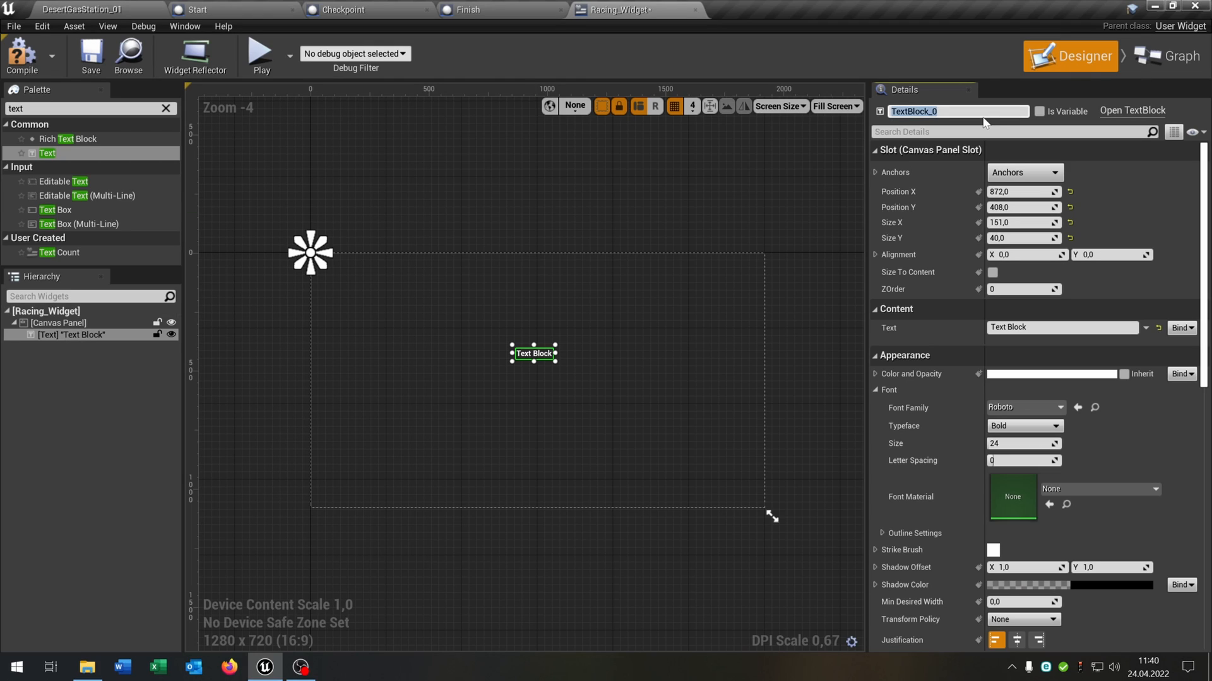
{"action": "type", "text": "Message"}
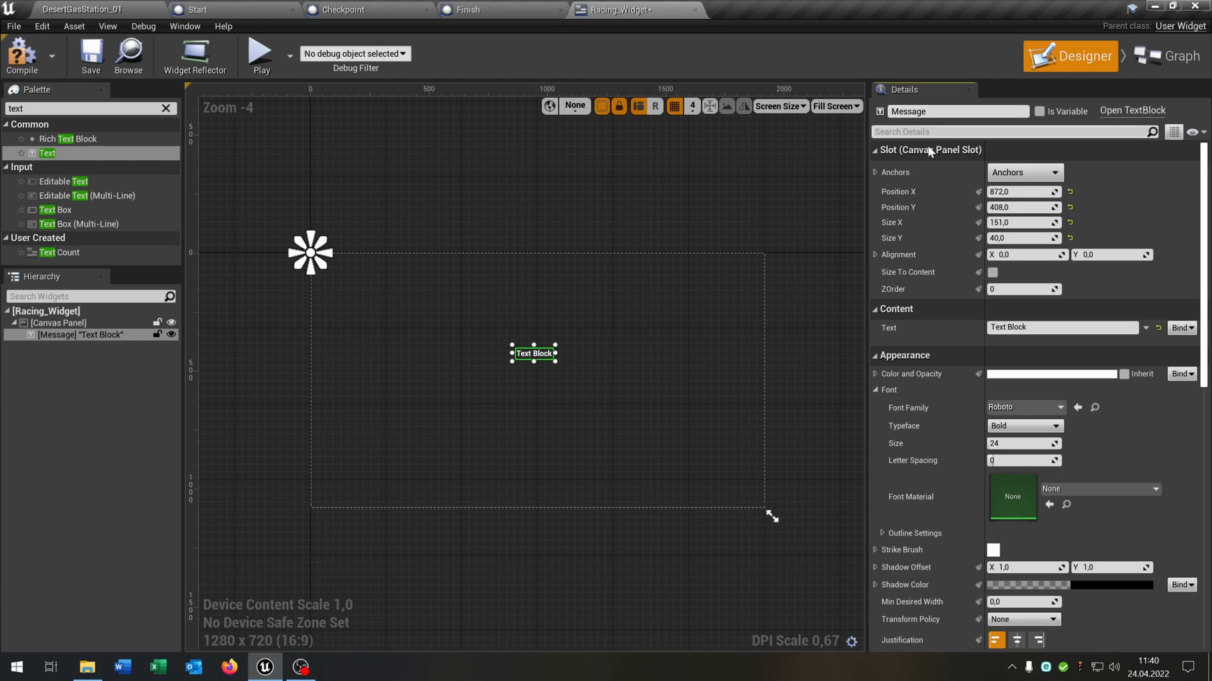
{"action": "left_click", "coordinate": [1023, 172]}
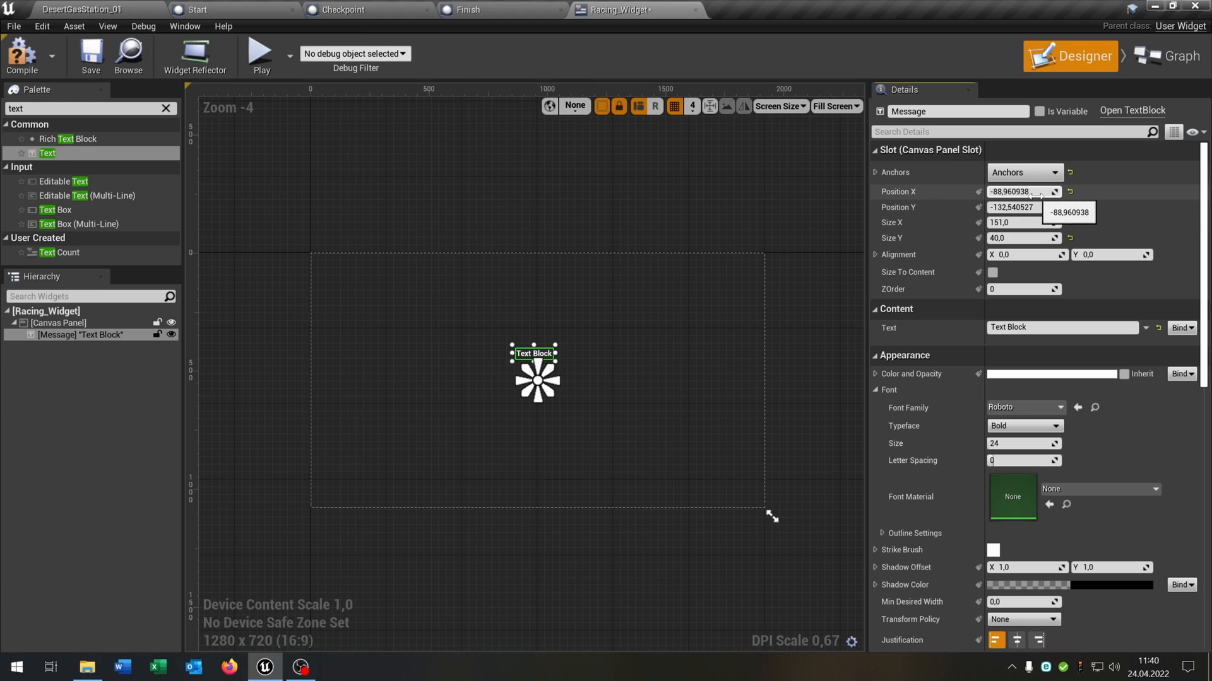
{"action": "type", "text": "0,0"}
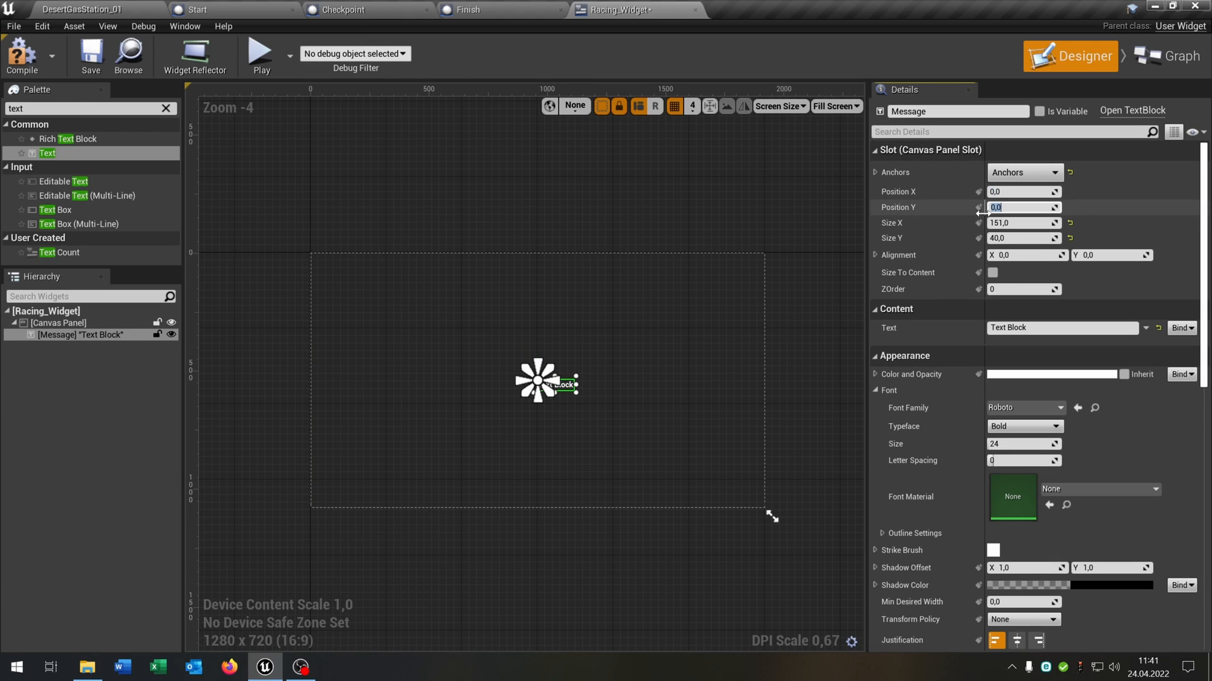
{"action": "left_click", "coordinate": [1021, 222]}
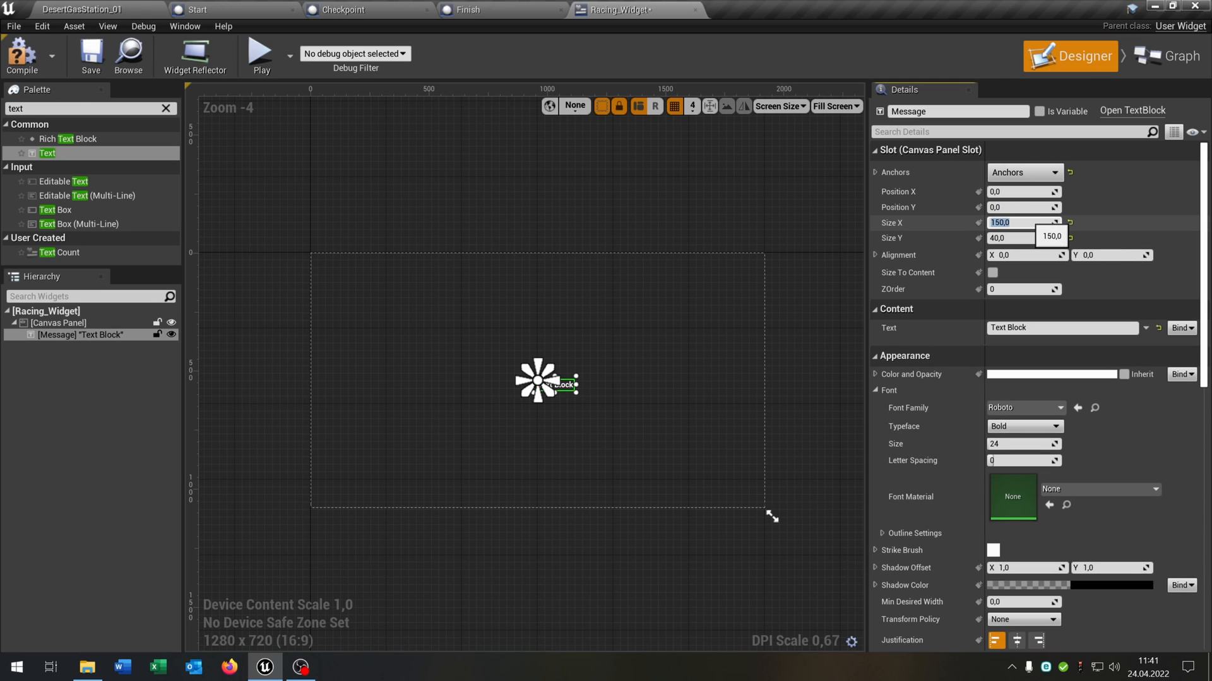
{"action": "type", "text": "-75"}
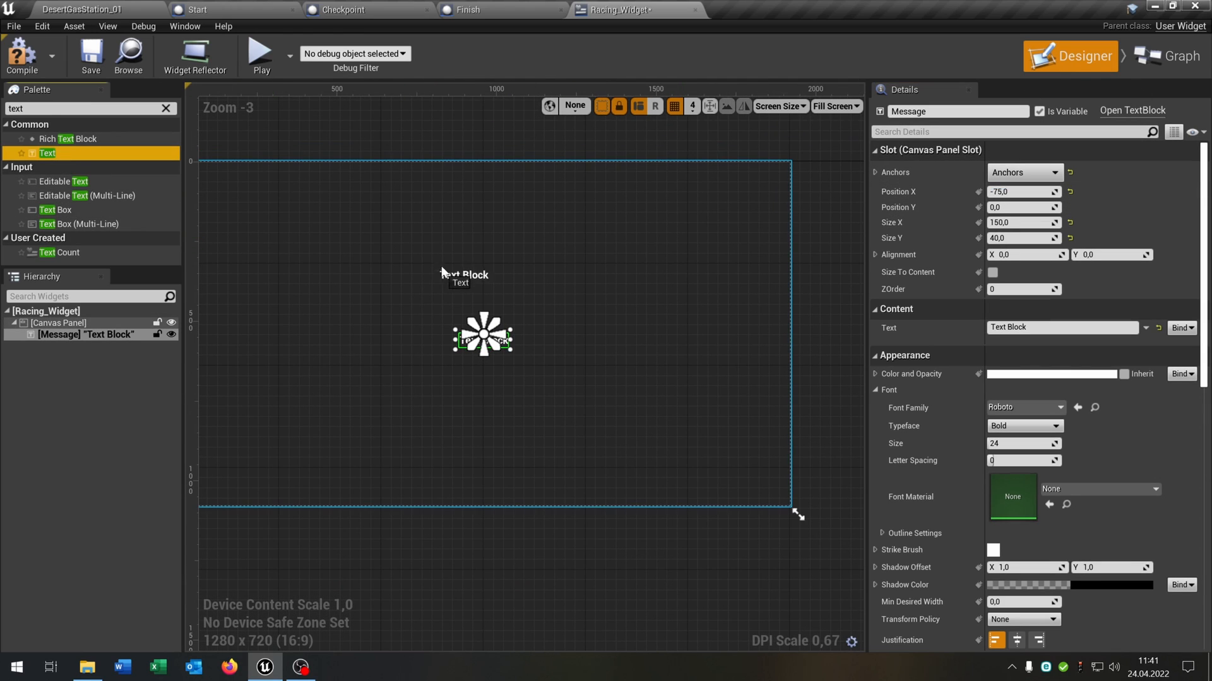
{"action": "left_click_drag", "start_coordinate": [47, 153], "coordinate": [464, 251]}
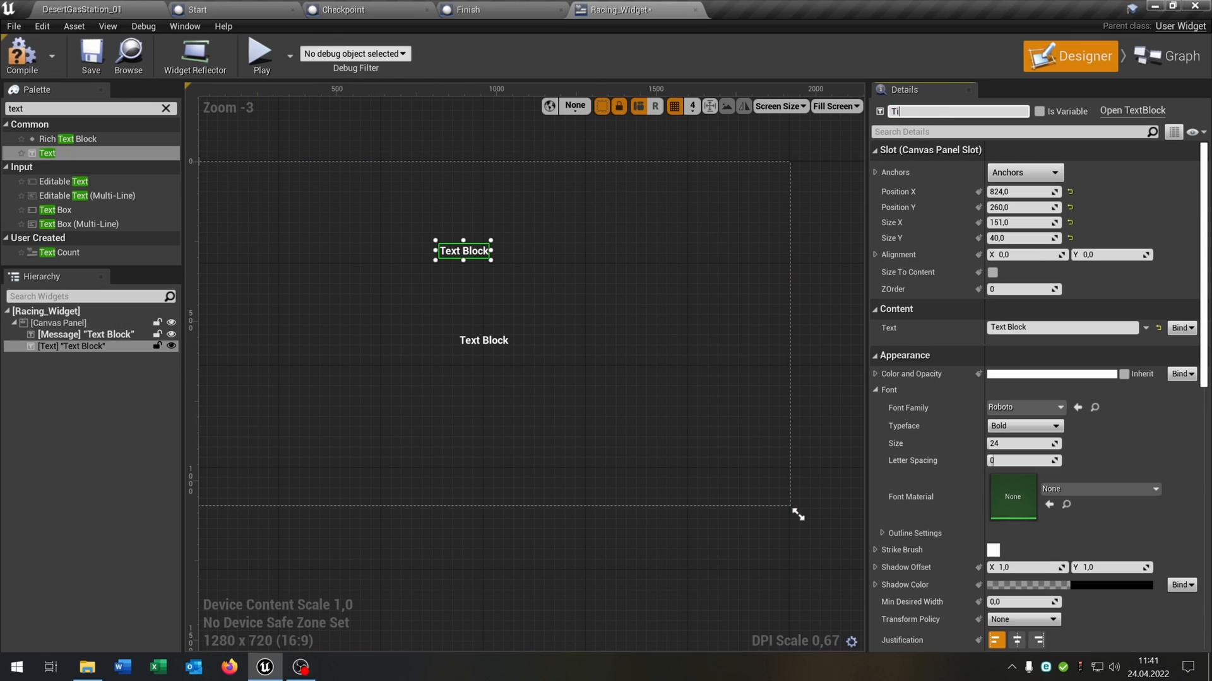
{"action": "type", "text": "Time_Text"}
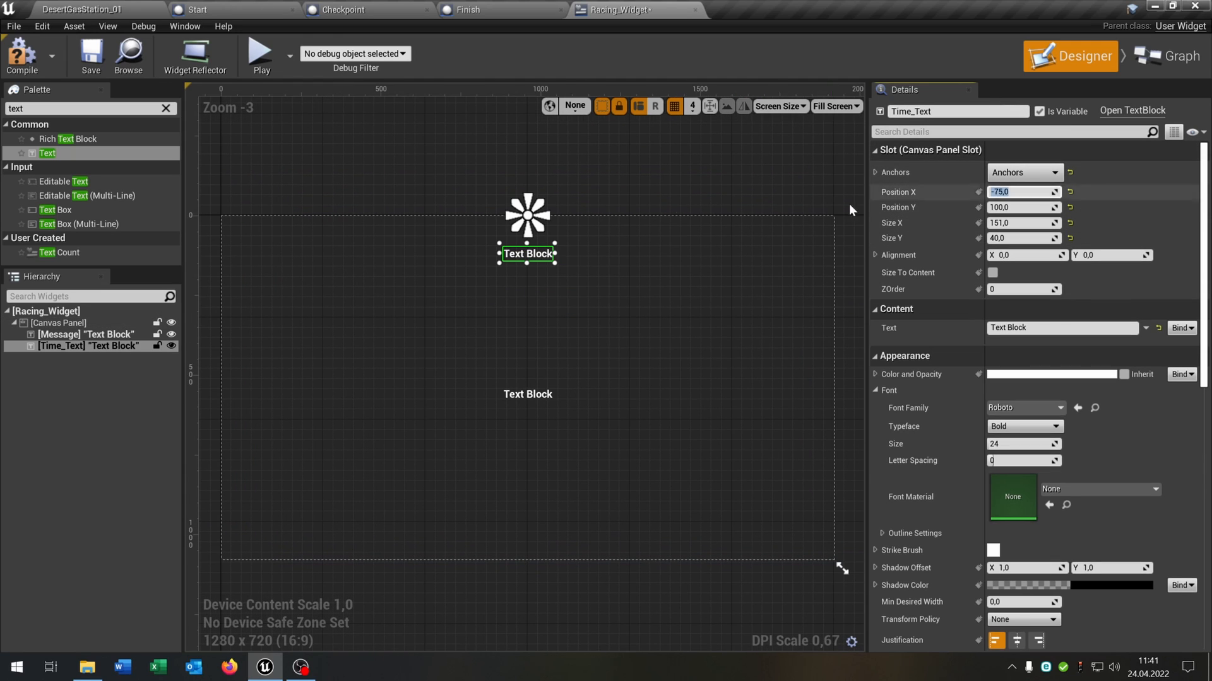
{"action": "mouse_move", "coordinate": [1171, 55]}
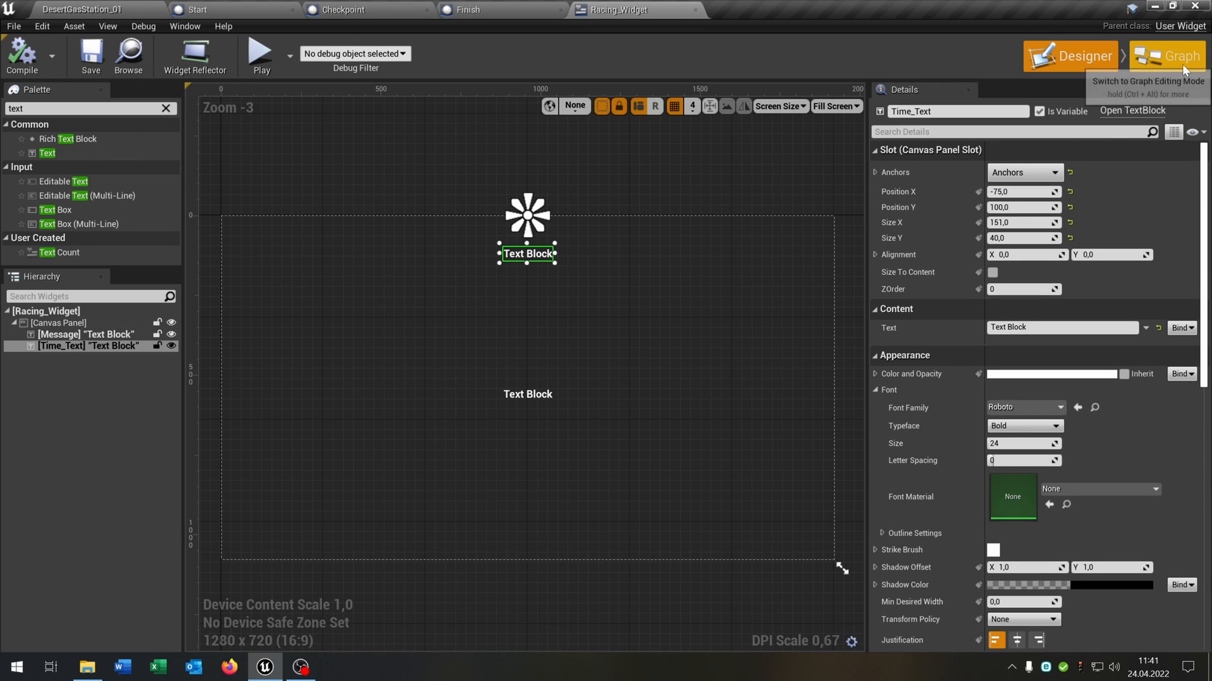
In the widget graph, add a Finish boolean and a Time variable typed as float
{"action": "left_click", "coordinate": [1167, 56]}
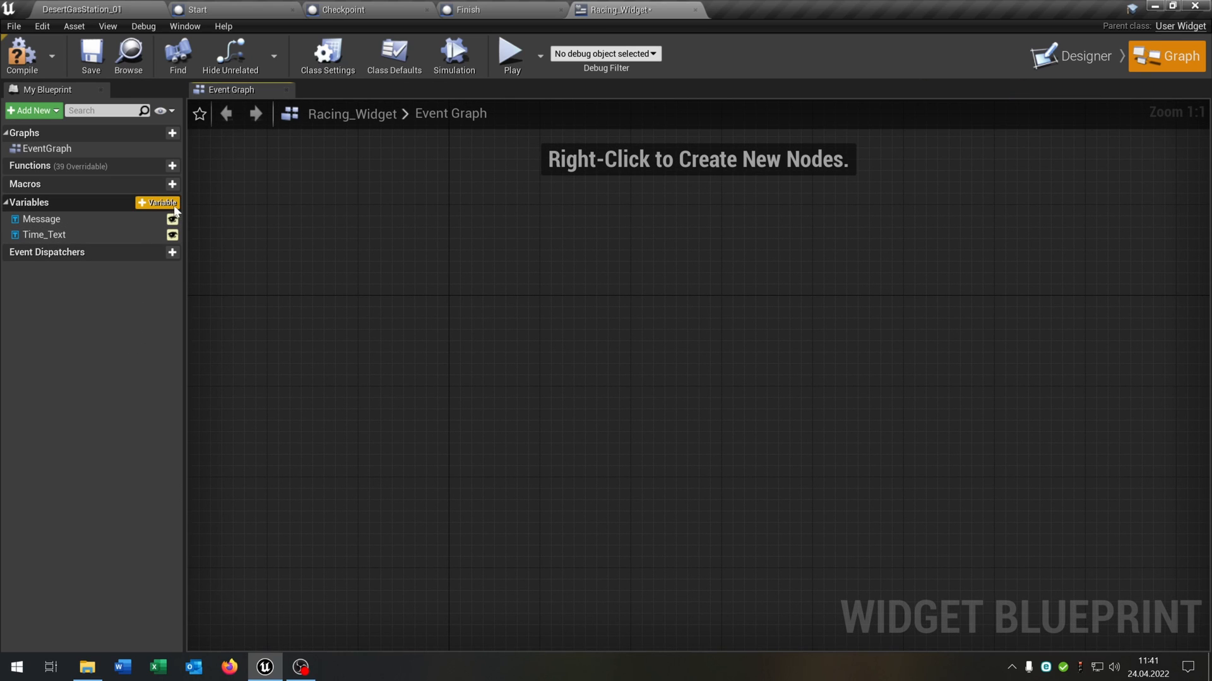
{"action": "left_click", "coordinate": [157, 202]}
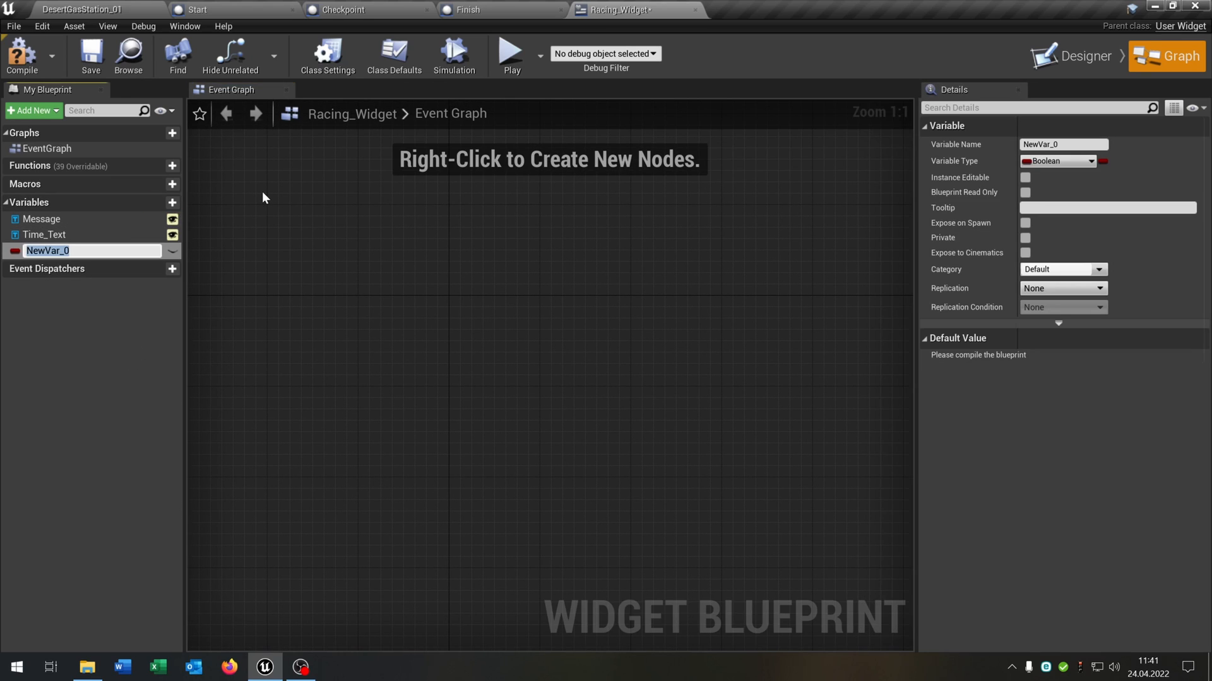
{"action": "type", "text": "Finish"}
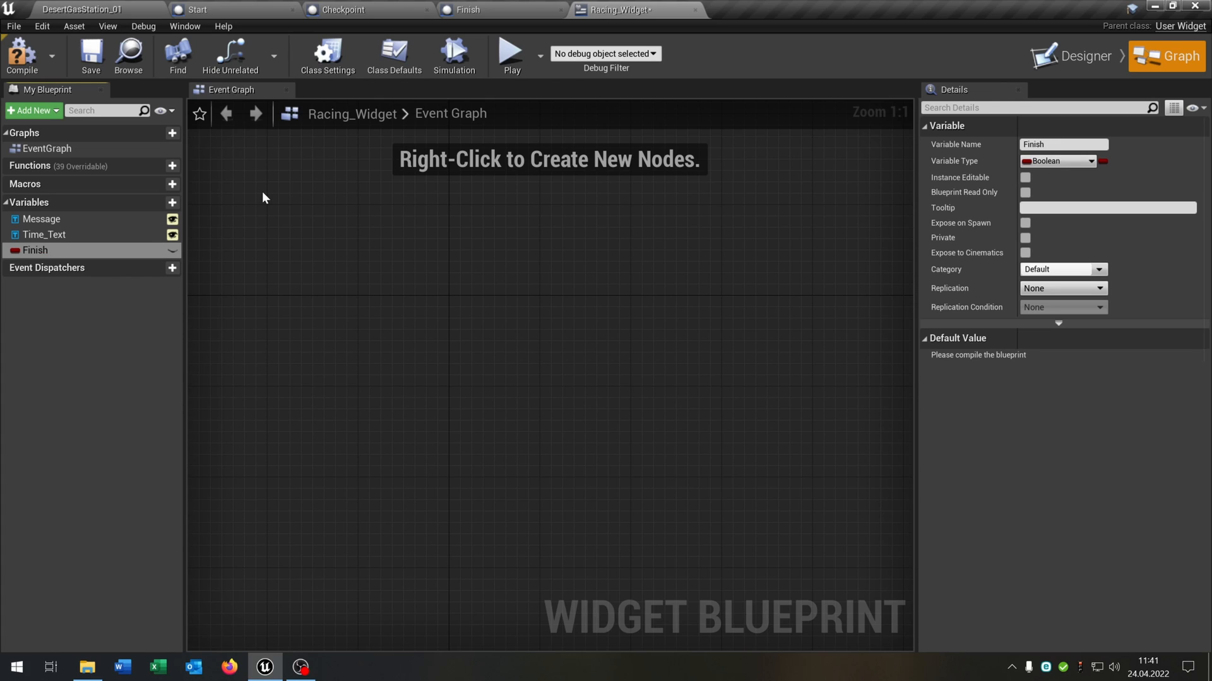
{"action": "left_click", "coordinate": [22, 55]}
{"action": "type", "text": "T"}
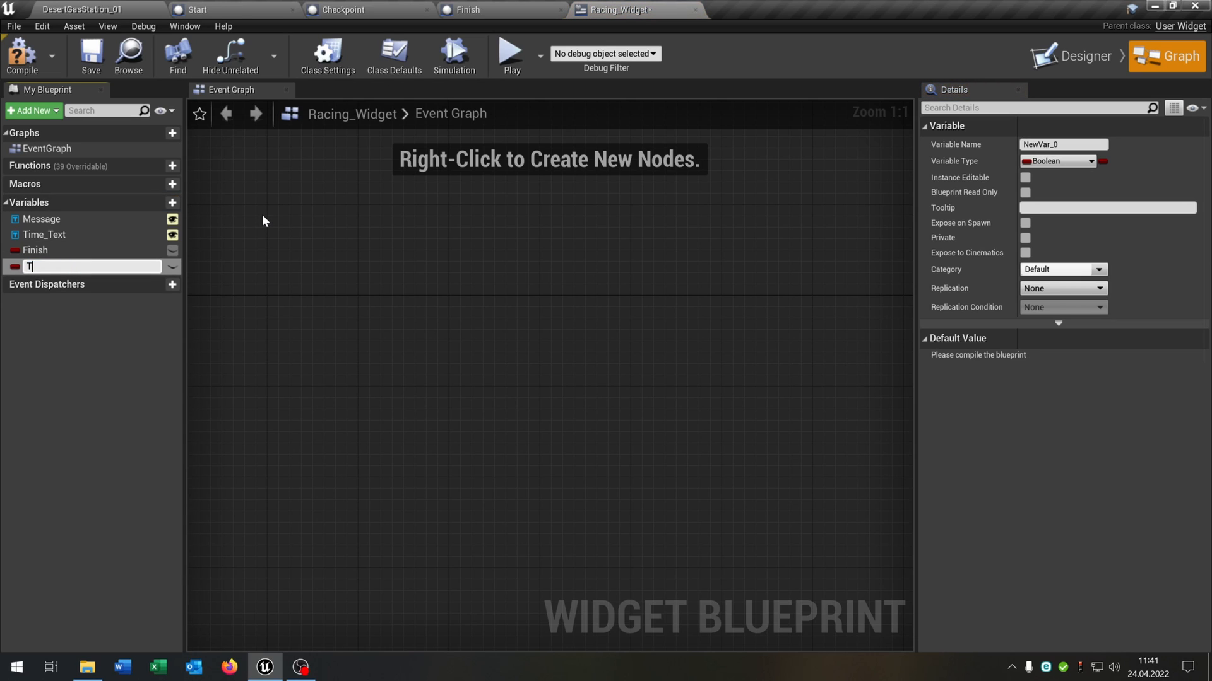
{"action": "left_click", "coordinate": [1090, 161]}
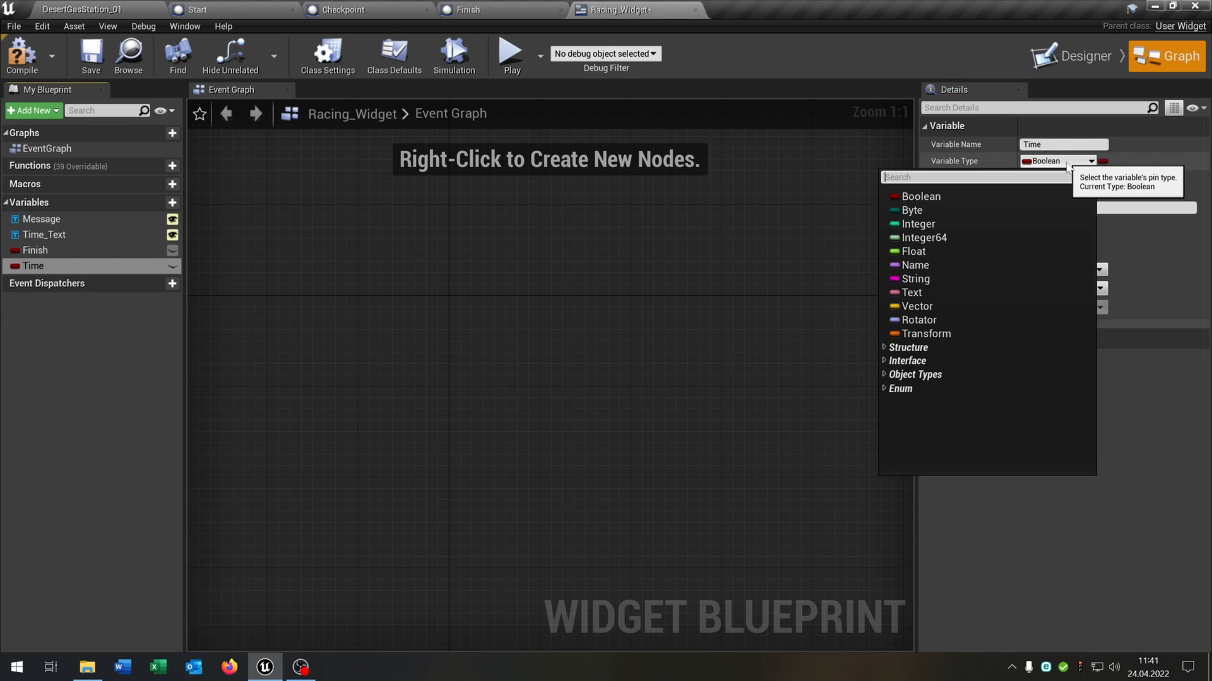
{"action": "left_click", "coordinate": [912, 251]}
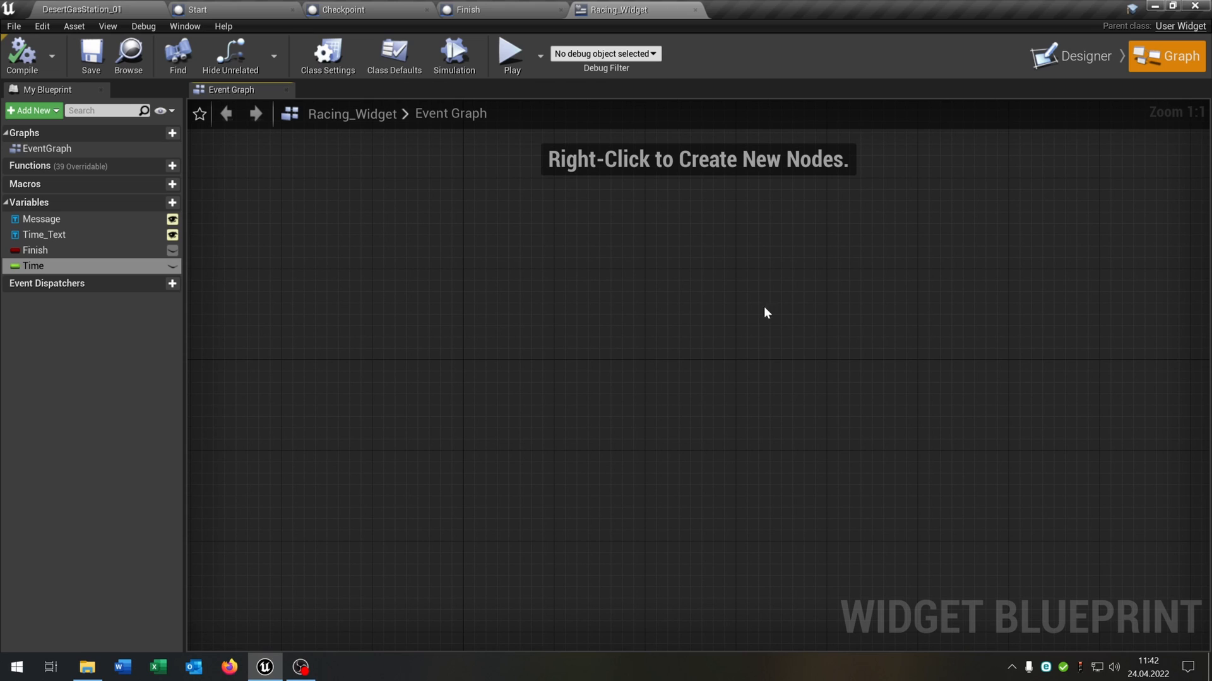
{"action": "mouse_move", "coordinate": [89, 152]}
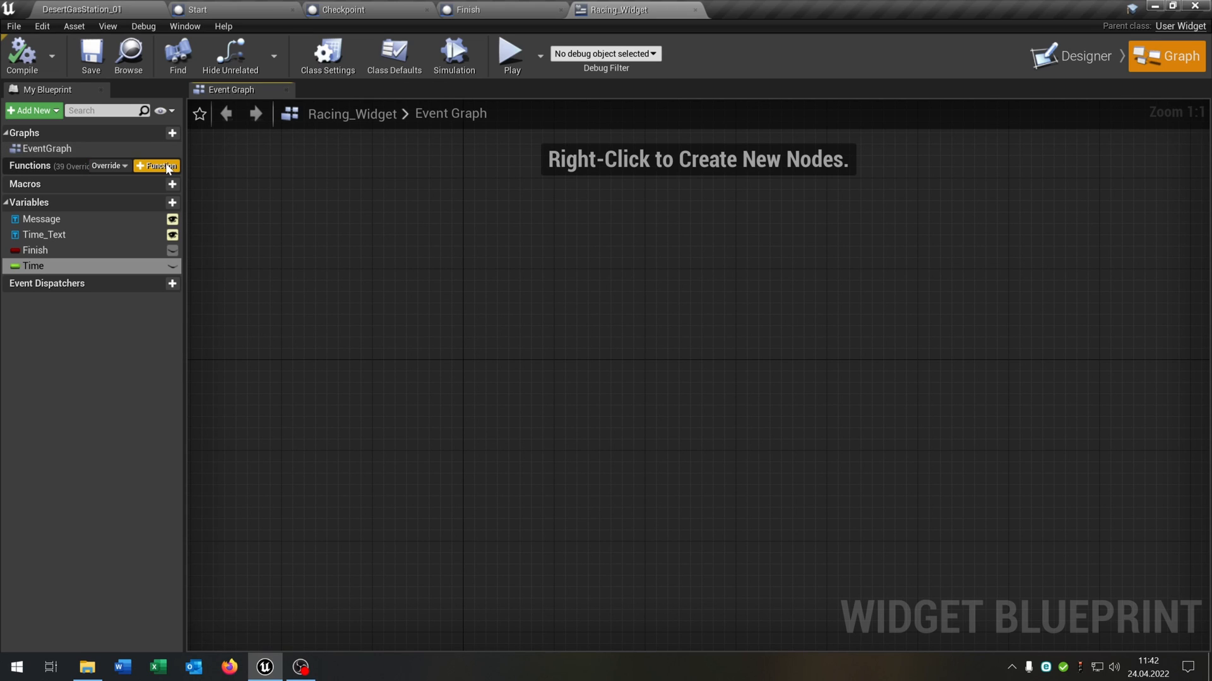
{"action": "left_click", "coordinate": [155, 165]}
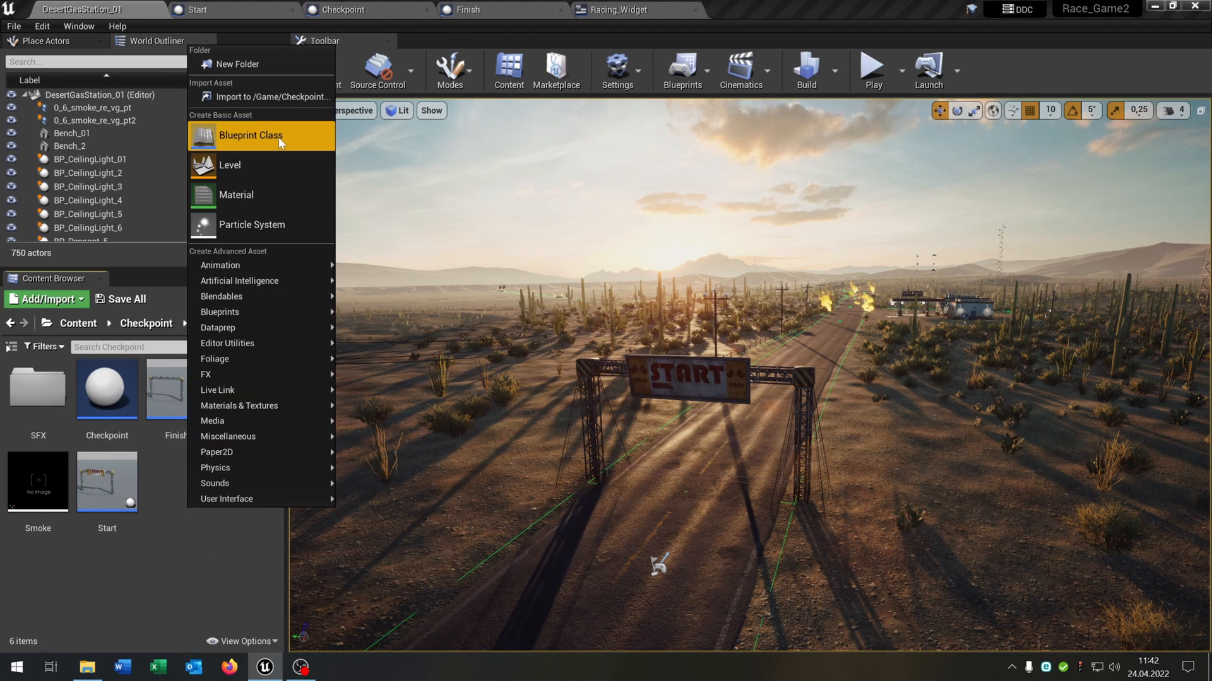
Create a GameInstance-based blueprint class named Racing_Instance
{"action": "left_click", "coordinate": [250, 135]}
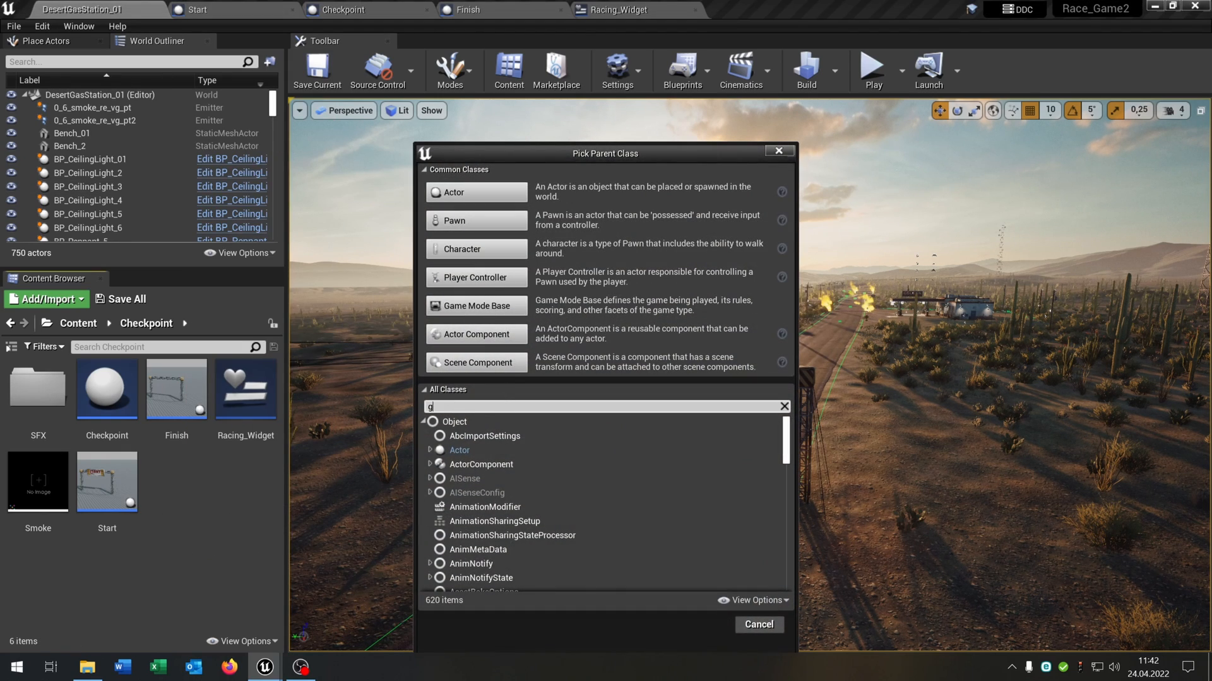
{"action": "type", "text": "ame instance"}
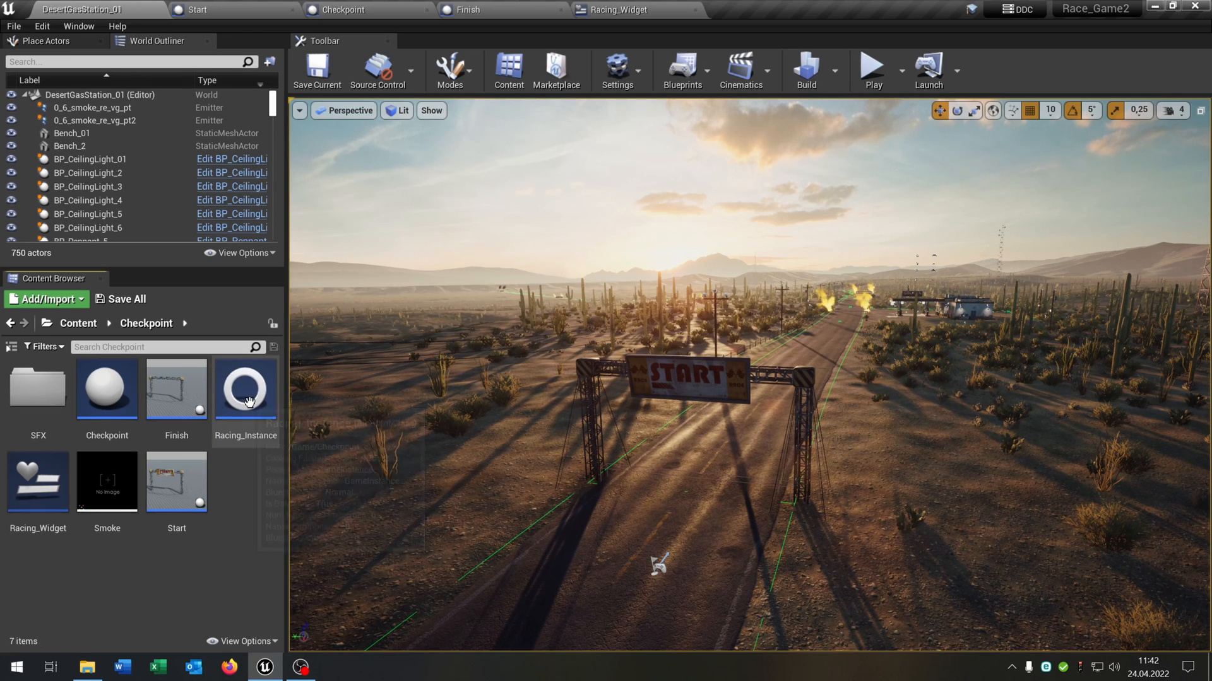
Add a Widget variable typed Racing Widget object reference and a BestTime variable with its own type
{"action": "double_click", "coordinate": [246, 388]}
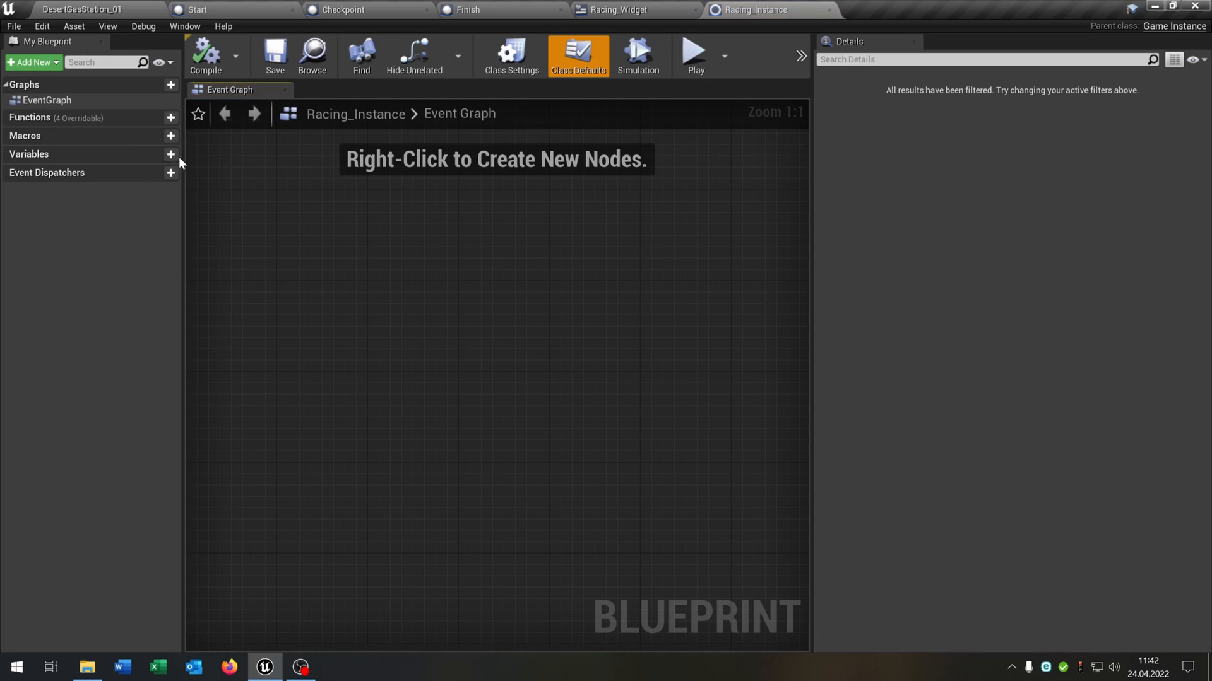
{"action": "left_click", "coordinate": [170, 154]}
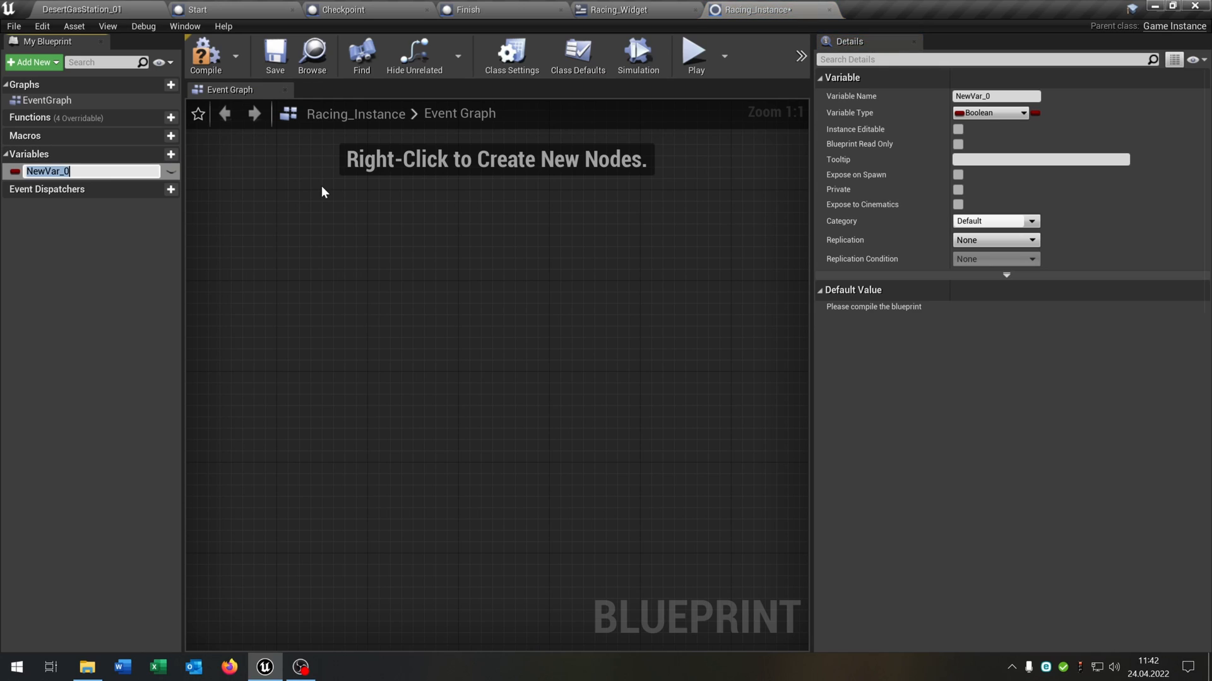
{"action": "type", "text": "Widget"}
{"action": "type", "text": "racing"}
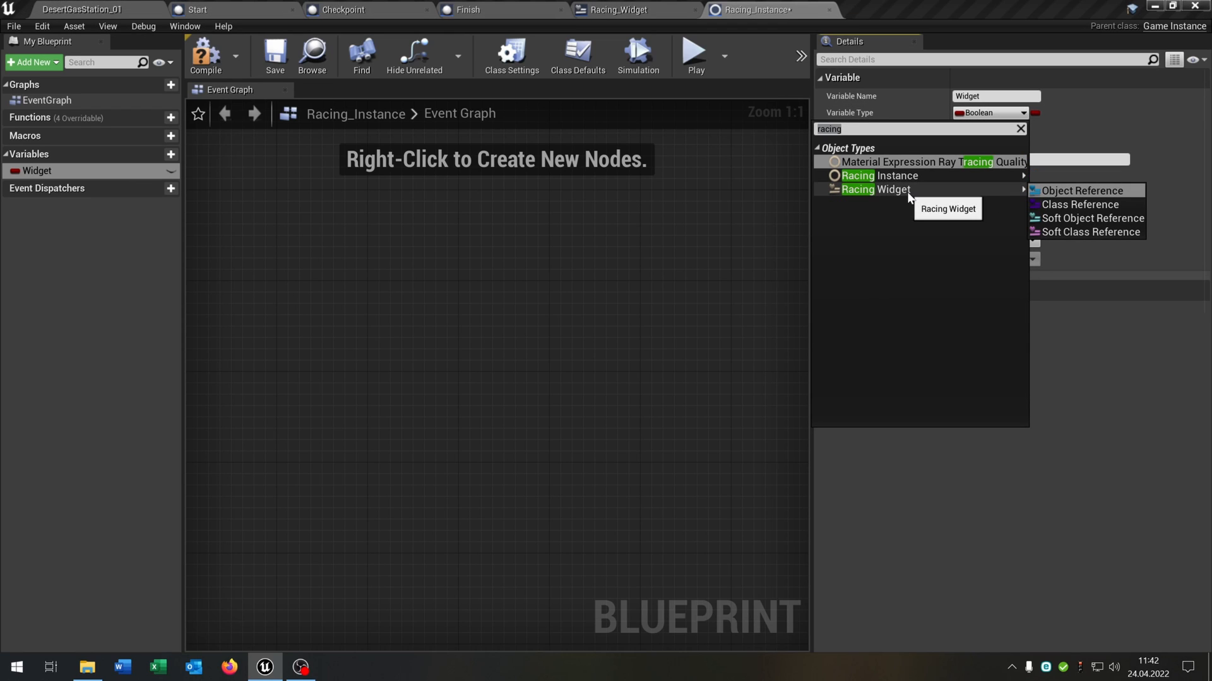
{"action": "left_click", "coordinate": [1079, 190]}
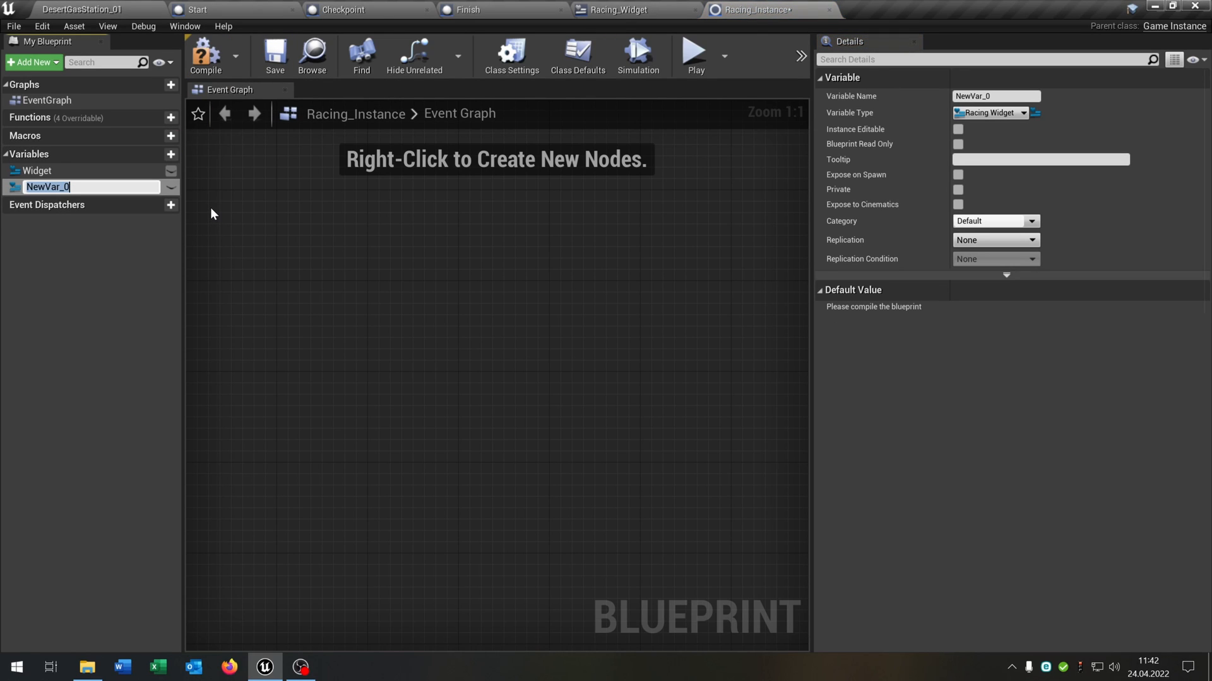
{"action": "type", "text": "BestTi"}
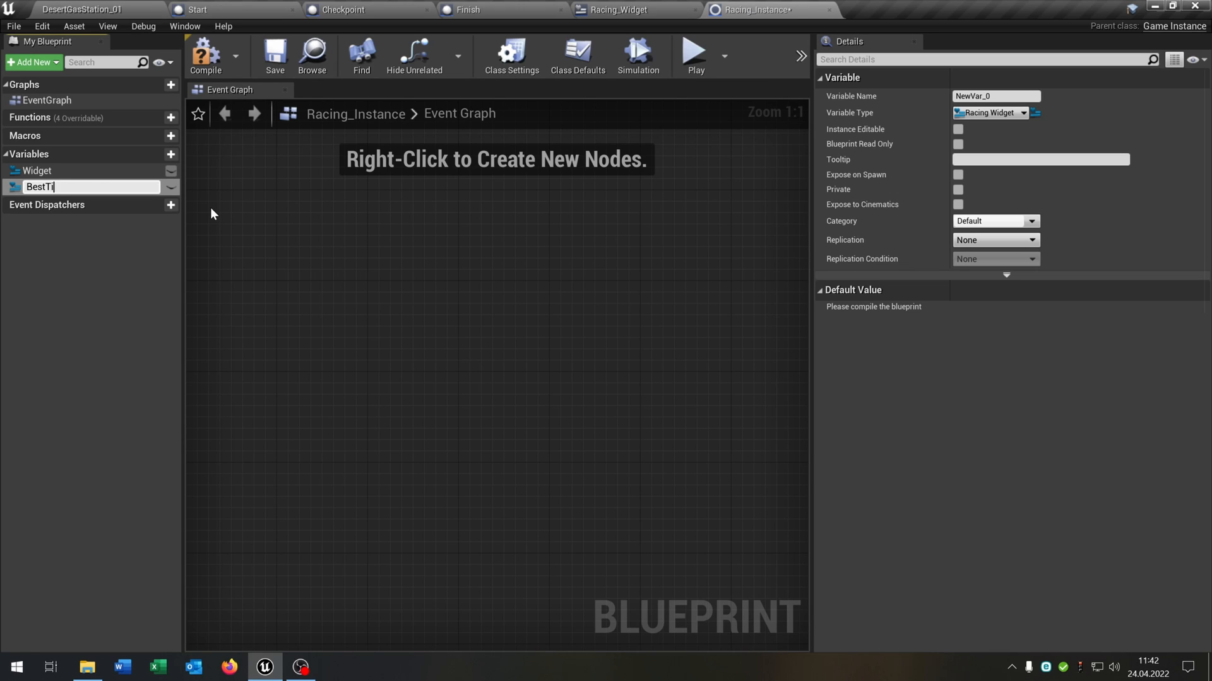
{"action": "left_click", "coordinate": [989, 112]}
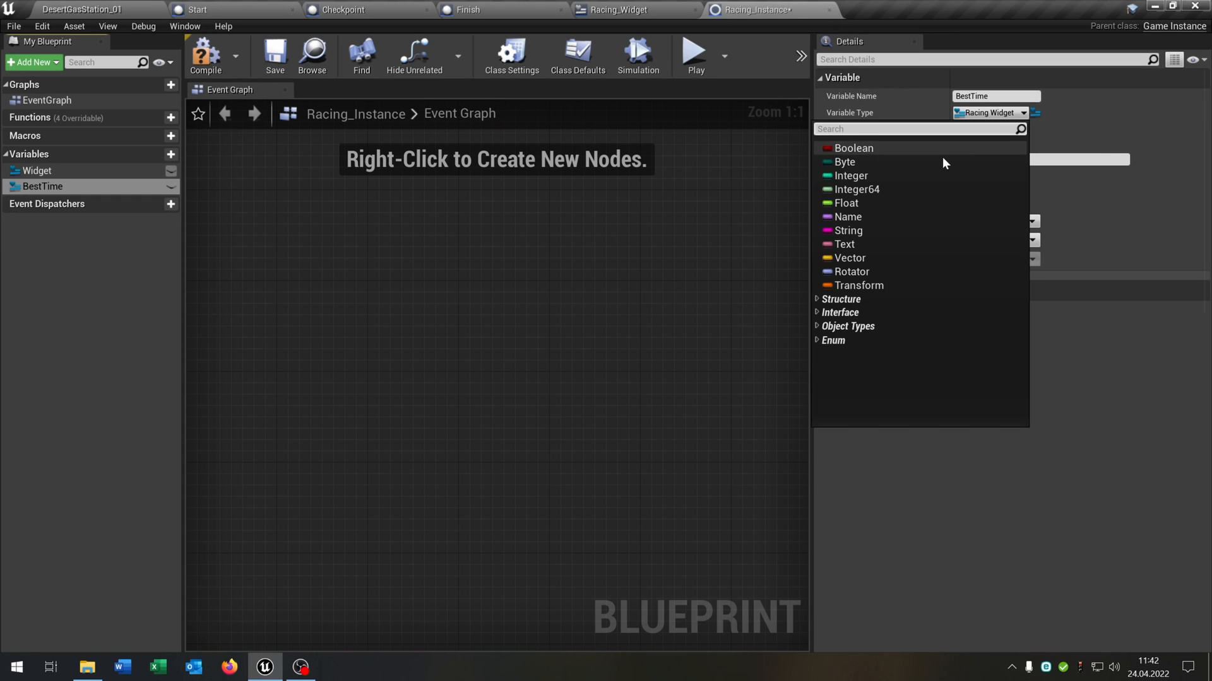
{"action": "left_click", "coordinate": [846, 203]}
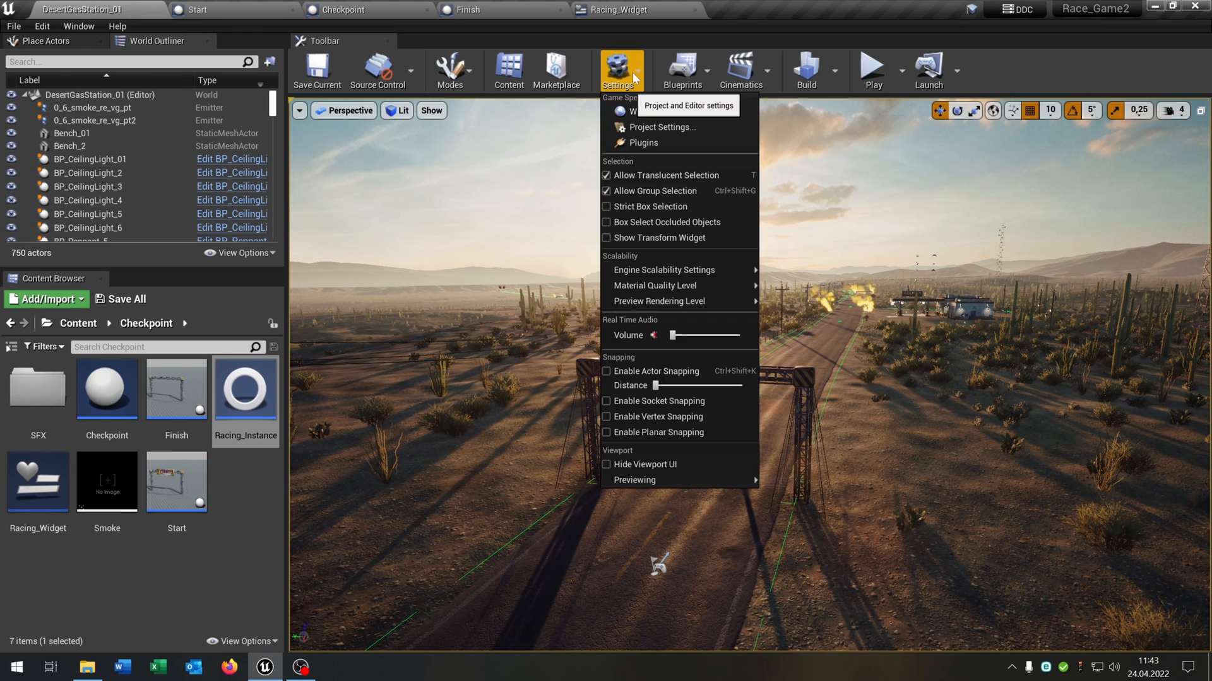
Check the Game Instance Class under Project Settings Maps & Modes, then close the settings
{"action": "left_click", "coordinate": [660, 127]}
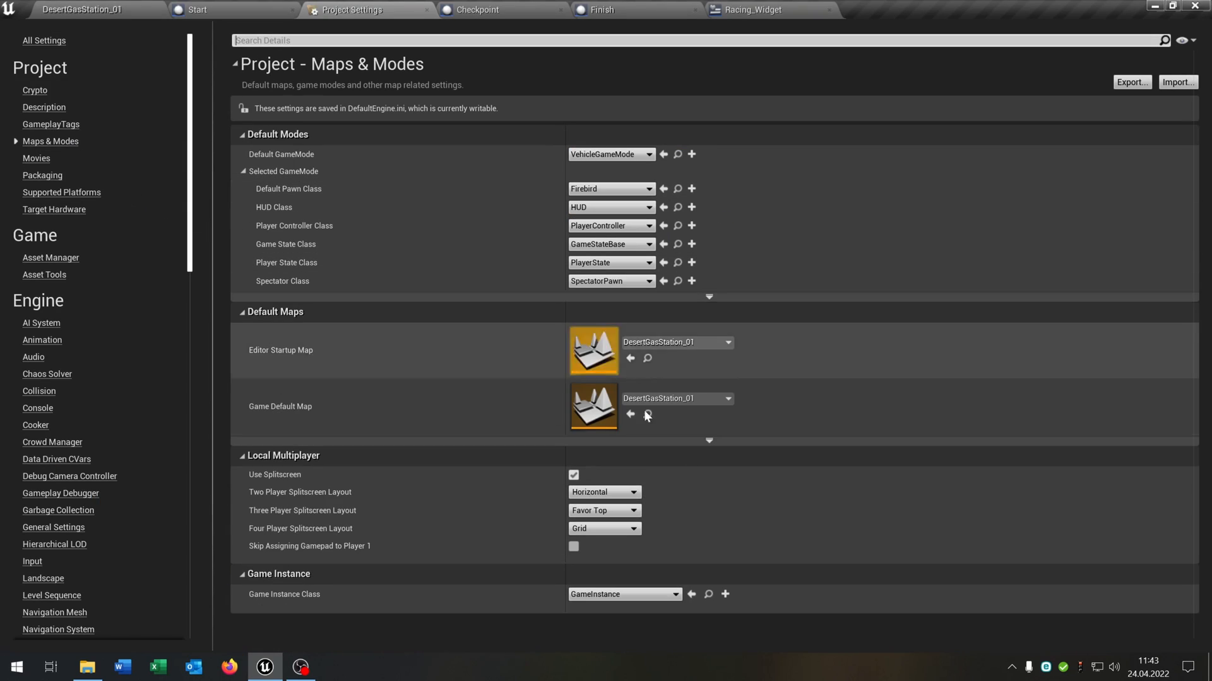
{"action": "left_click", "coordinate": [623, 595]}
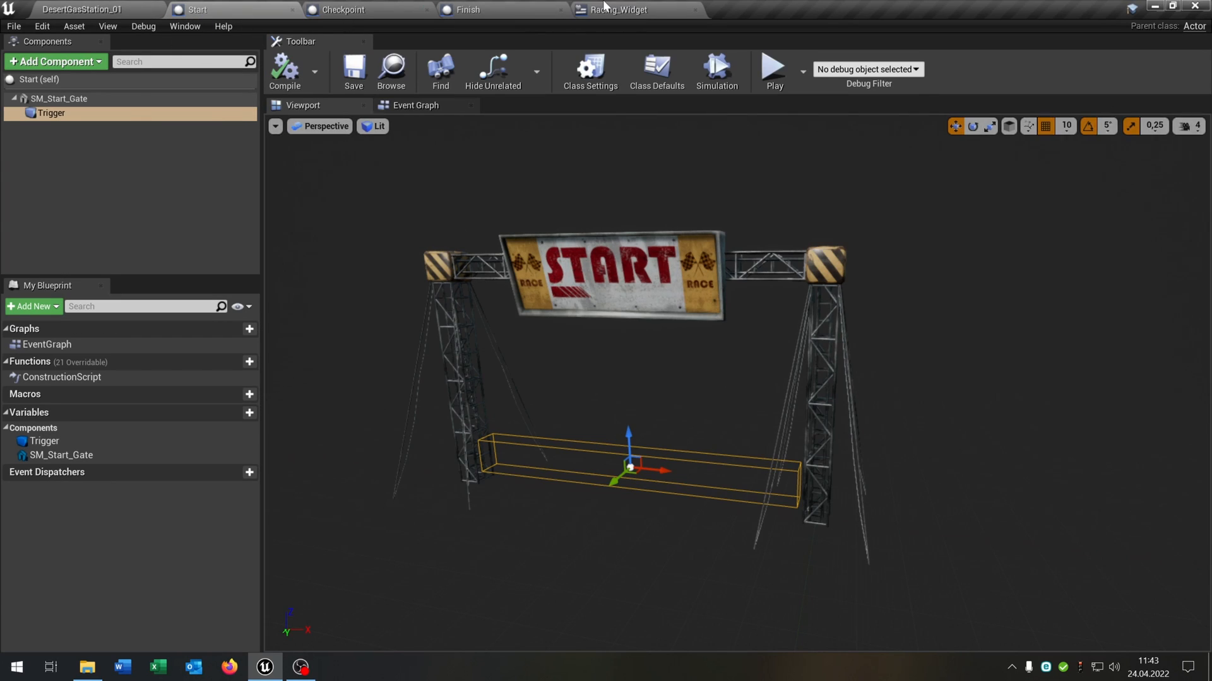
In the Timer function, add 0.1 to Time and store the result back in Time
{"action": "left_click", "coordinate": [619, 10]}
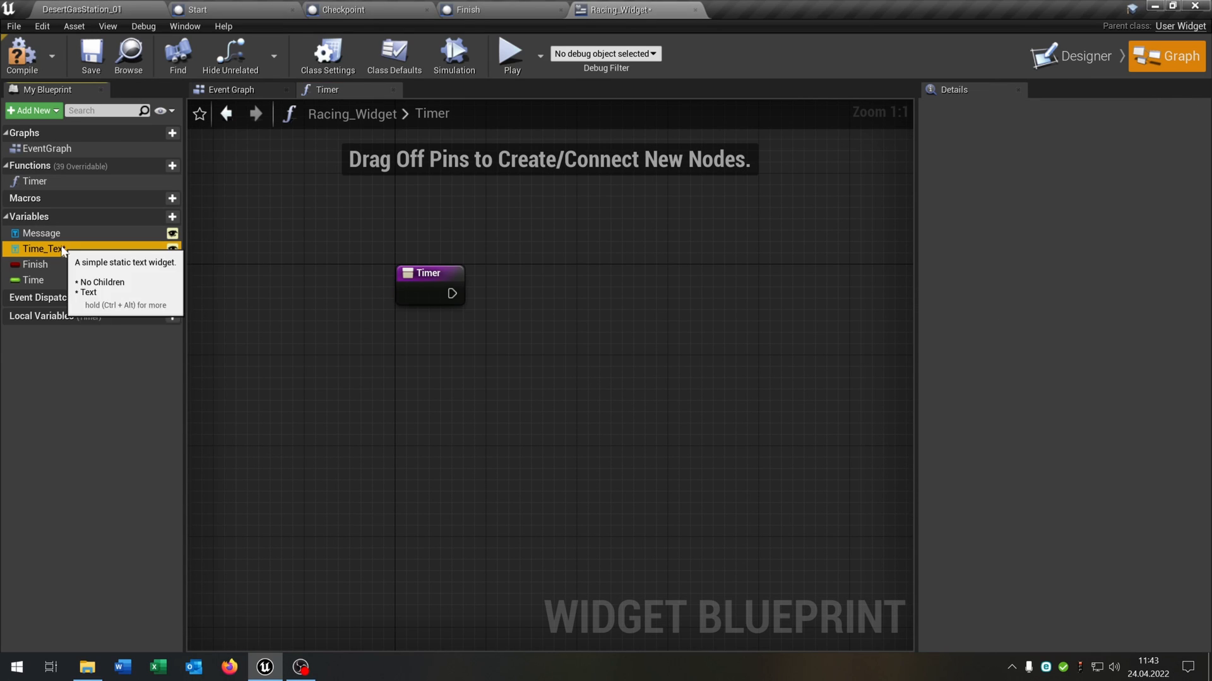
{"action": "left_click", "coordinate": [33, 280]}
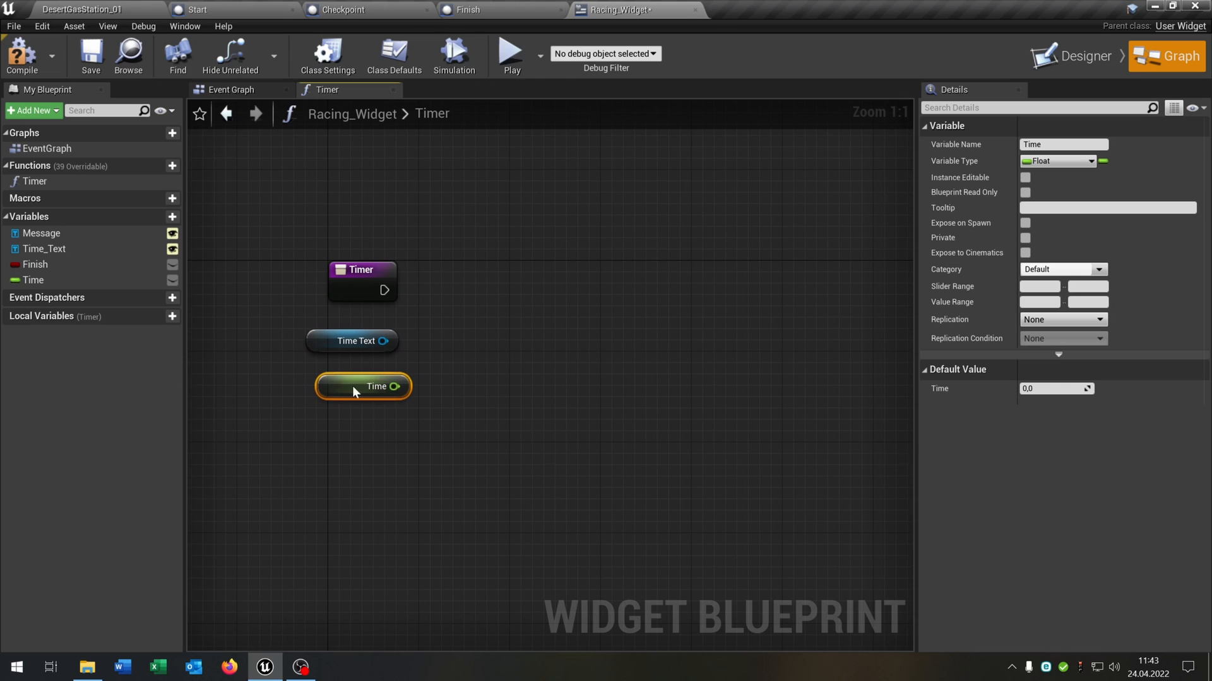
{"action": "left_click_drag", "start_coordinate": [401, 386], "coordinate": [445, 398]}
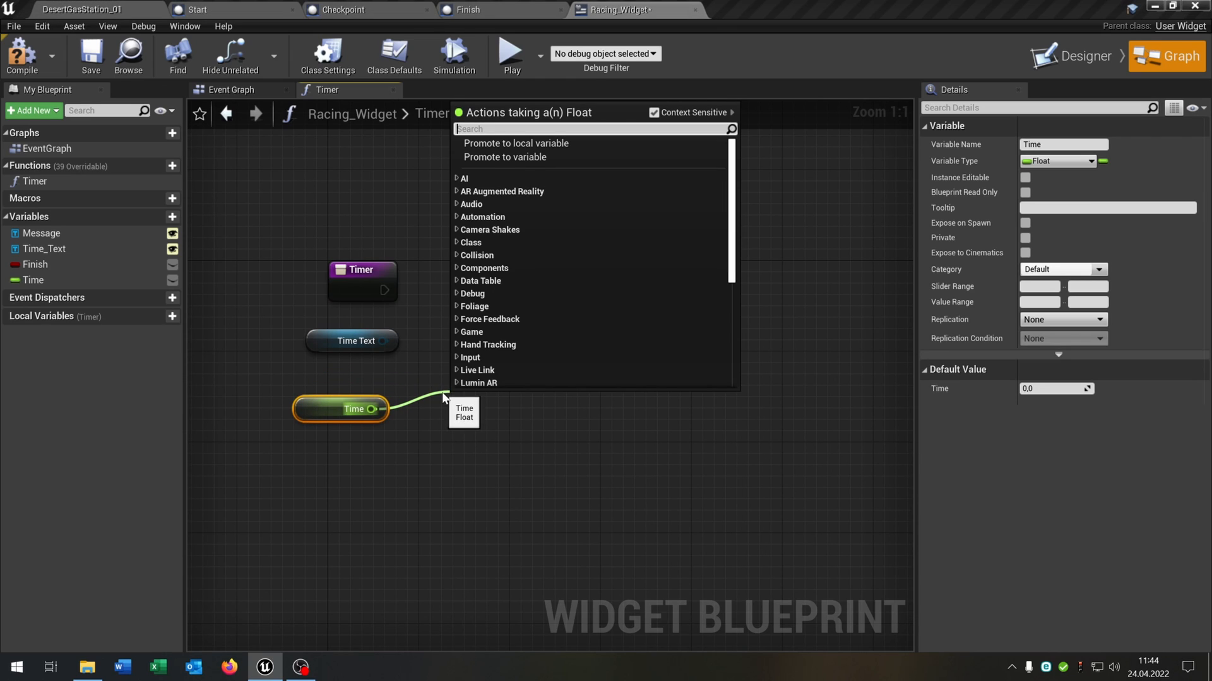
{"action": "type", "text": "flo"}
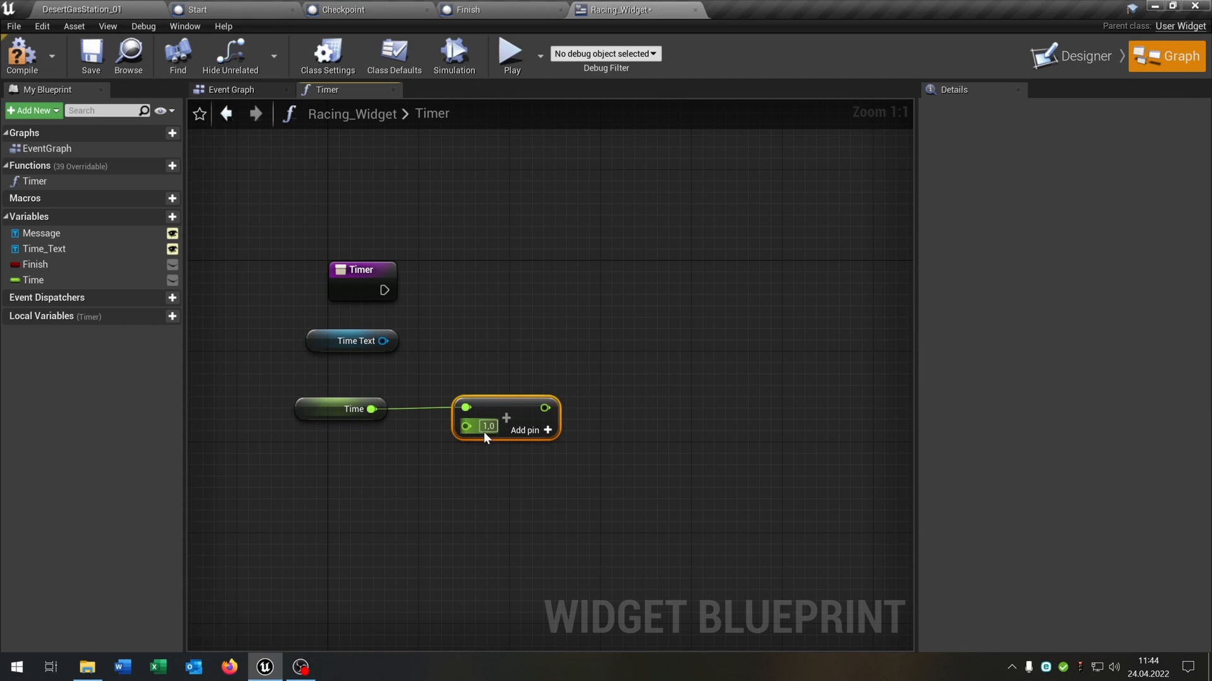
{"action": "type", "text": "0.1"}
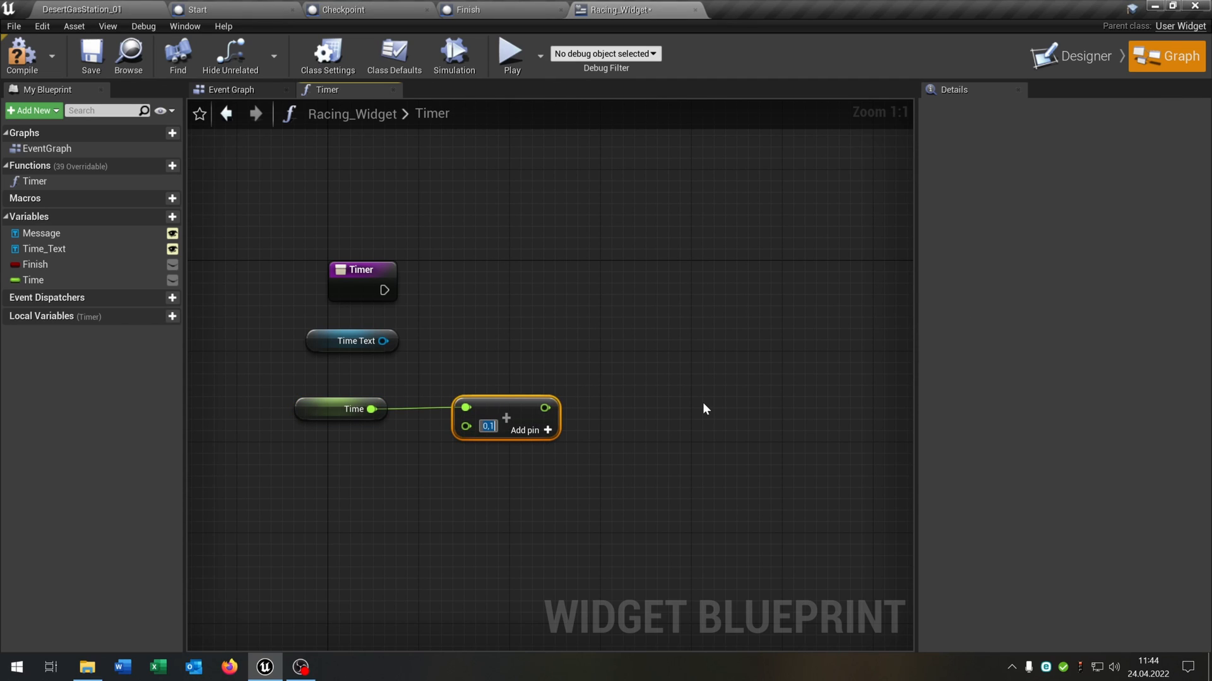
{"action": "left_click_drag", "start_coordinate": [505, 417], "coordinate": [493, 406]}
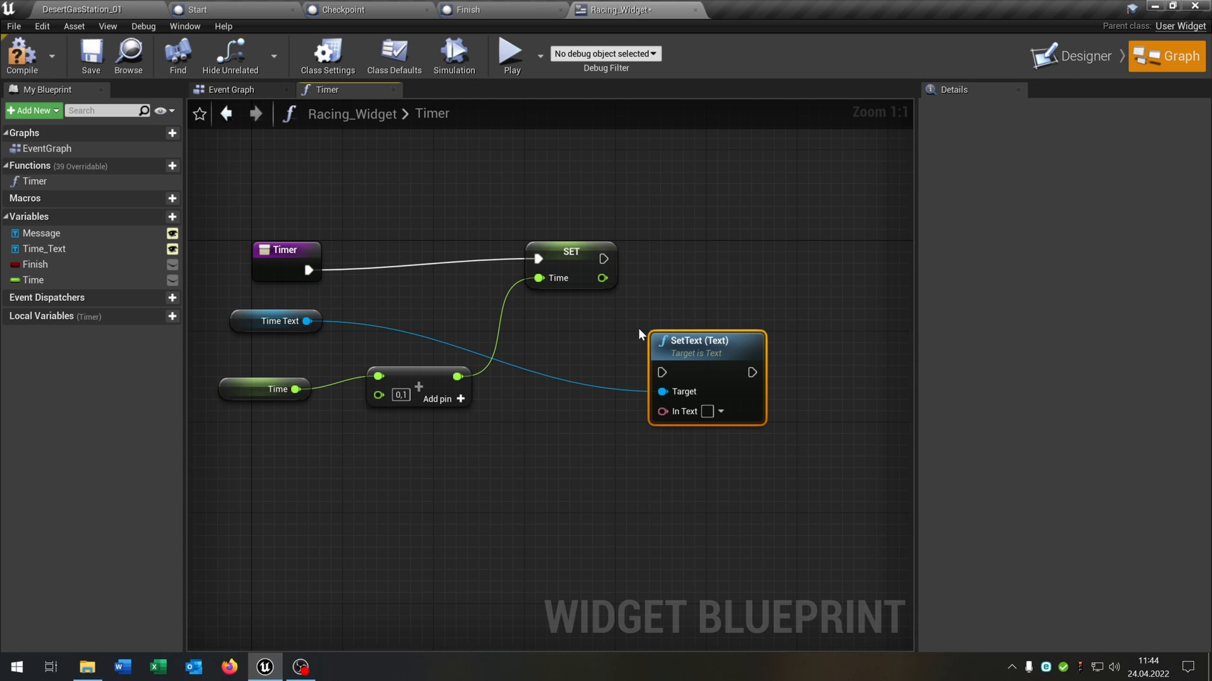
Show the updated Time on the Time_Text block with SetText
{"action": "left_click_drag", "start_coordinate": [696, 340], "coordinate": [716, 251]}
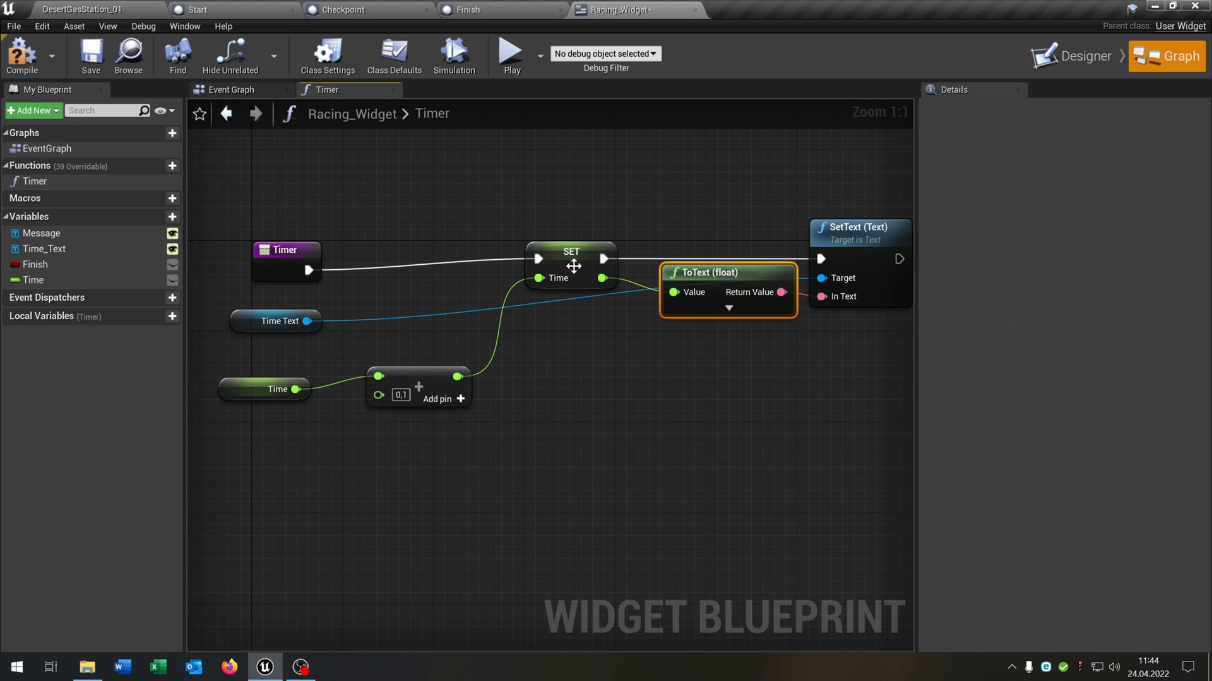
{"action": "left_click", "coordinate": [570, 251]}
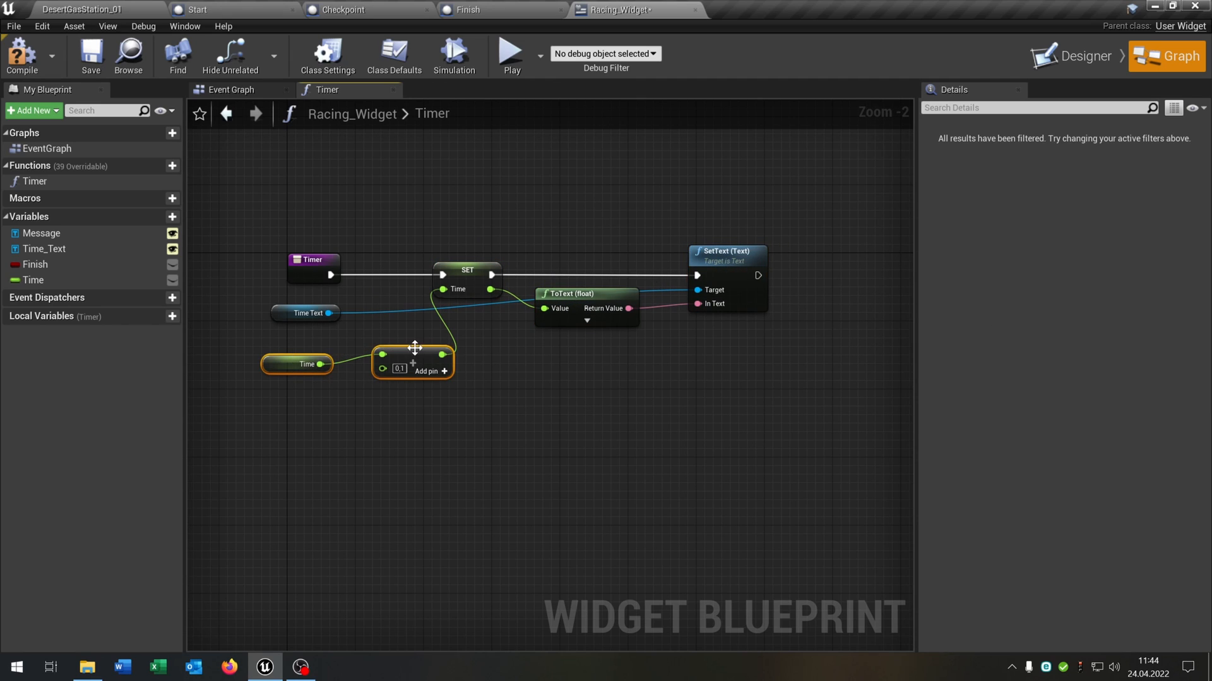
{"action": "left_click_drag", "start_coordinate": [415, 348], "coordinate": [690, 378]}
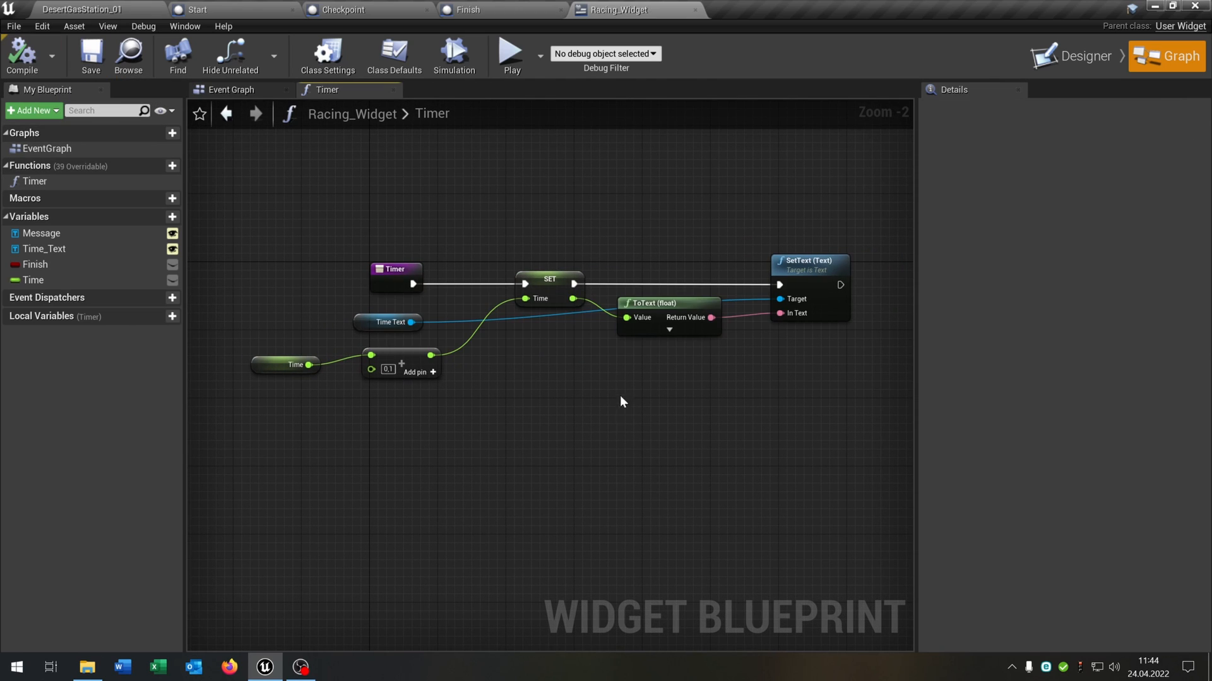
{"action": "left_click", "coordinate": [173, 166]}
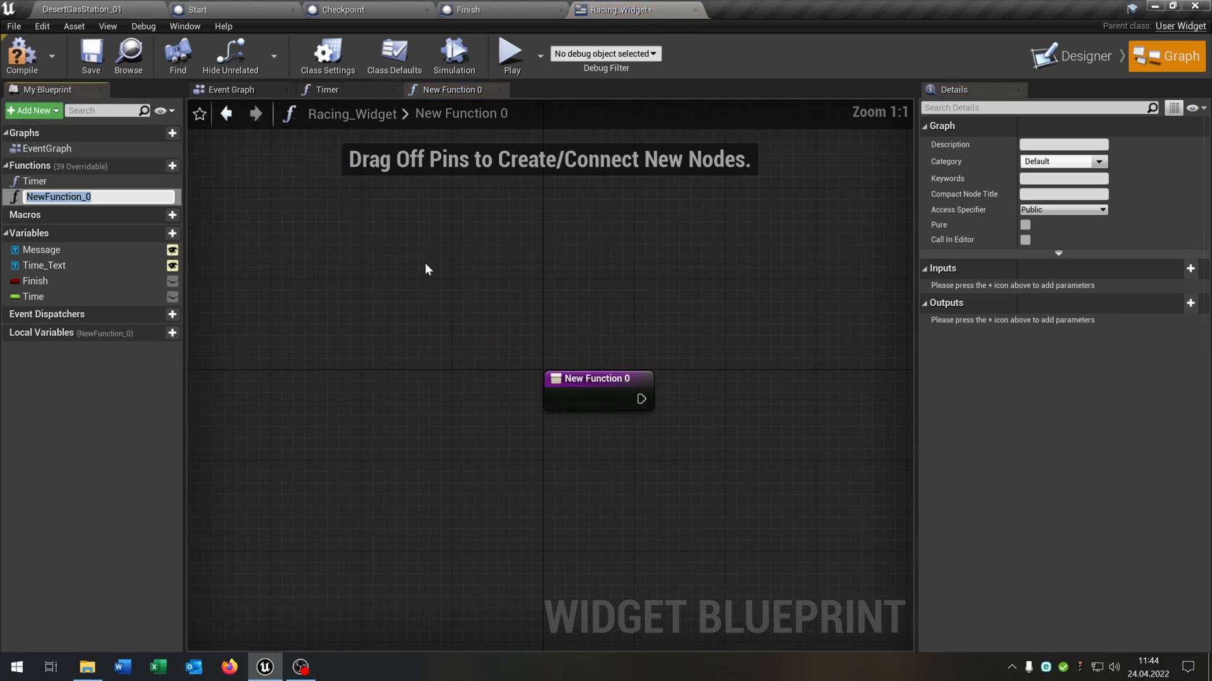
Name the function GetFinish and cast Get Game Instance to Racing_Instance to read Best Time
{"action": "type", "text": "GetFinish"}
{"action": "type", "text": "get game"}
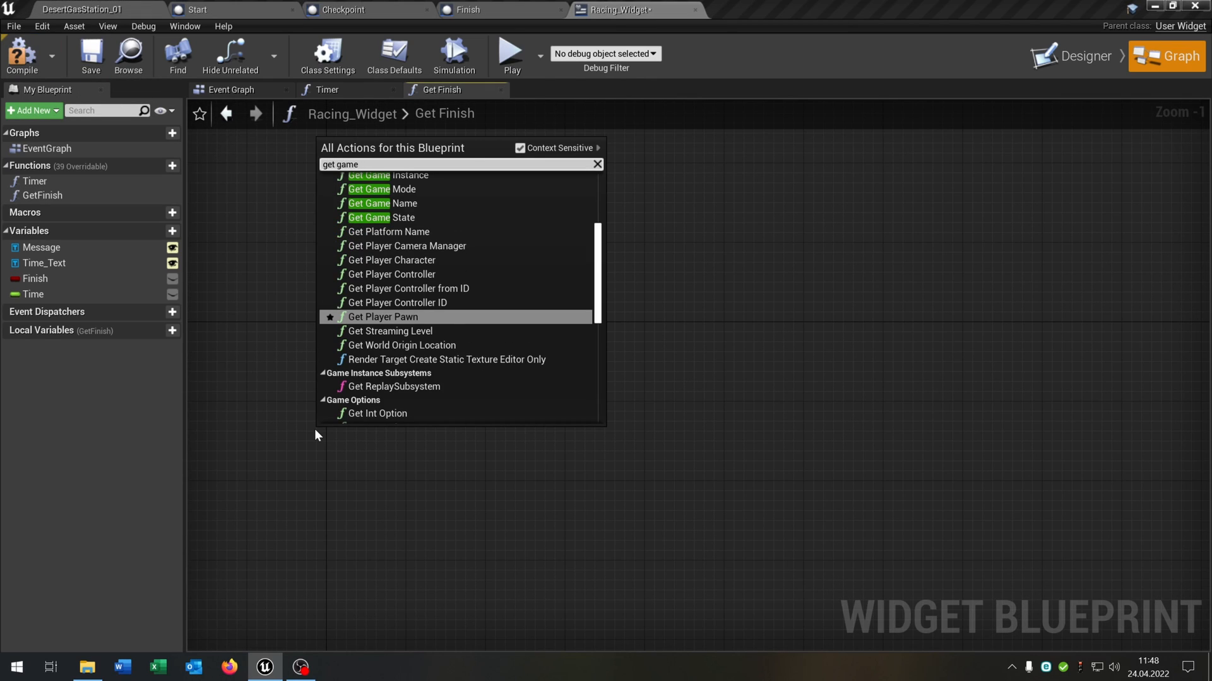
{"action": "left_click", "coordinate": [378, 175]}
{"action": "type", "text": "ca"}
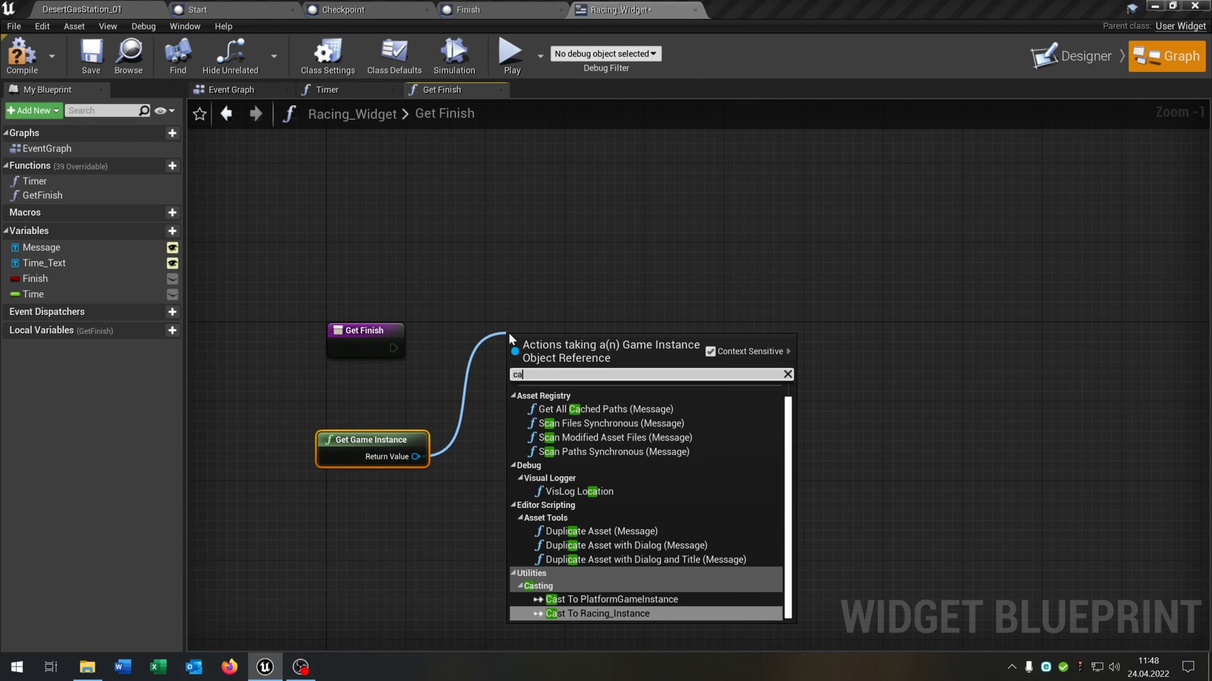
{"action": "left_click", "coordinate": [612, 613]}
{"action": "type", "text": "get"}
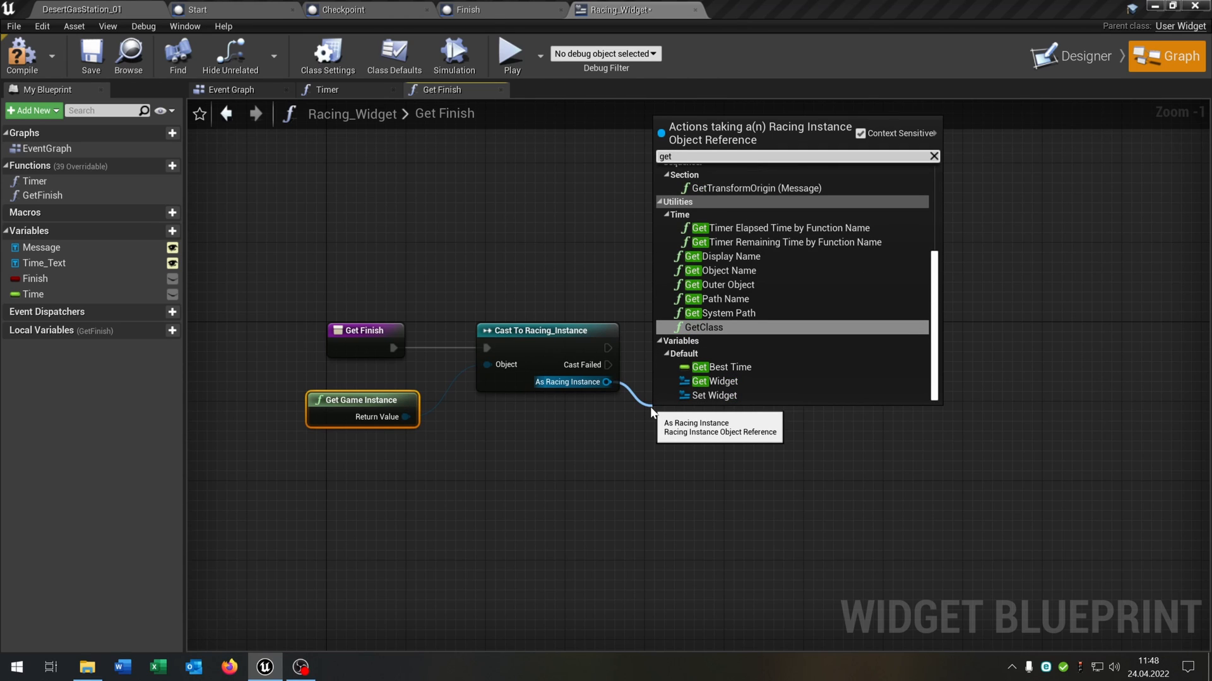
{"action": "left_click", "coordinate": [725, 367]}
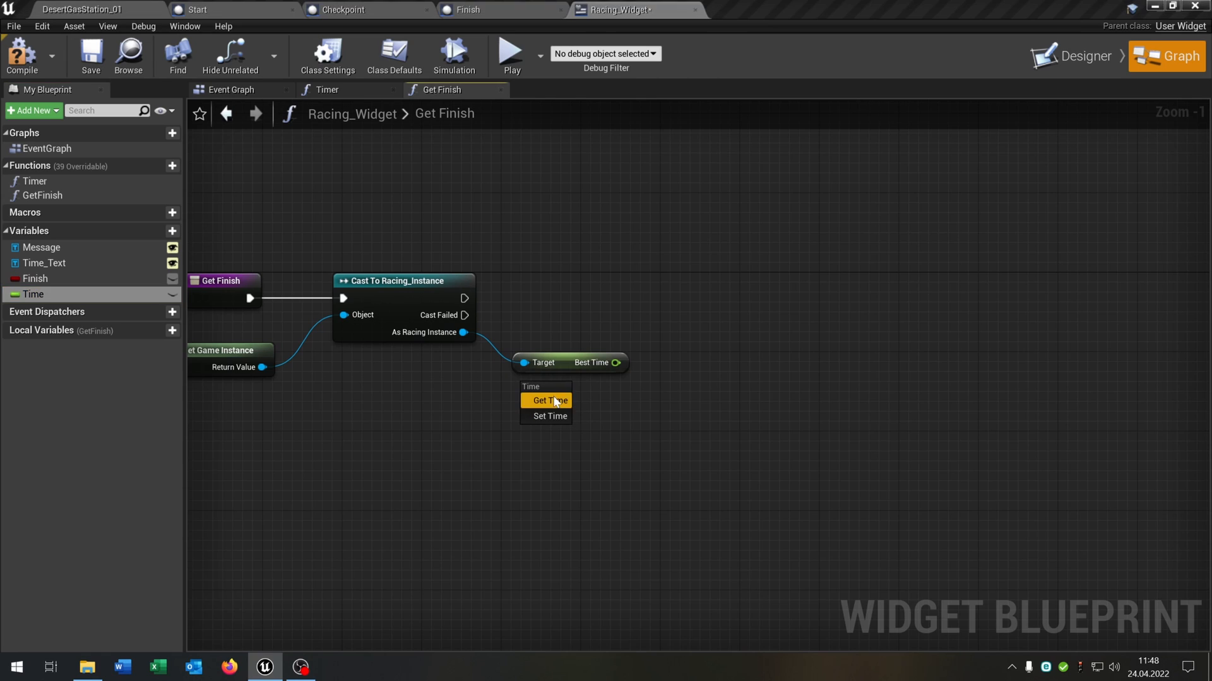
Compare Best Time with Time using a float comparison and set Best Time
{"action": "left_click", "coordinate": [547, 400]}
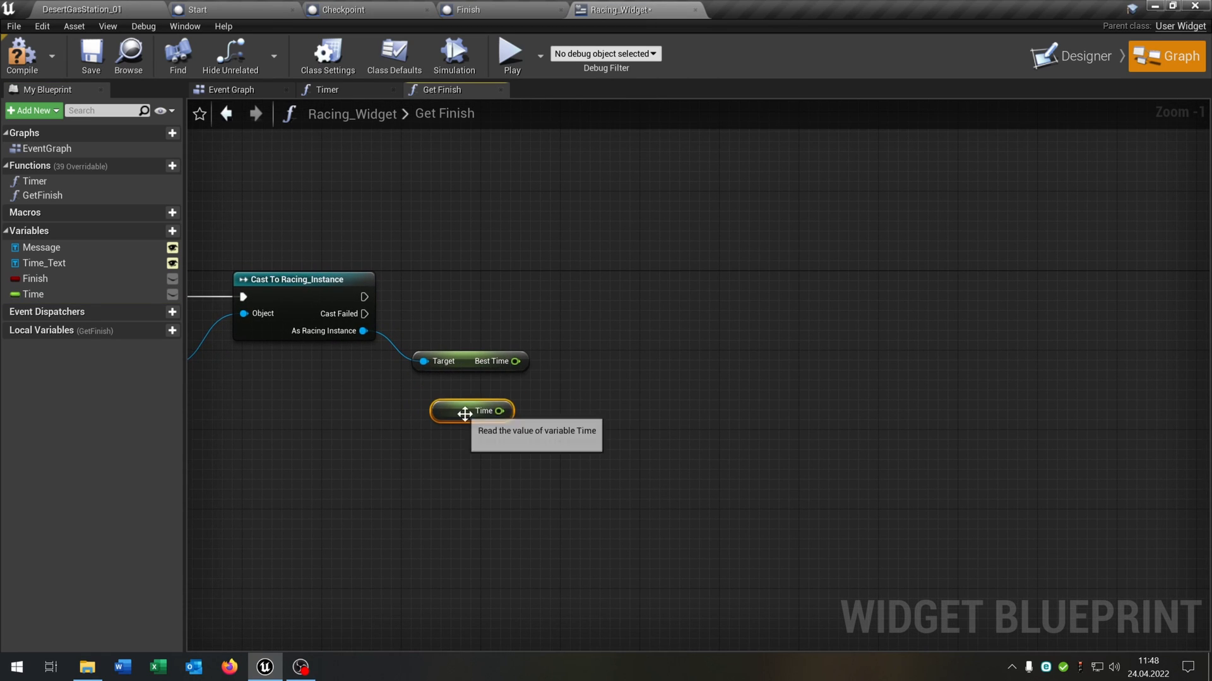
{"action": "left_click_drag", "start_coordinate": [500, 411], "coordinate": [564, 403]}
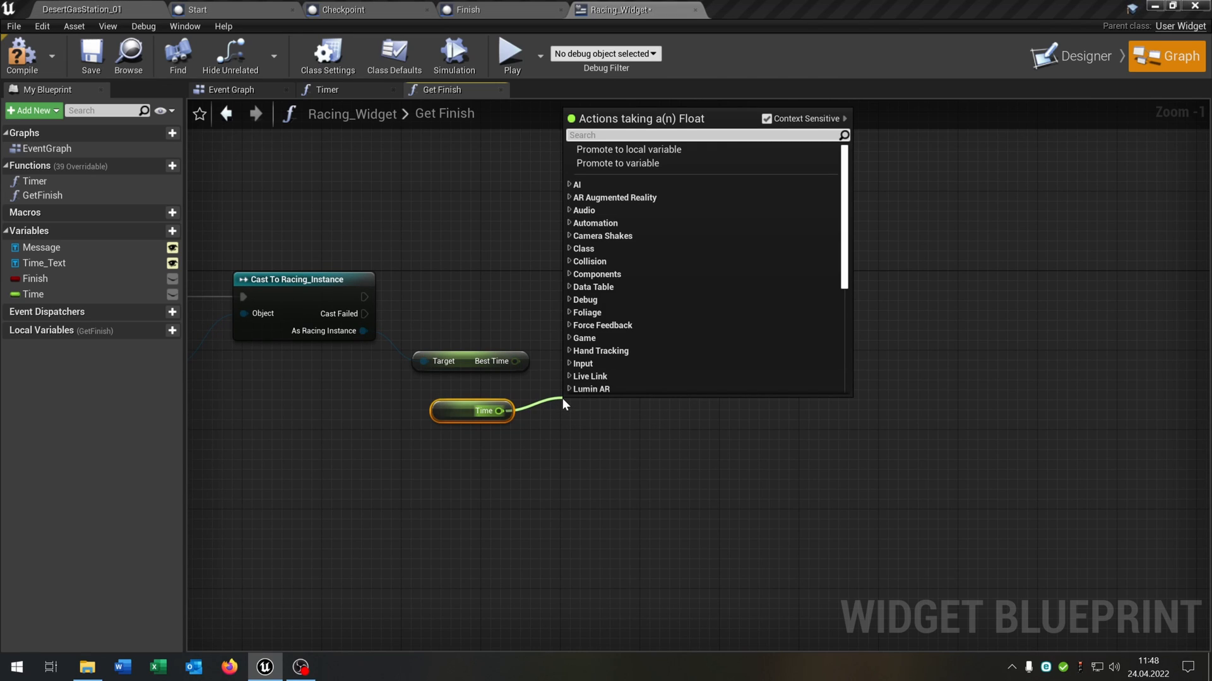
{"action": "type", "text": "flo"}
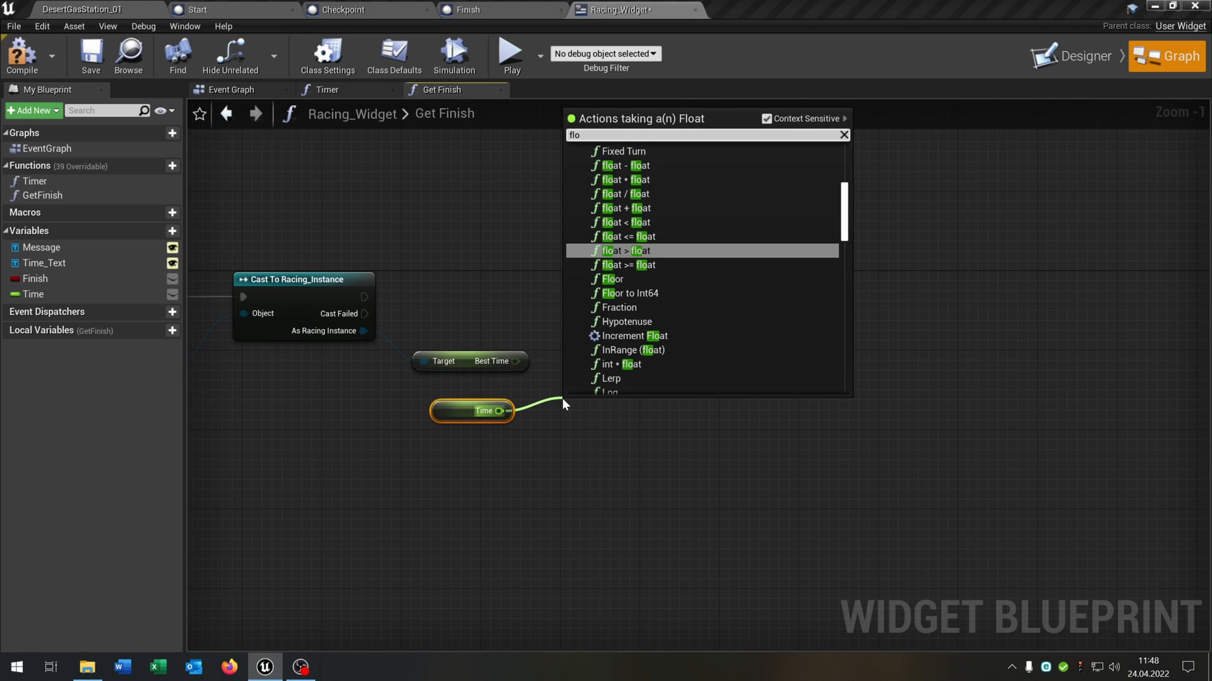
{"action": "left_click", "coordinate": [623, 251]}
{"action": "type", "text": "set best"}
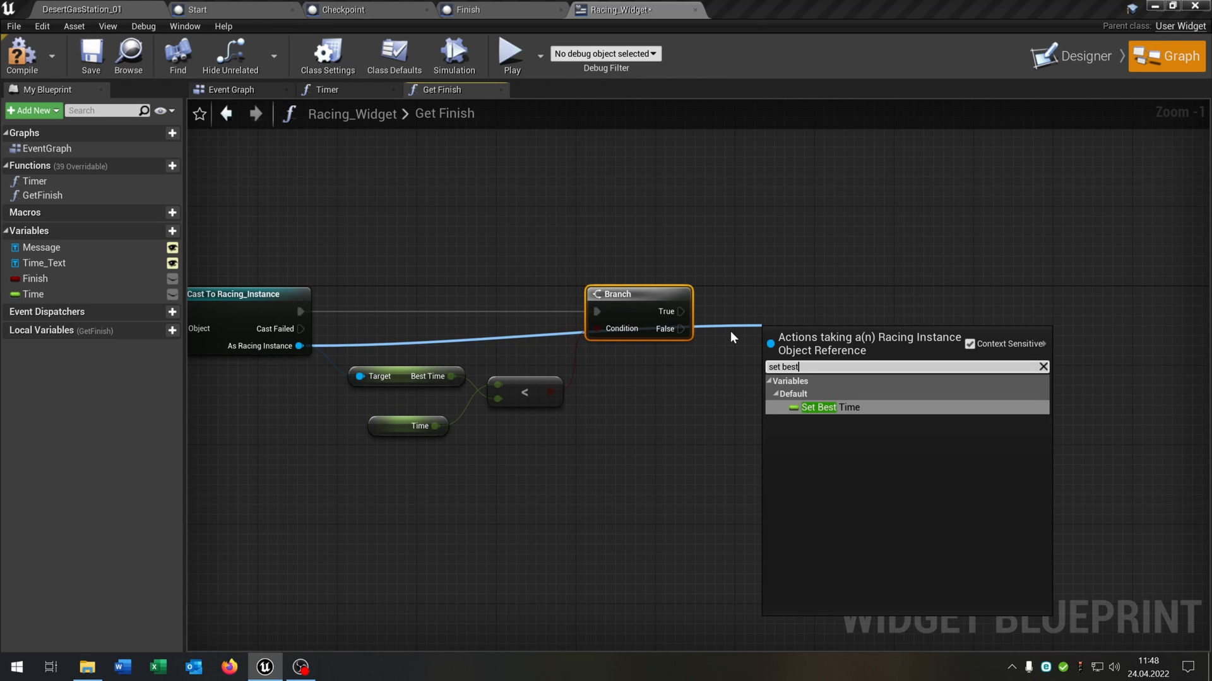
{"action": "left_click", "coordinate": [829, 407]}
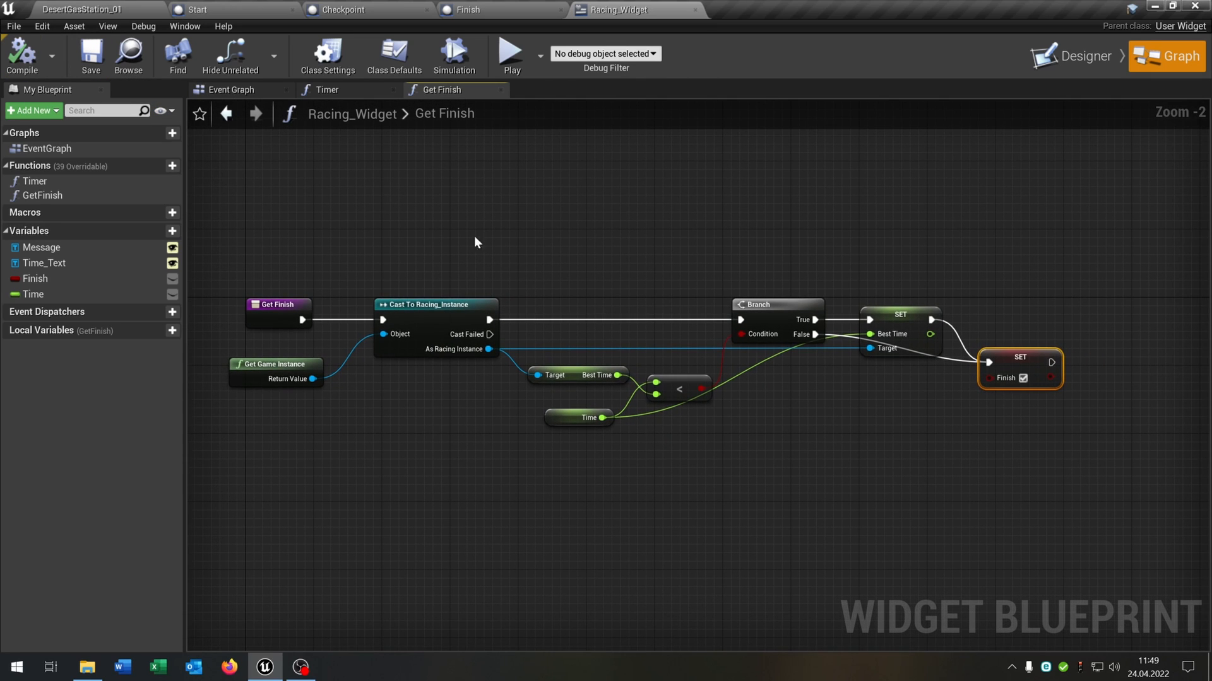
{"action": "left_click", "coordinate": [77, 9]}
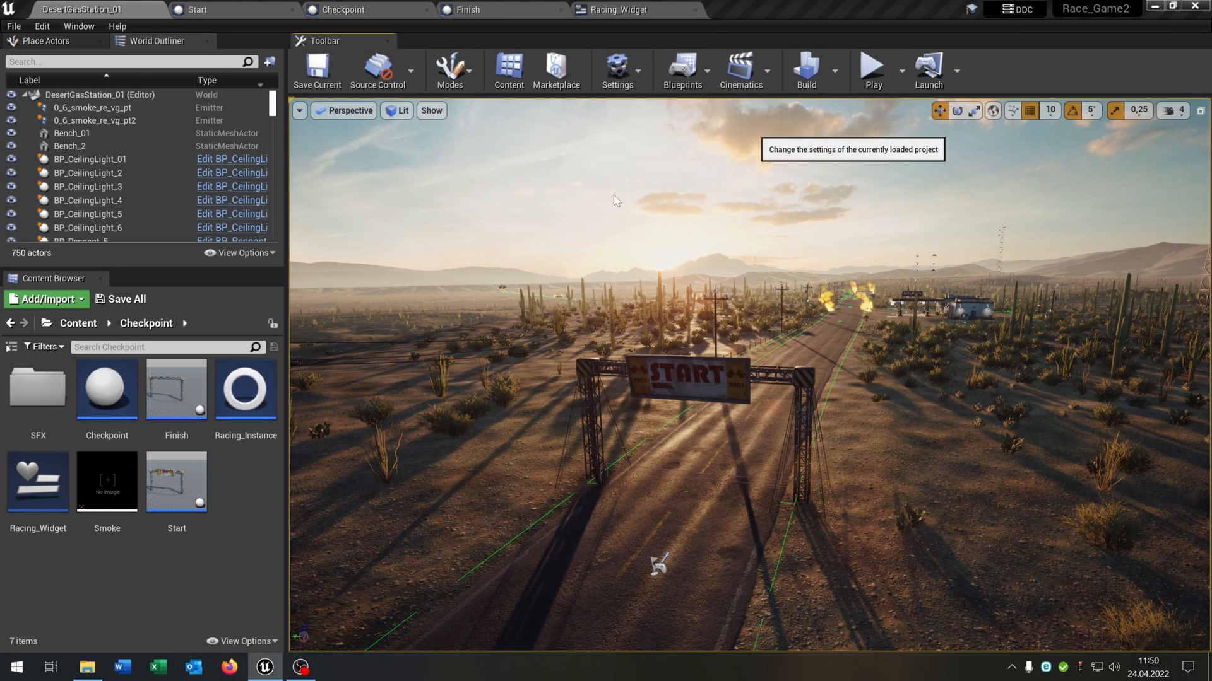
Add a new action mapping in the Input settings and name it Respawn
{"action": "left_click", "coordinate": [616, 69]}
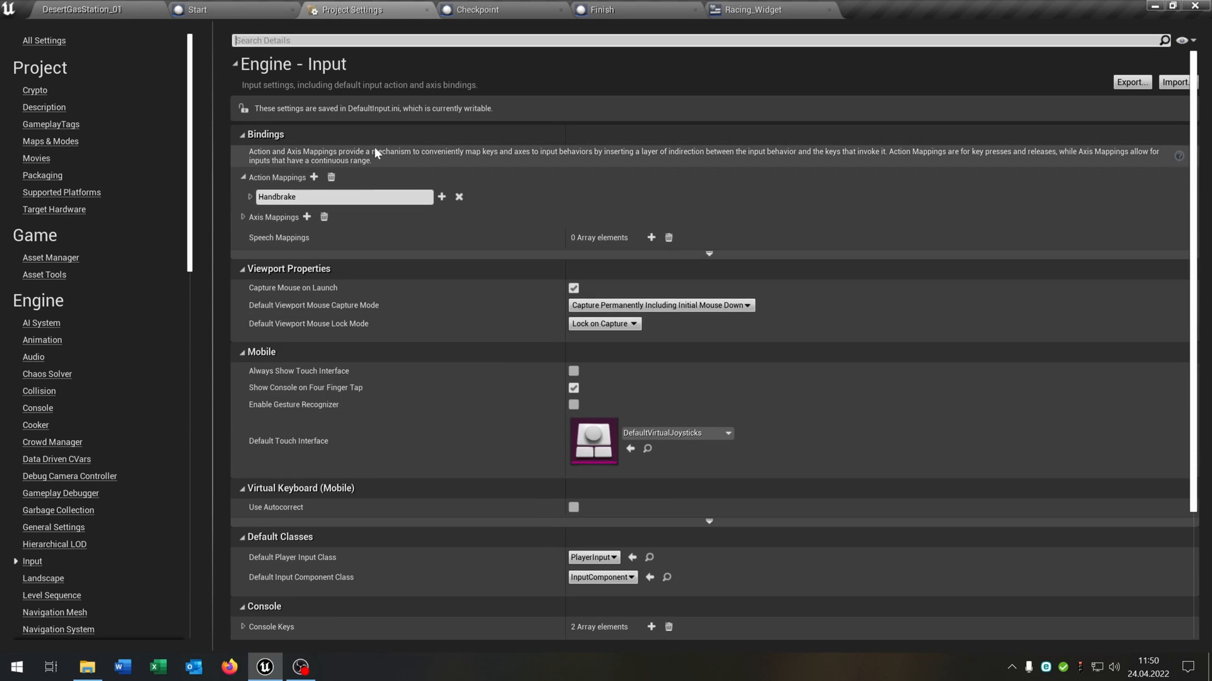
{"action": "left_click", "coordinate": [313, 177]}
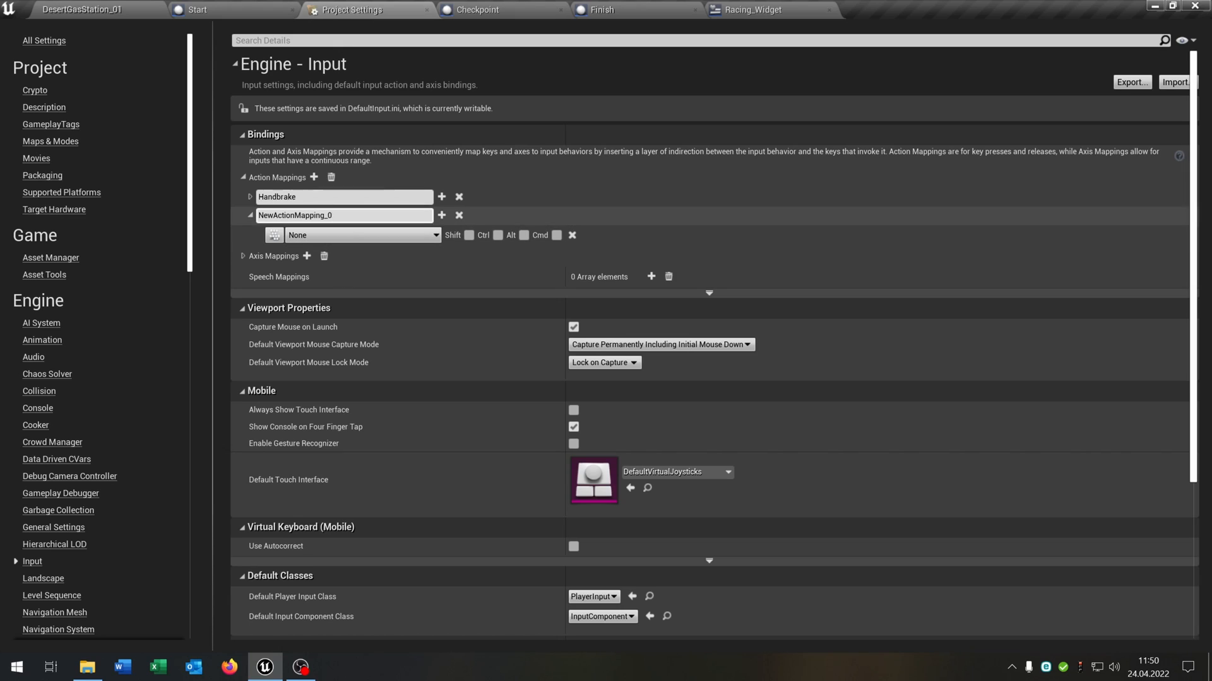
{"action": "type", "text": "Resp"}
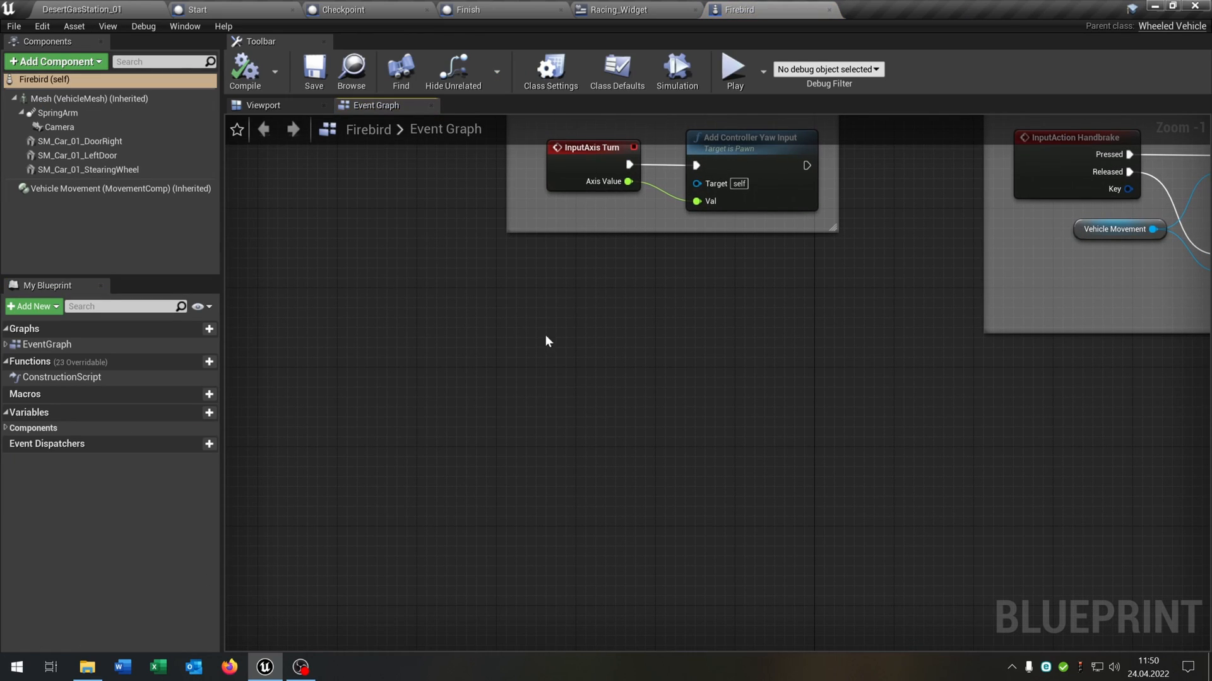
Place the InputAction Respawn event and create a Transform variable named Spawn Position
{"action": "type", "text": "resp"}
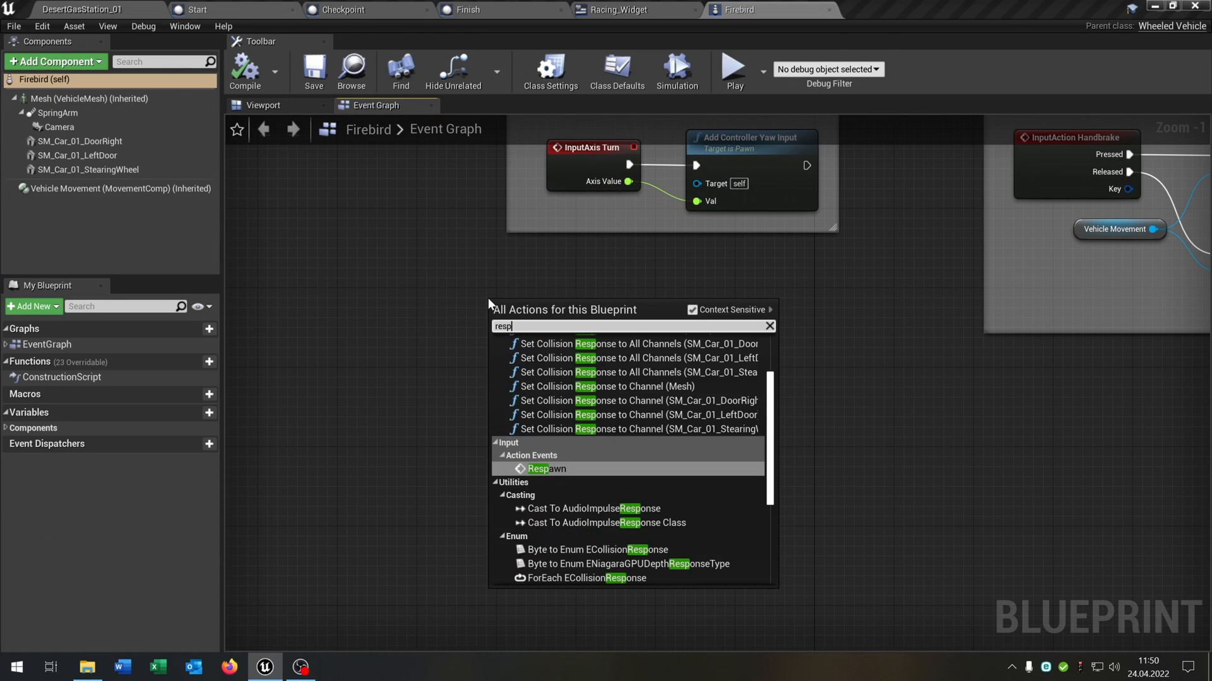
{"action": "left_click", "coordinate": [545, 469]}
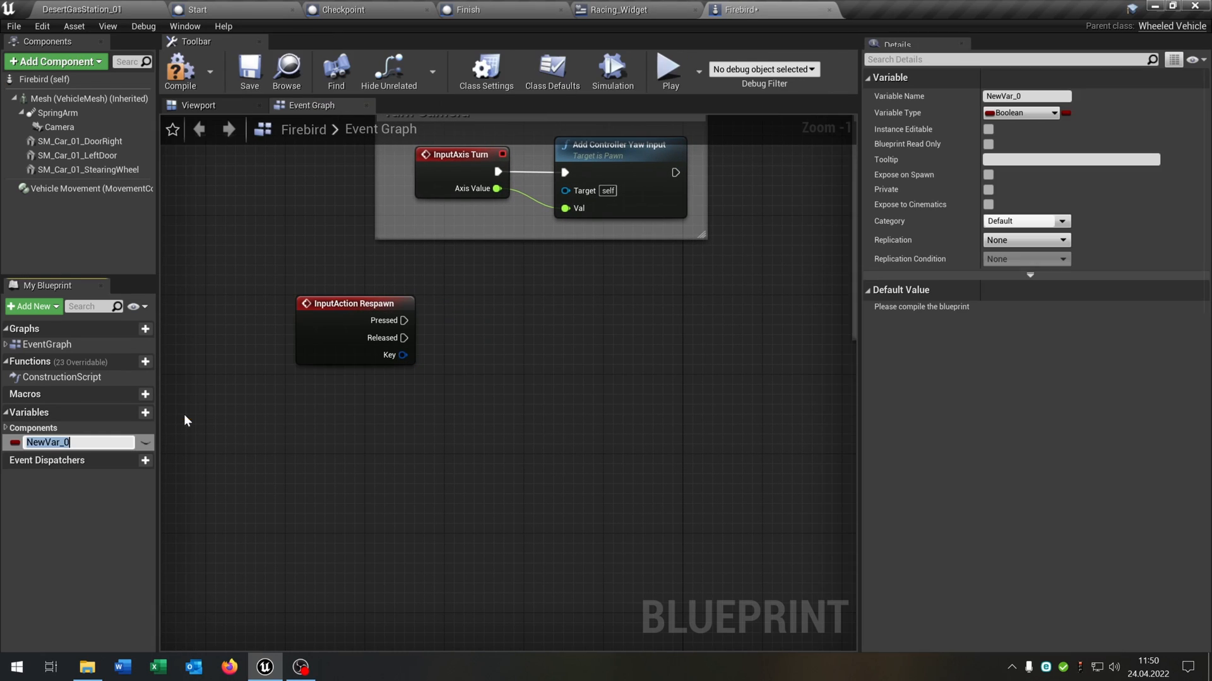
{"action": "type", "text": "Spawn Posit"}
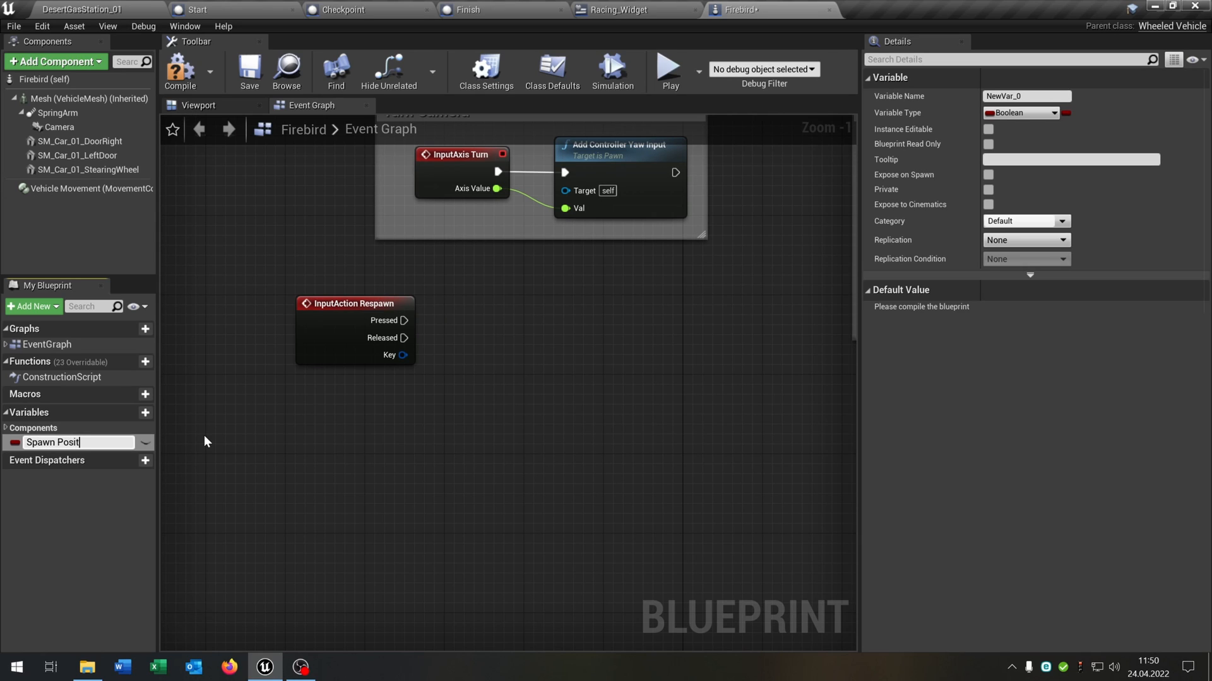
{"action": "left_click", "coordinate": [1019, 113]}
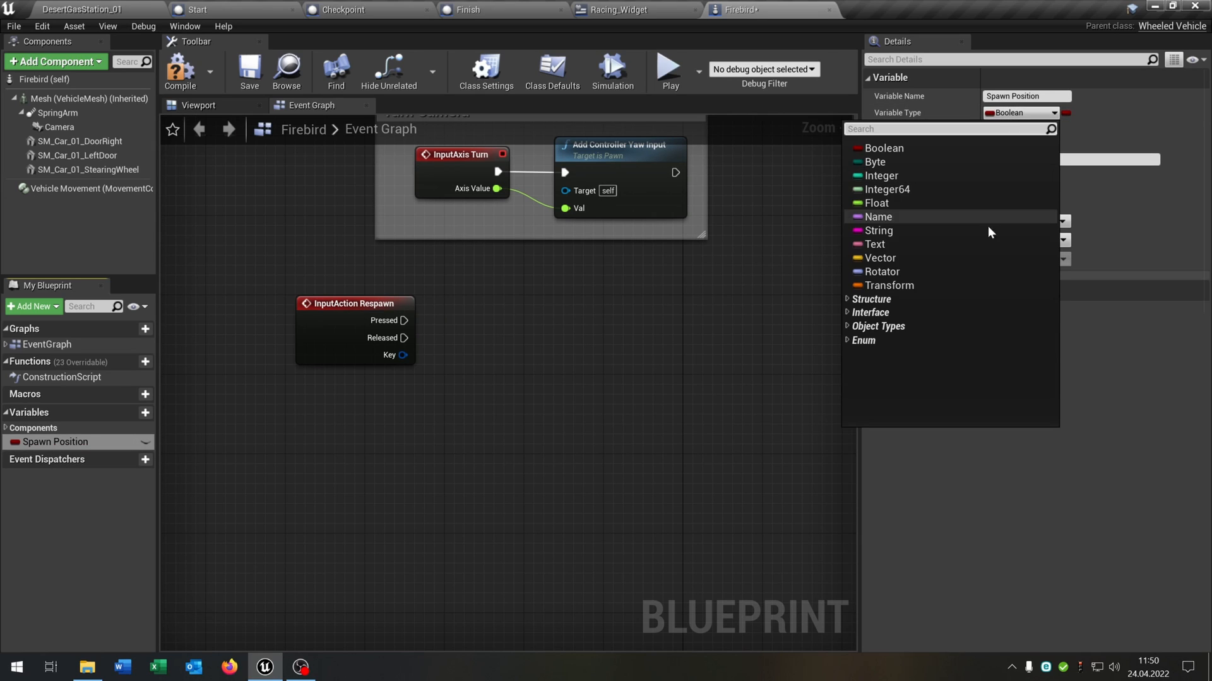
{"action": "left_click", "coordinate": [885, 286]}
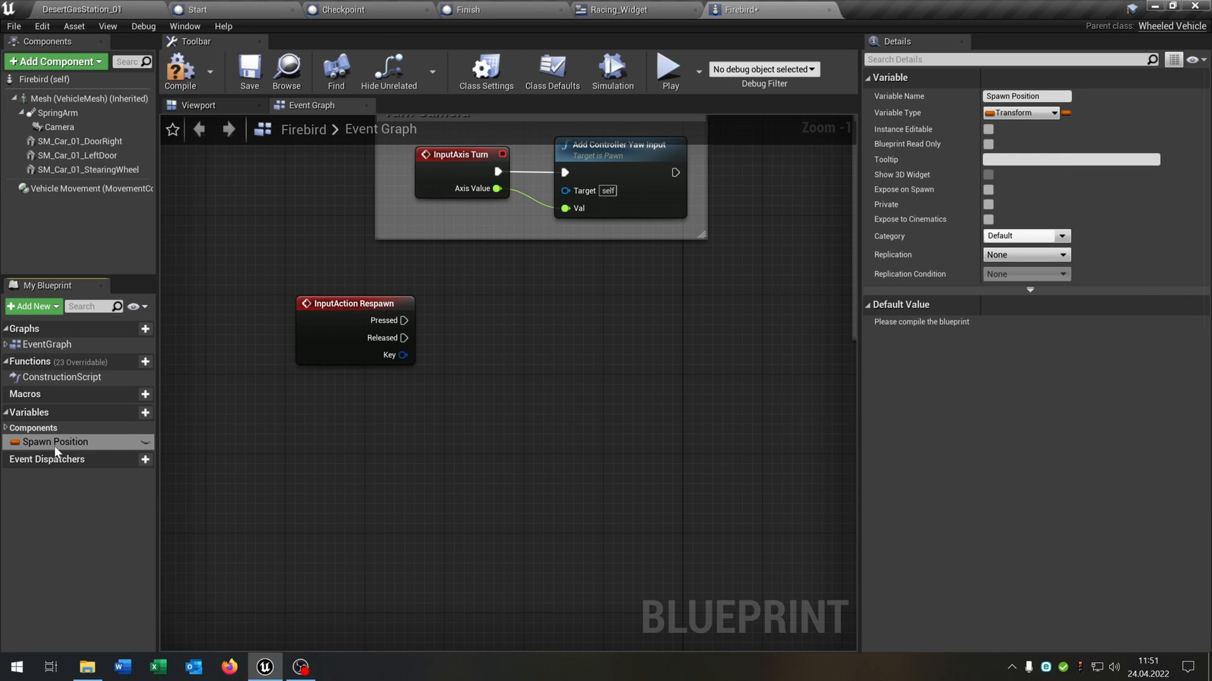
Zero the mesh's linear velocity and teleport the actor to Spawn Position with SetActorTransform
{"action": "left_click_drag", "start_coordinate": [55, 441], "coordinate": [397, 414]}
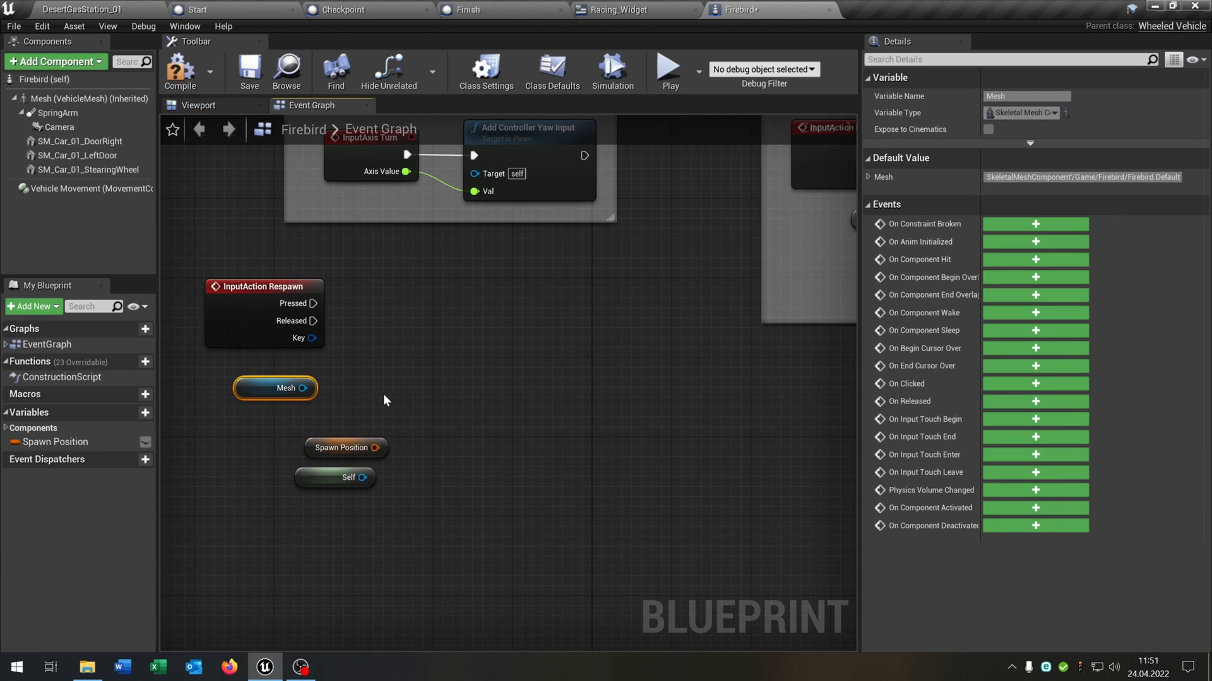
{"action": "left_click_drag", "start_coordinate": [297, 388], "coordinate": [368, 358]}
{"action": "type", "text": "set all"}
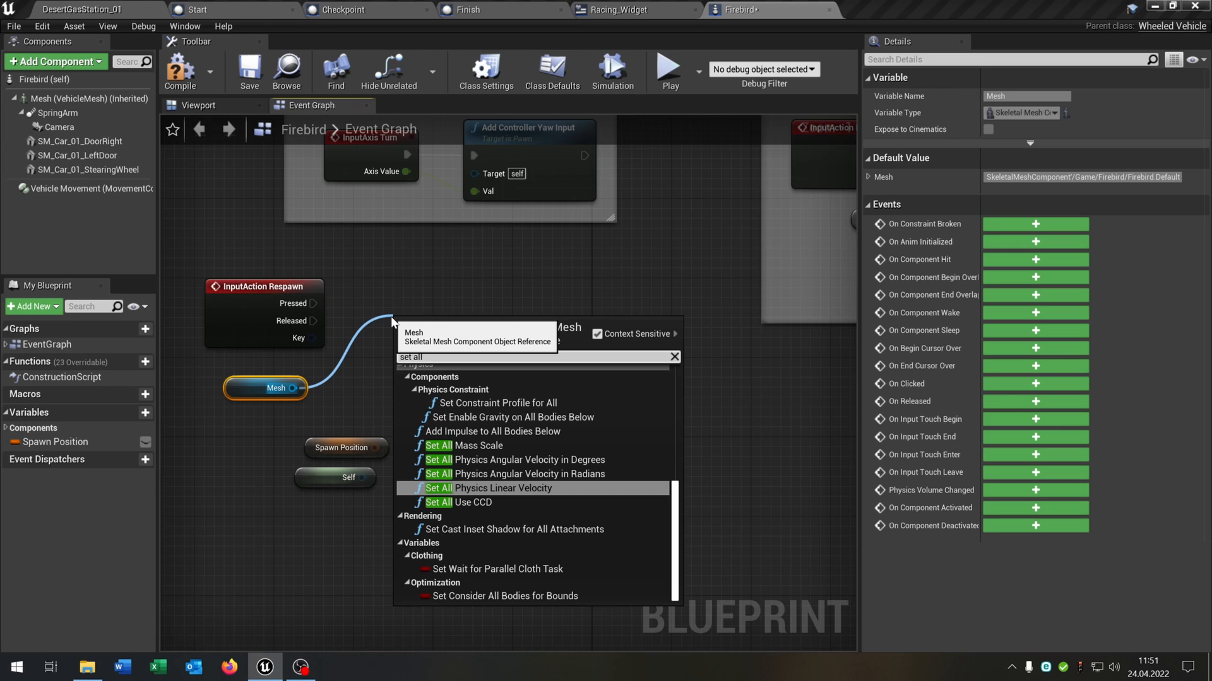
{"action": "left_click", "coordinate": [502, 488]}
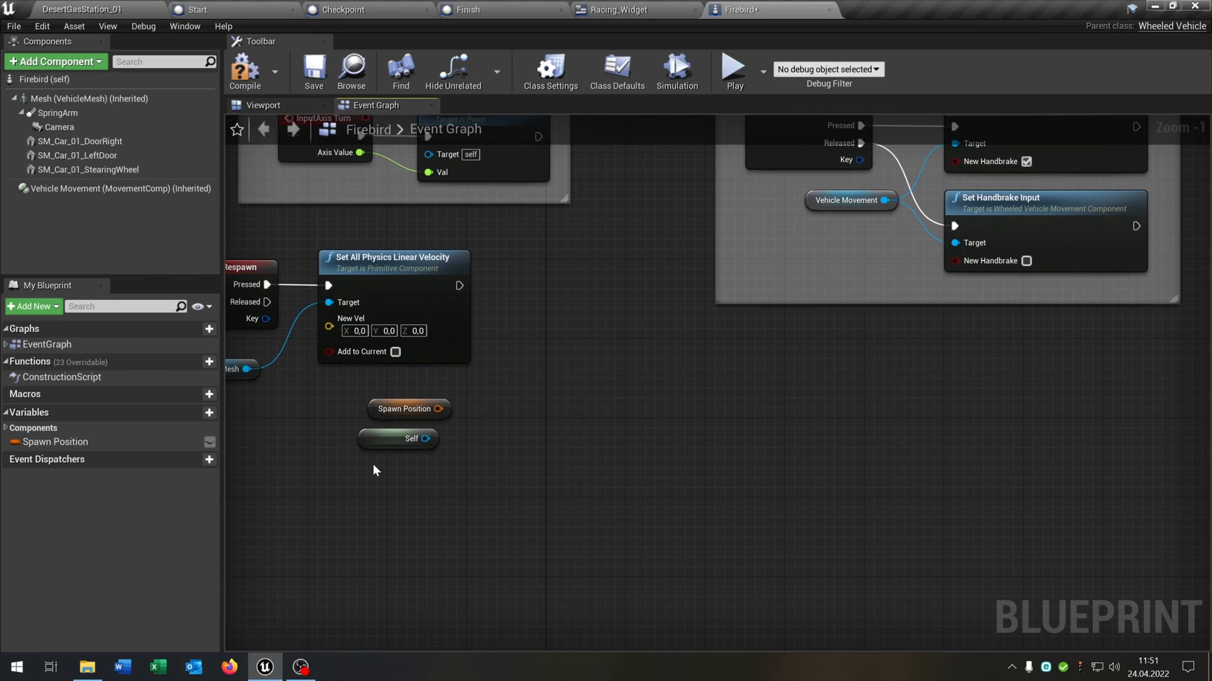
{"action": "left_click_drag", "start_coordinate": [443, 409], "coordinate": [530, 290]}
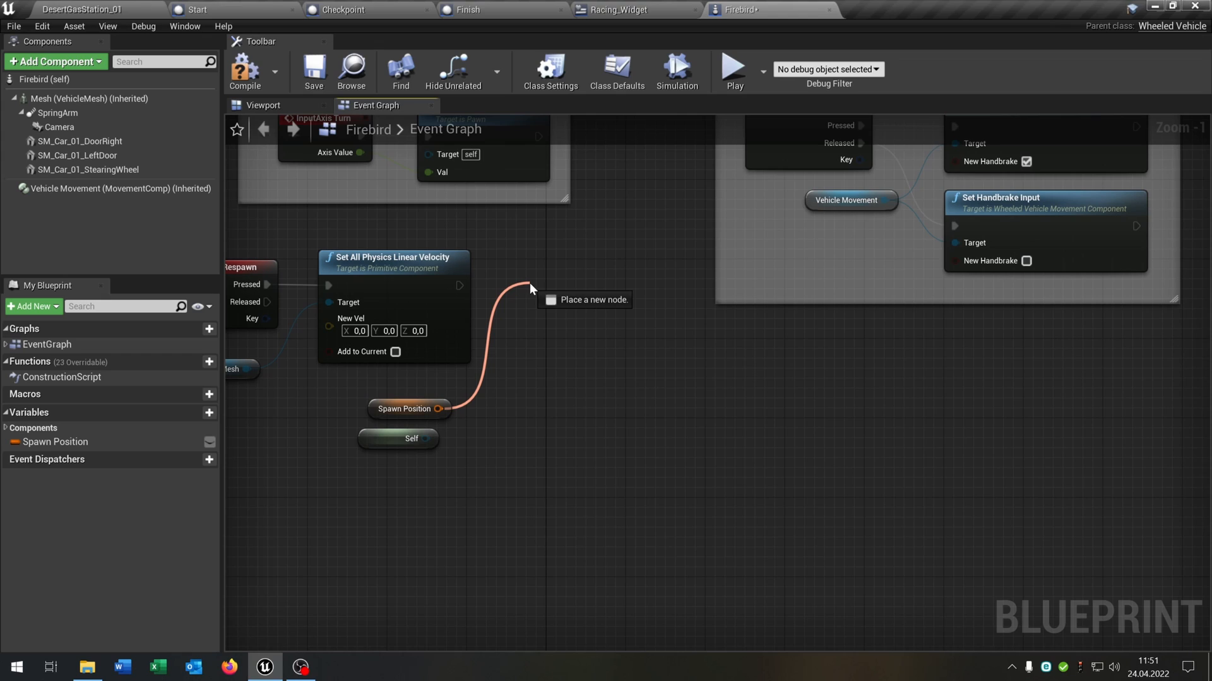
{"action": "type", "text": "Set Ac"}
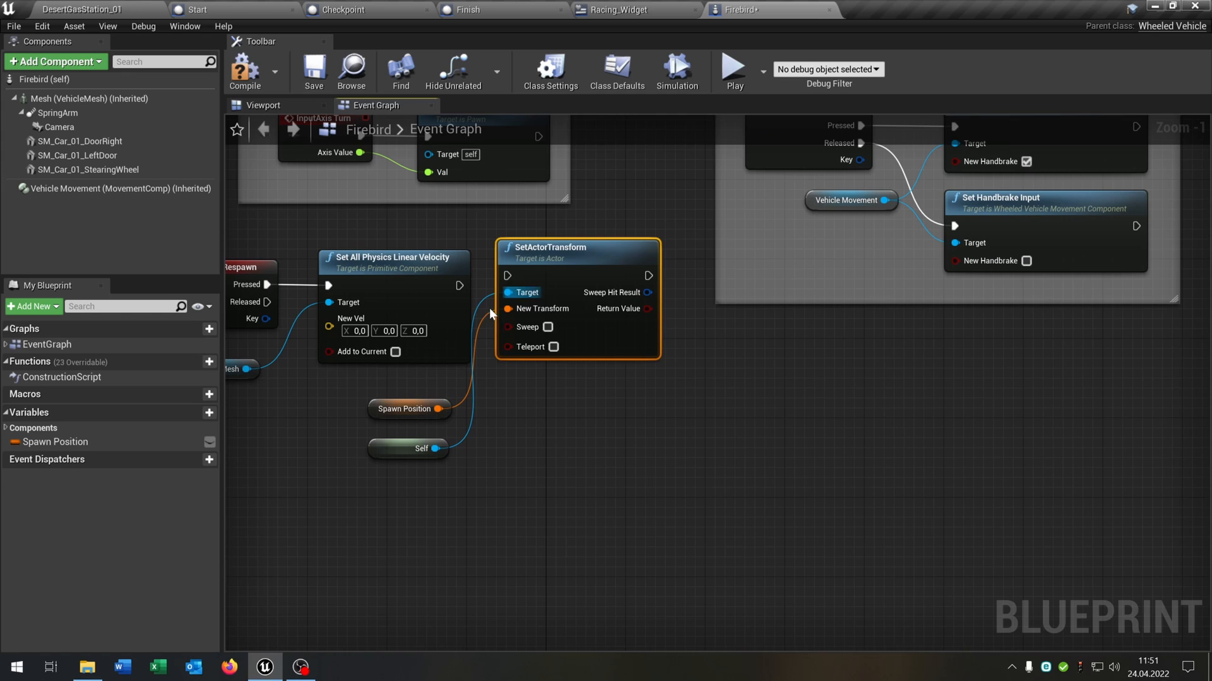
{"action": "left_click", "coordinate": [554, 347]}
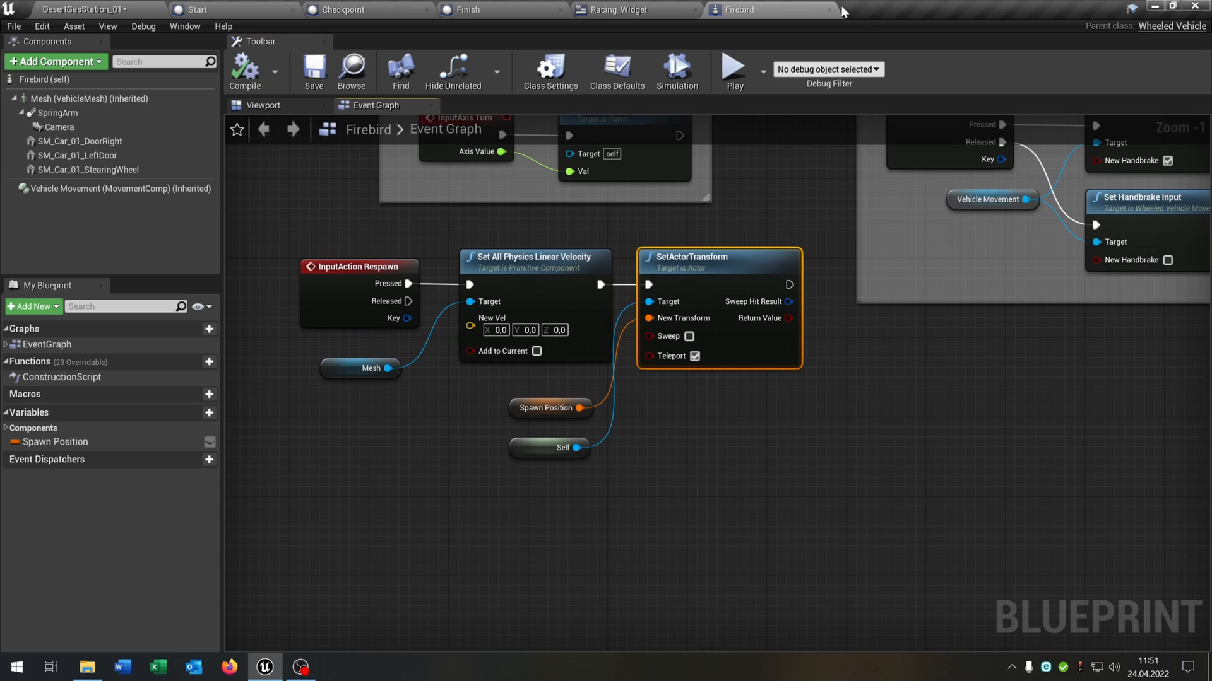
{"action": "left_click", "coordinate": [633, 10]}
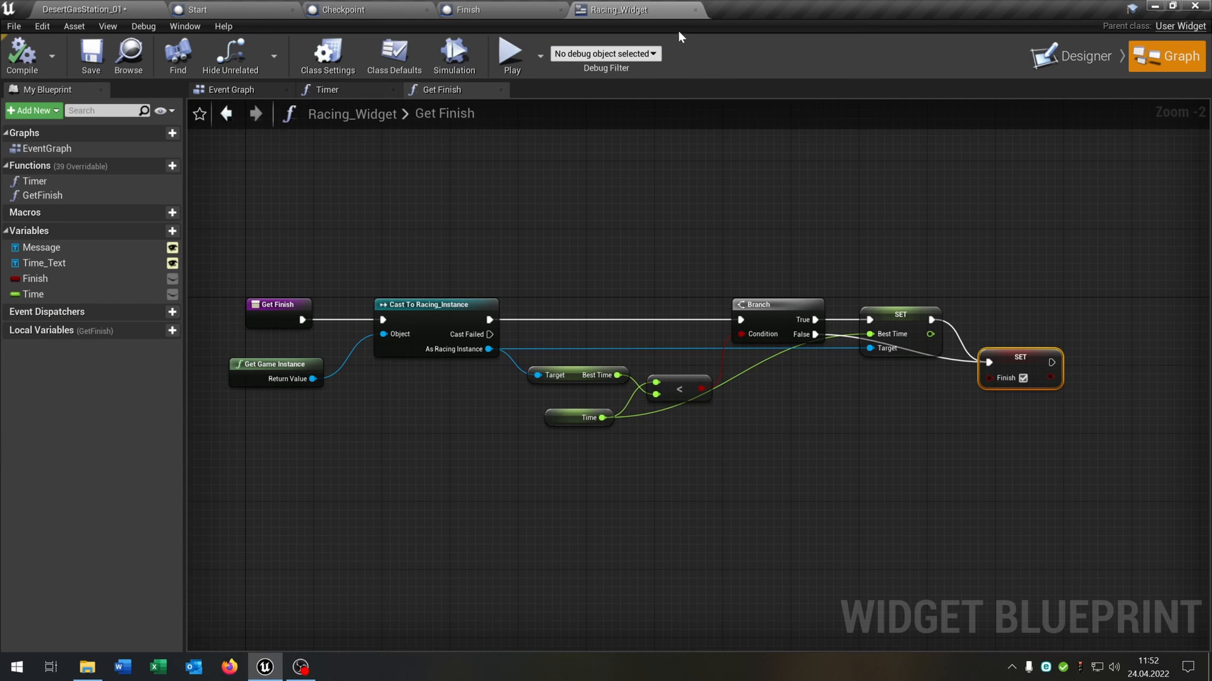
Close Racing_Widget and add an On Component Begin Overlap event for the Start gate's Trigger
{"action": "left_click", "coordinate": [201, 9]}
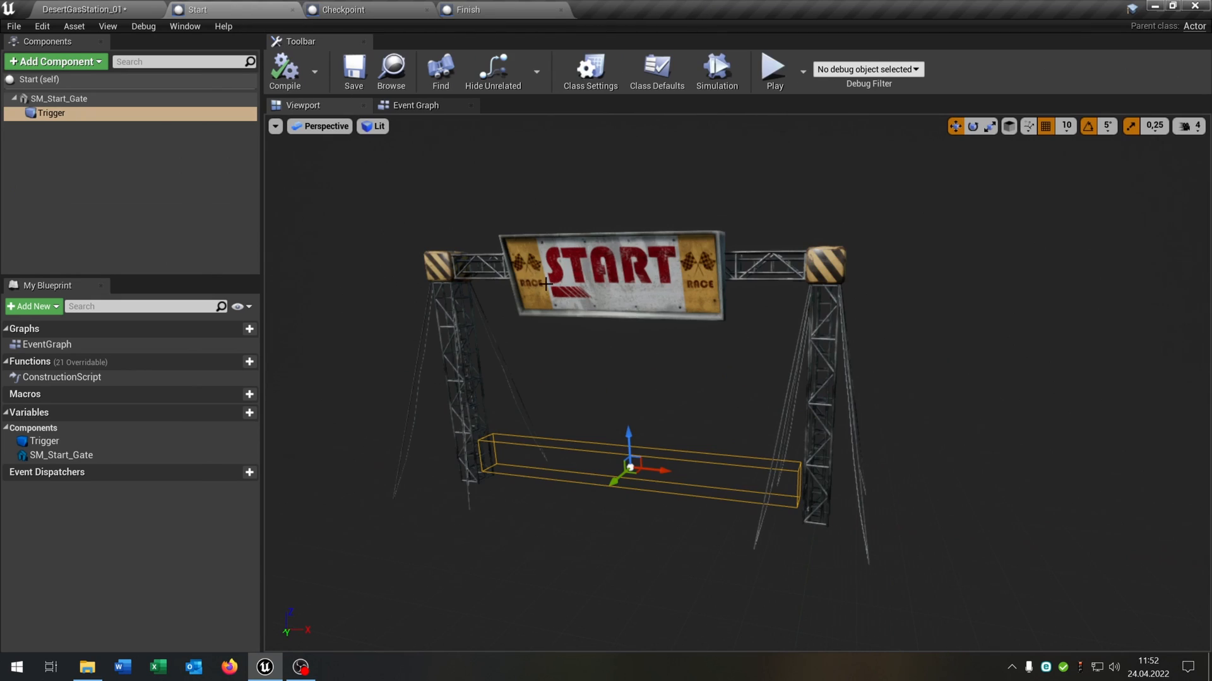
{"action": "left_click", "coordinate": [184, 25]}
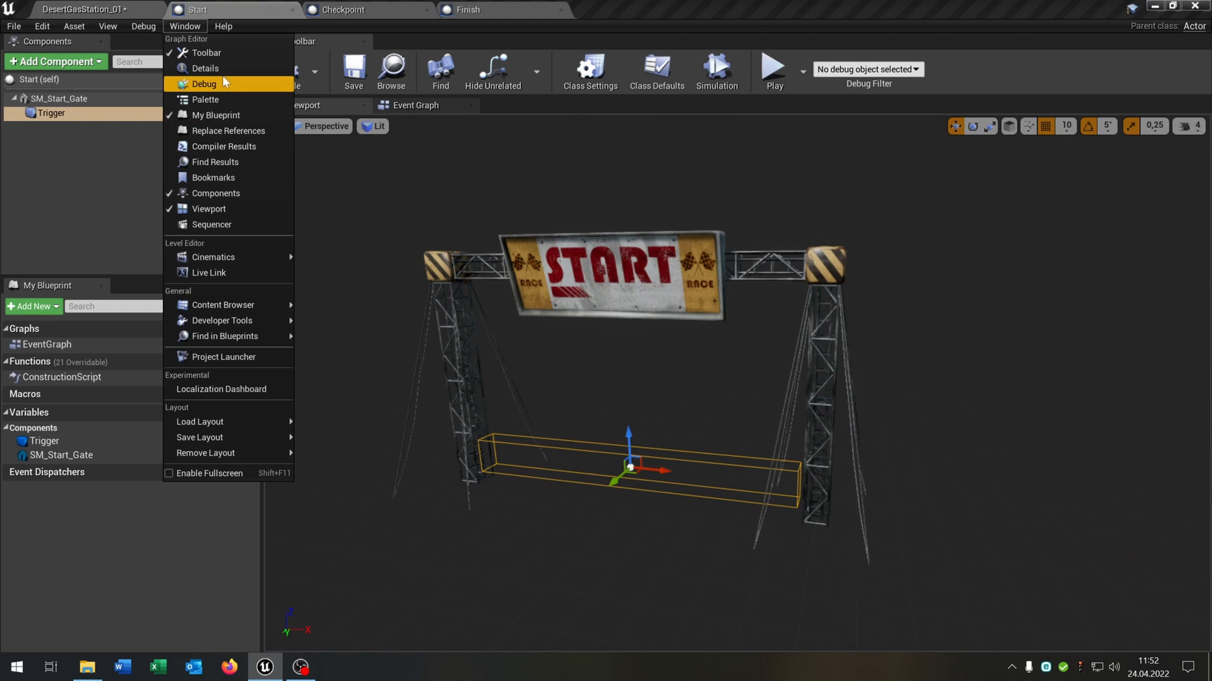
{"action": "left_click", "coordinate": [206, 68]}
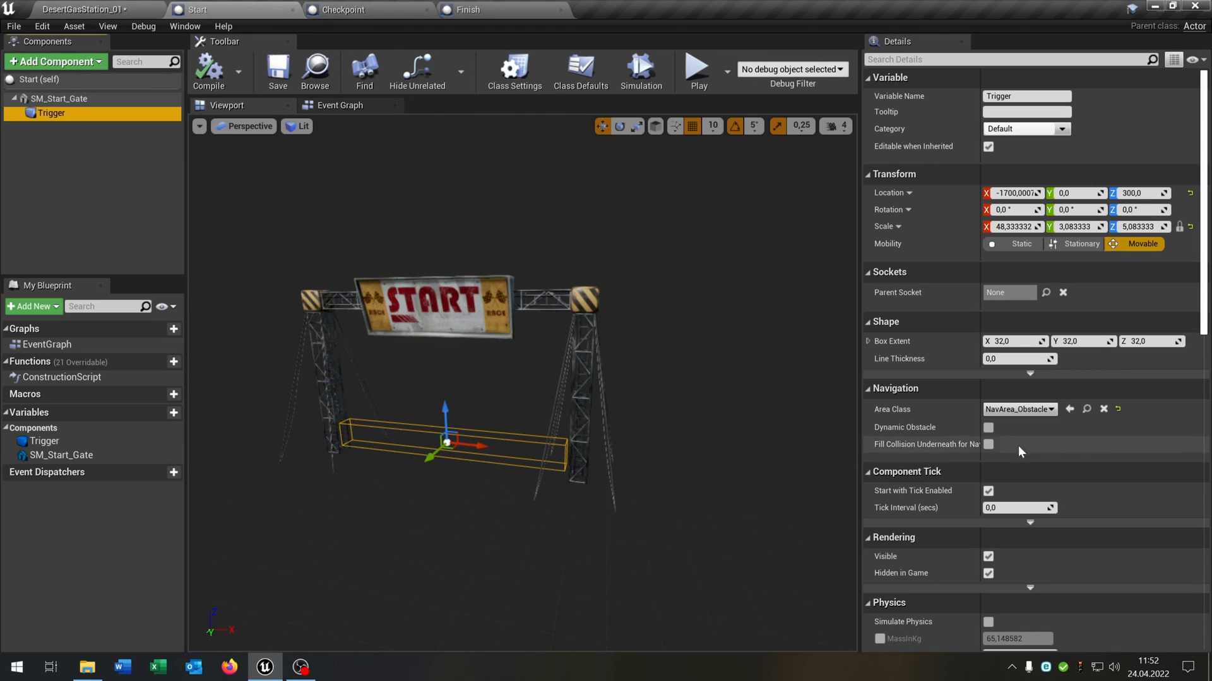
{"action": "scroll", "scroll_direction": "down", "scroll_amount": 3}
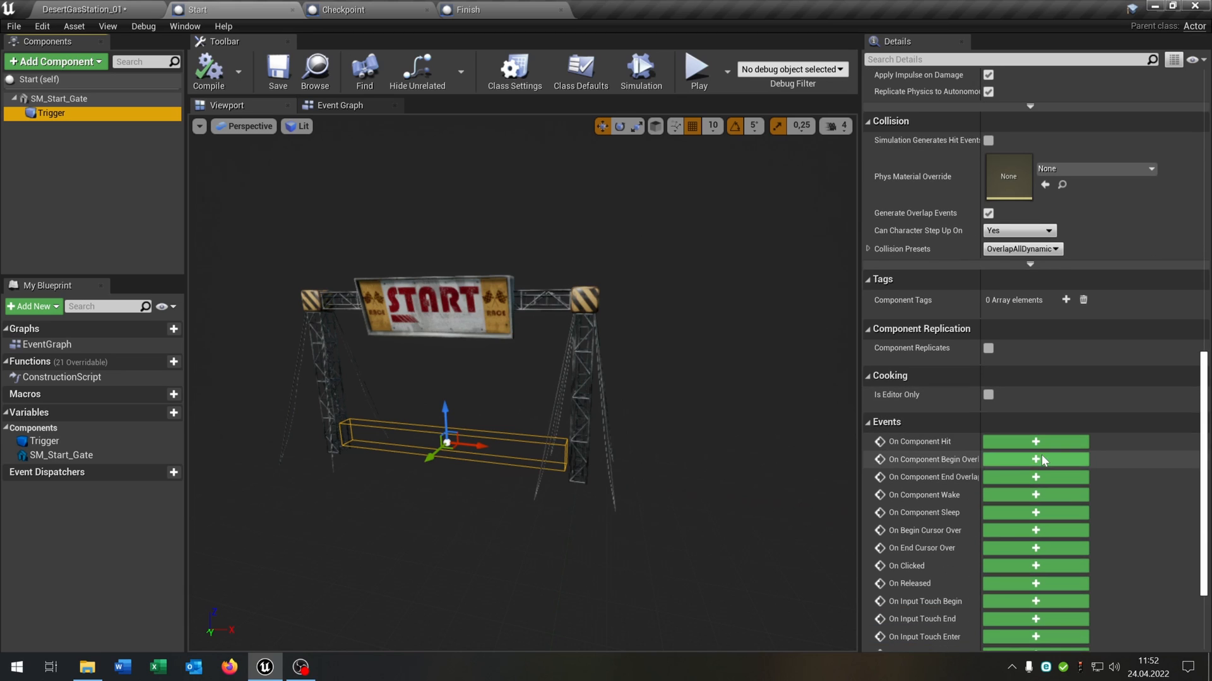
{"action": "left_click", "coordinate": [1035, 460]}
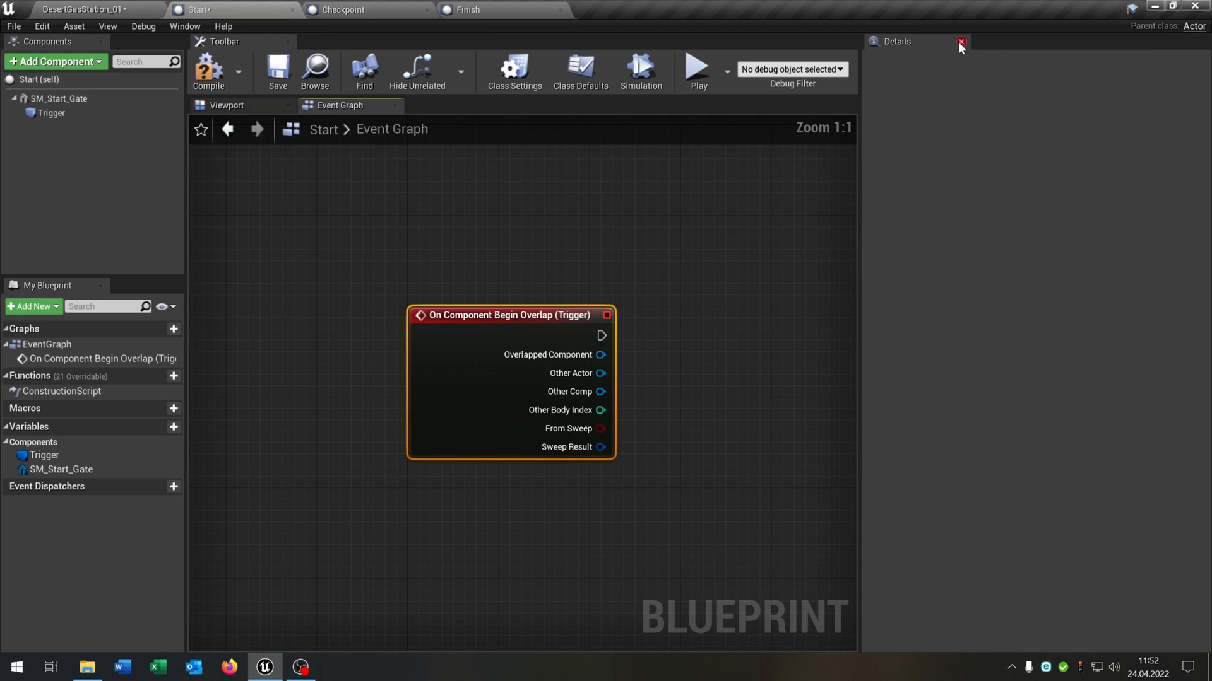
{"action": "left_click", "coordinate": [961, 42]}
{"action": "type", "text": "cs"}
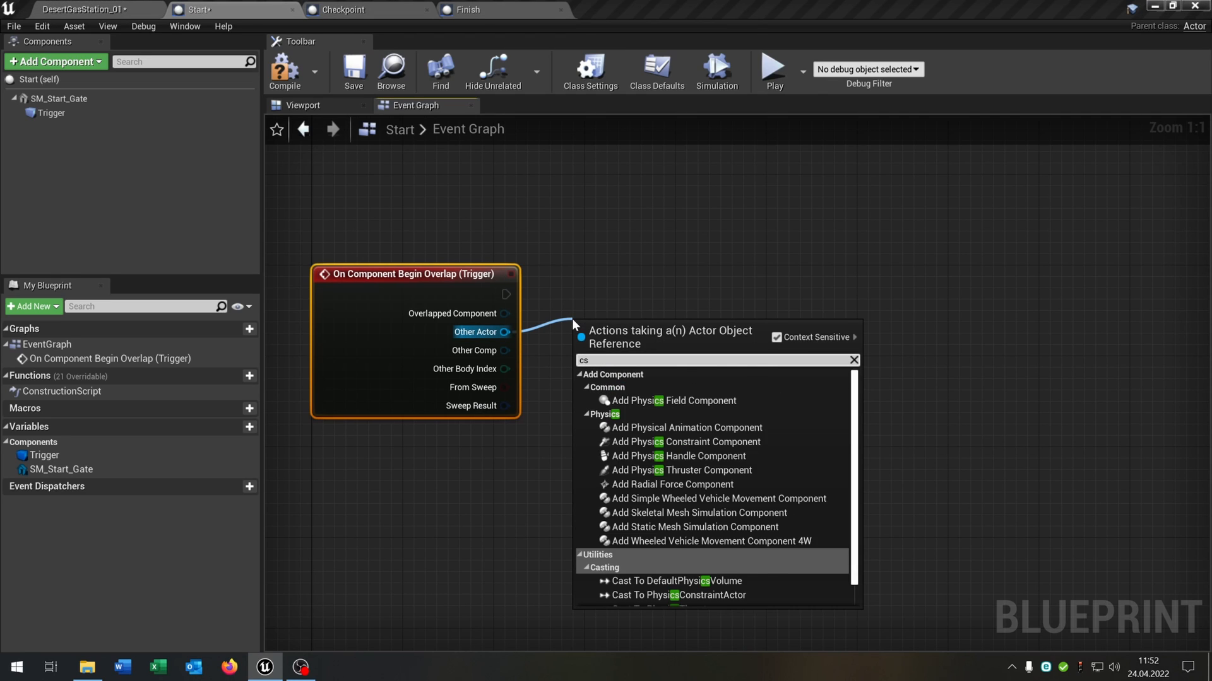
Cast to Firebird, create the Racing Widget, store it and add it to the viewport
{"action": "type", "text": "cast to fir"}
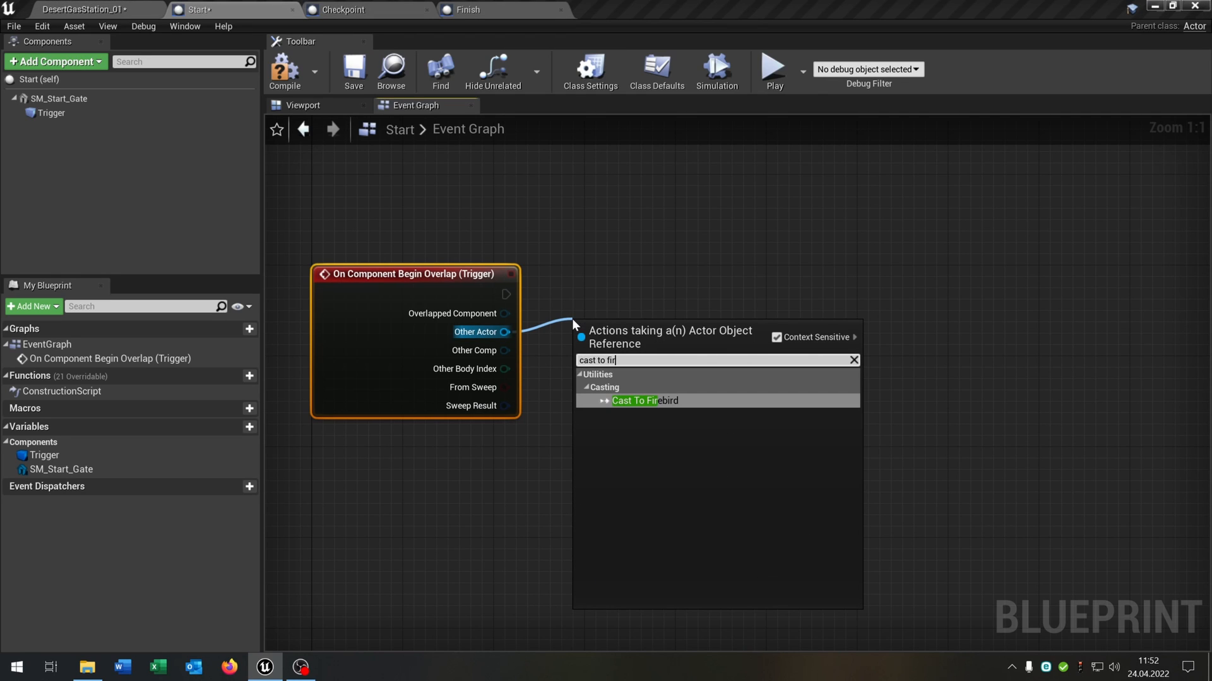
{"action": "left_click", "coordinate": [643, 400]}
{"action": "type", "text": "create w"}
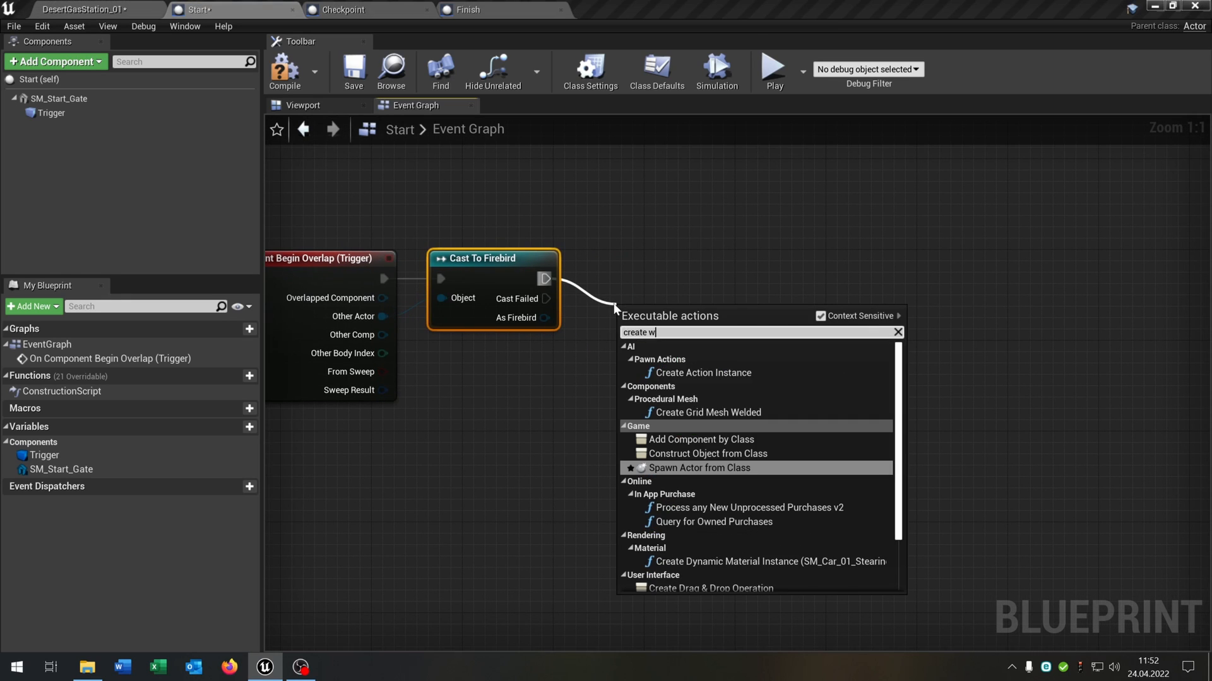
{"action": "left_click", "coordinate": [706, 454]}
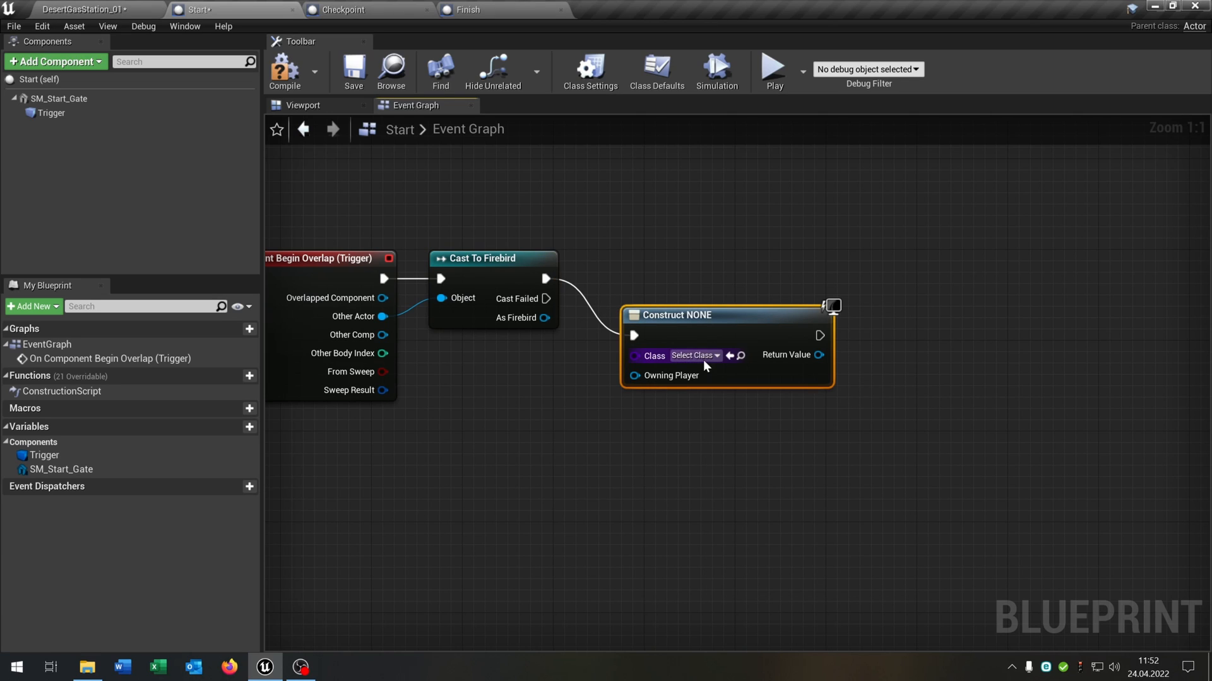
{"action": "left_click", "coordinate": [693, 355]}
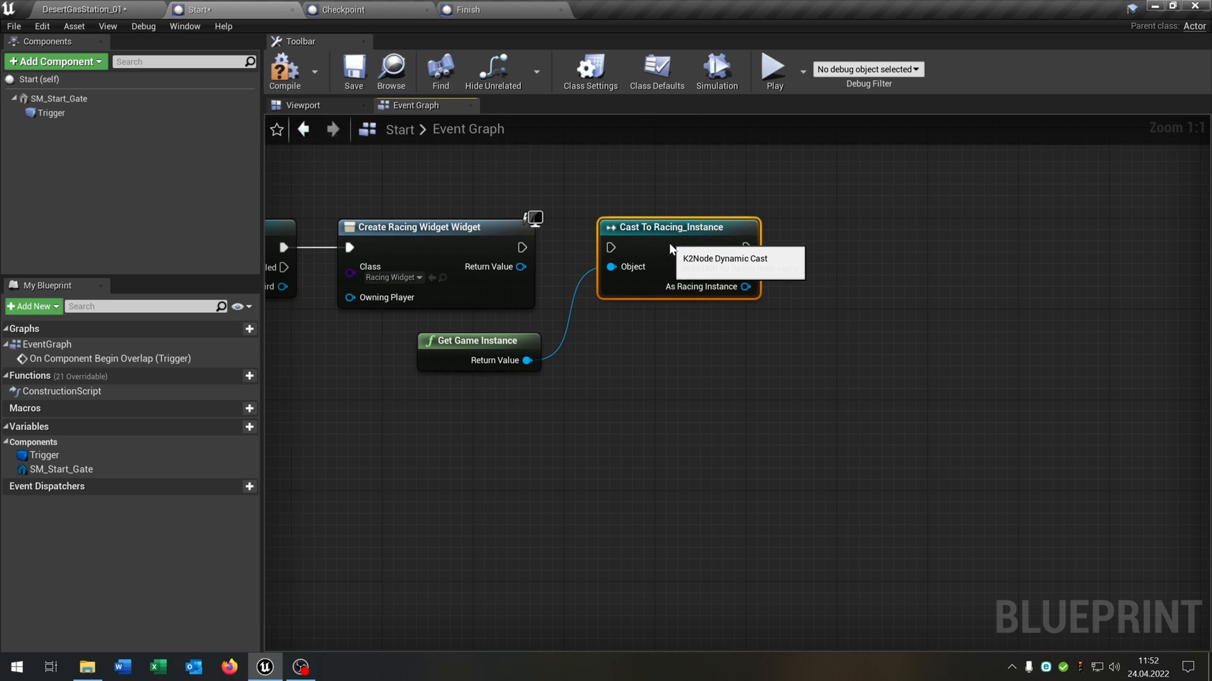
{"action": "left_click_drag", "start_coordinate": [744, 286], "coordinate": [699, 296]}
{"action": "type", "text": "add to"}
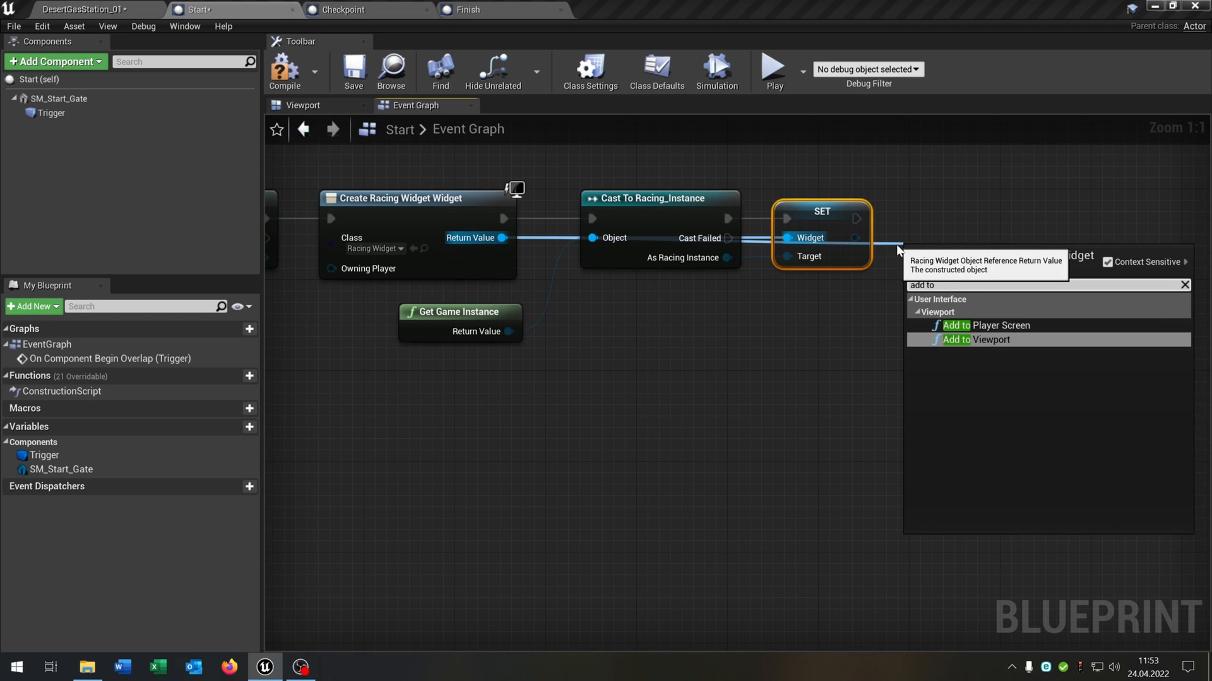
{"action": "left_click", "coordinate": [974, 340]}
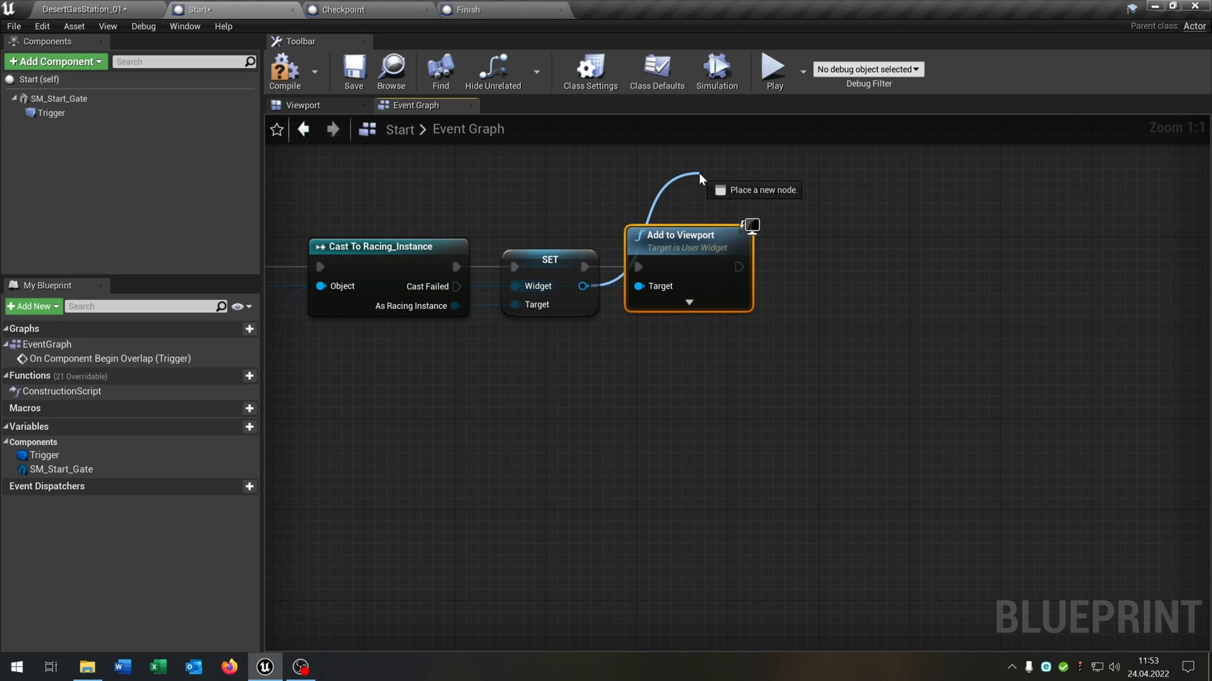
{"action": "type", "text": "get fin"}
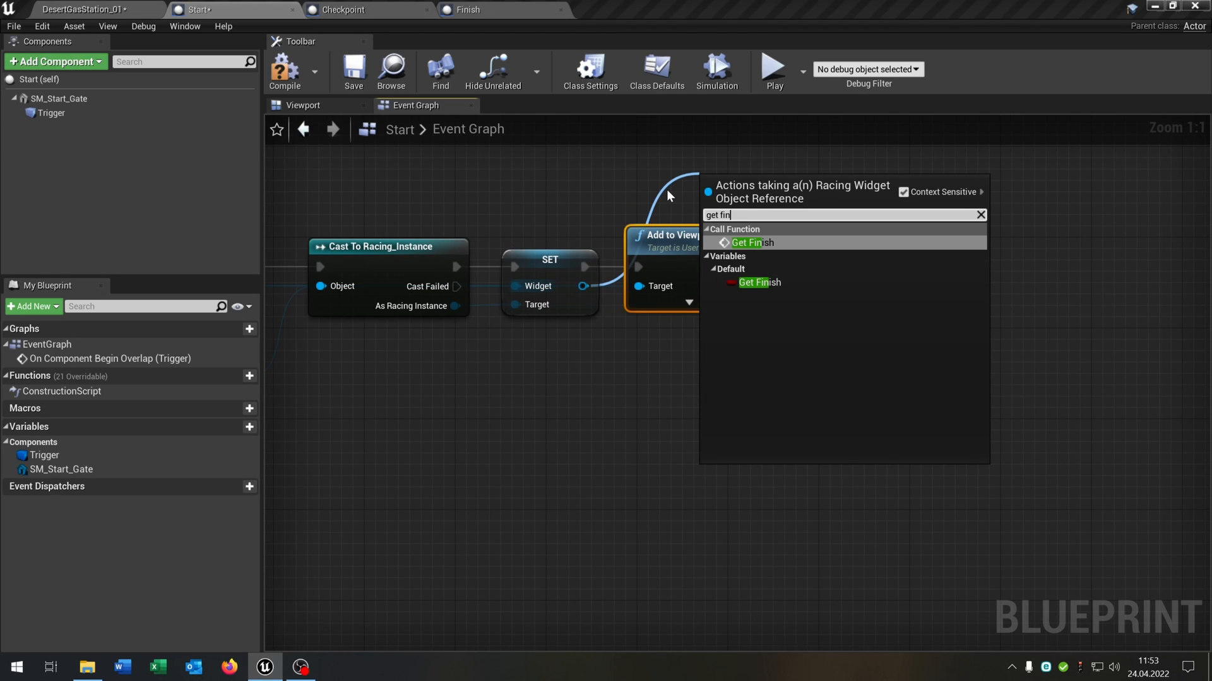
Branch on the widget's Finish flag so Timer repeats every 0.1 seconds while false
{"action": "left_click", "coordinate": [752, 242]}
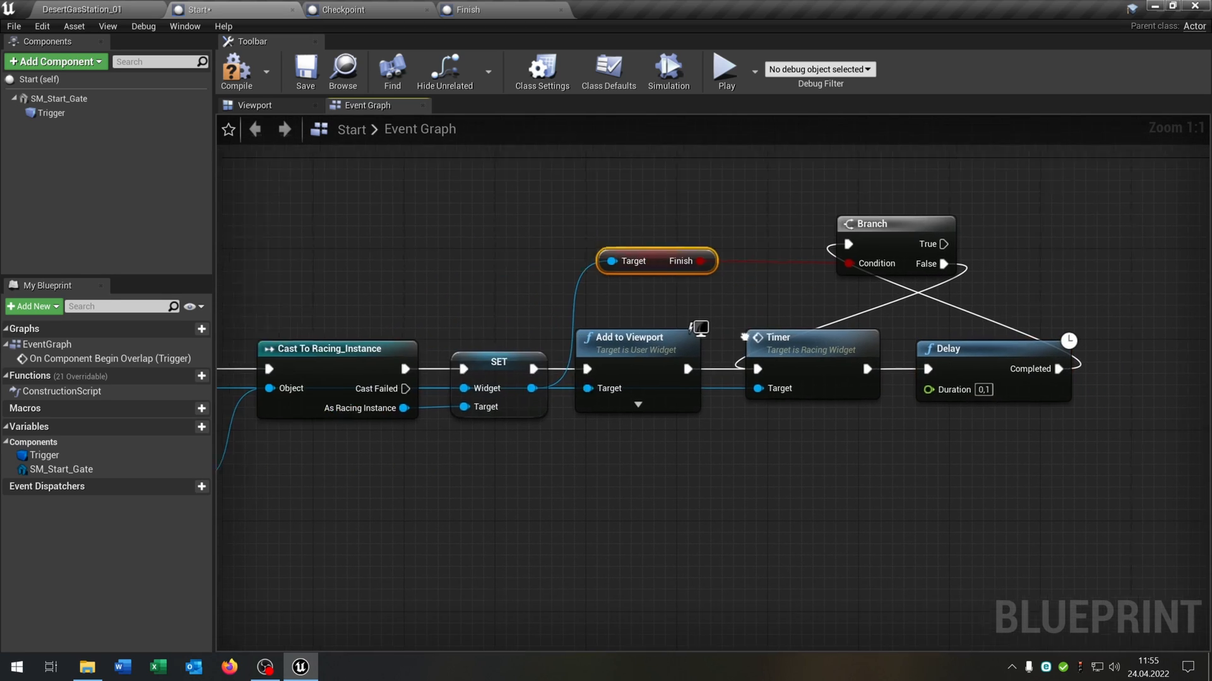
{"action": "scroll", "scroll_direction": "down", "scroll_amount": 3}
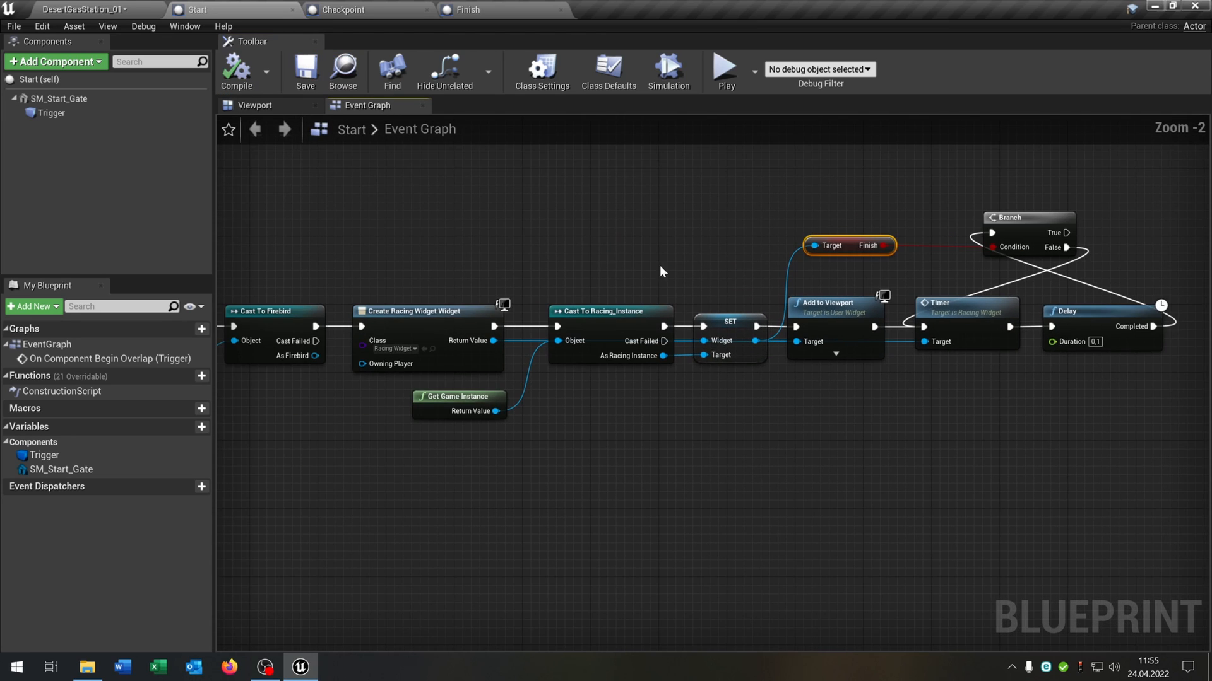
In Checkpoint, set Firebird's Spawn Position from the spawn point's world transform
{"action": "left_click", "coordinate": [342, 10]}
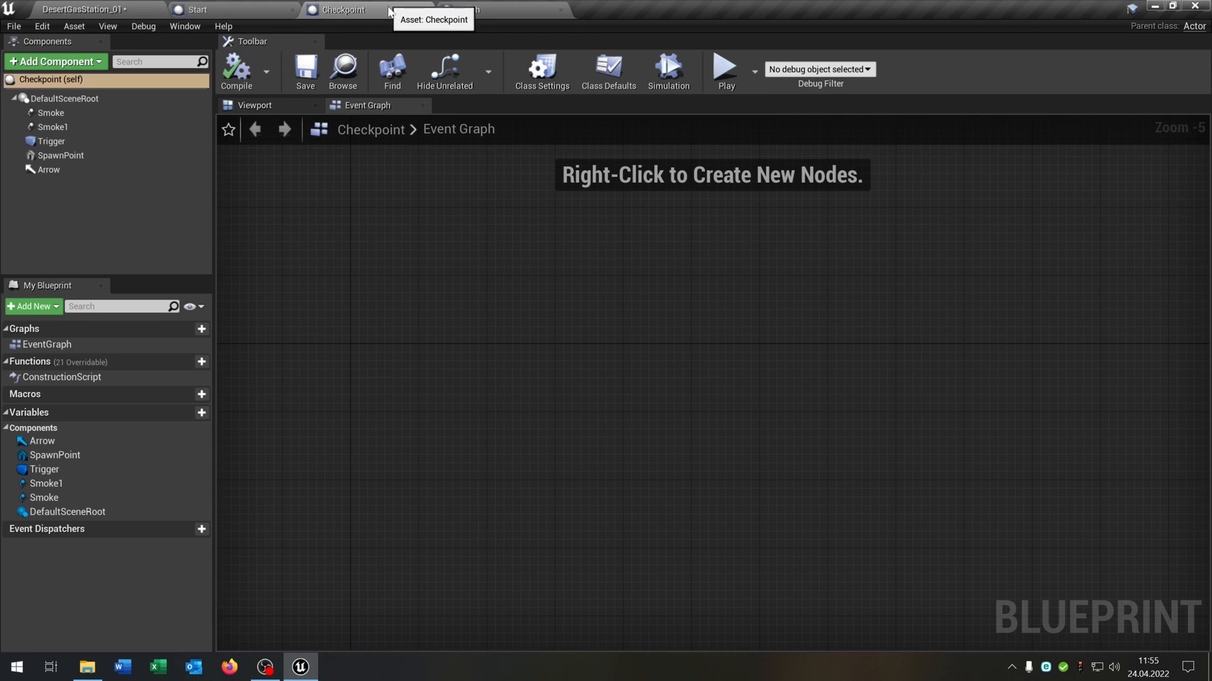
{"action": "left_click", "coordinate": [184, 25]}
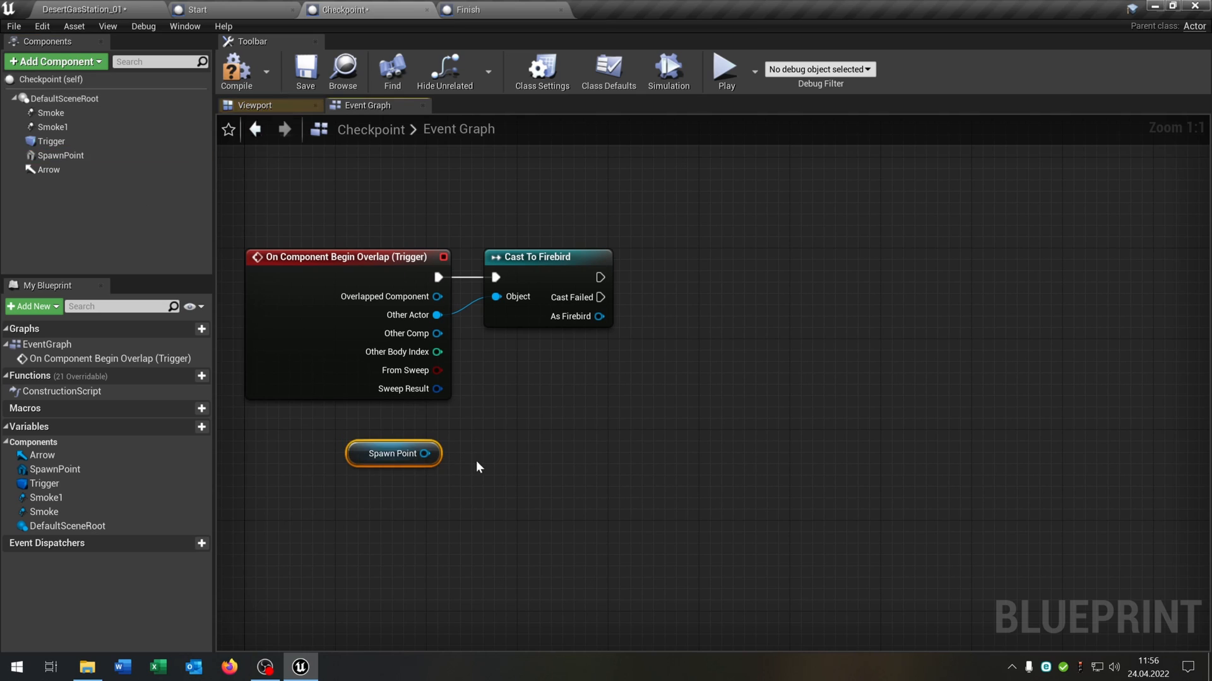
{"action": "left_click_drag", "start_coordinate": [433, 454], "coordinate": [495, 433]}
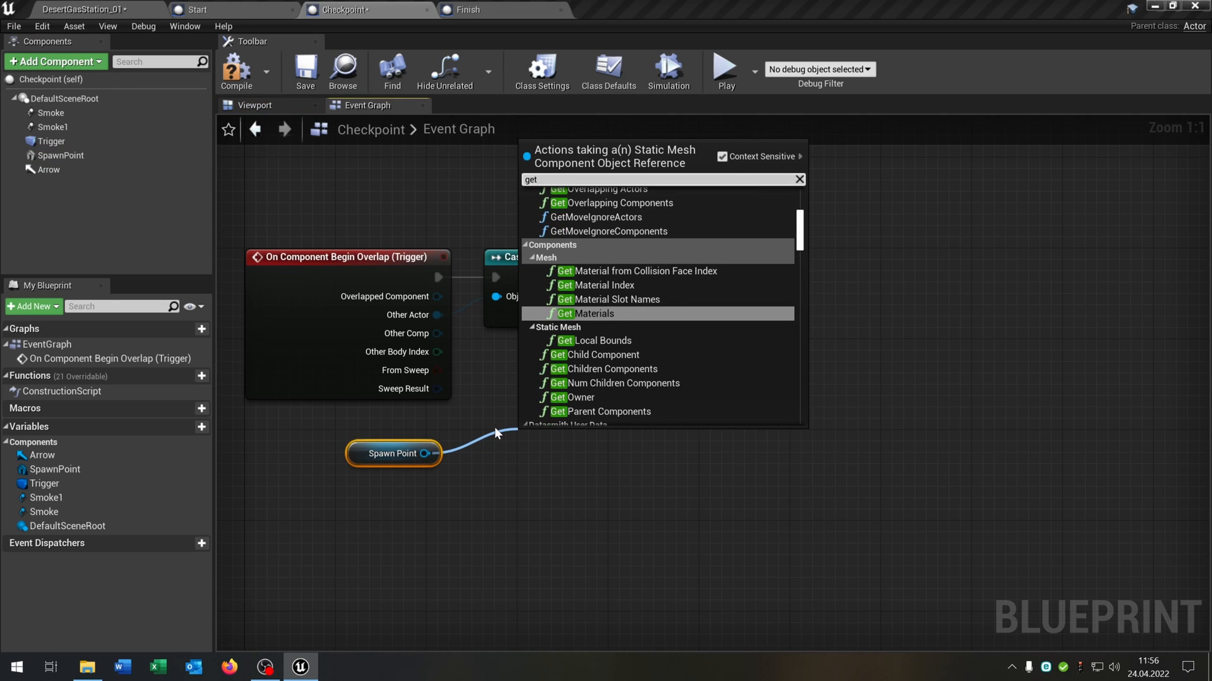
{"action": "left_click", "coordinate": [611, 313]}
{"action": "type", "text": "set spa"}
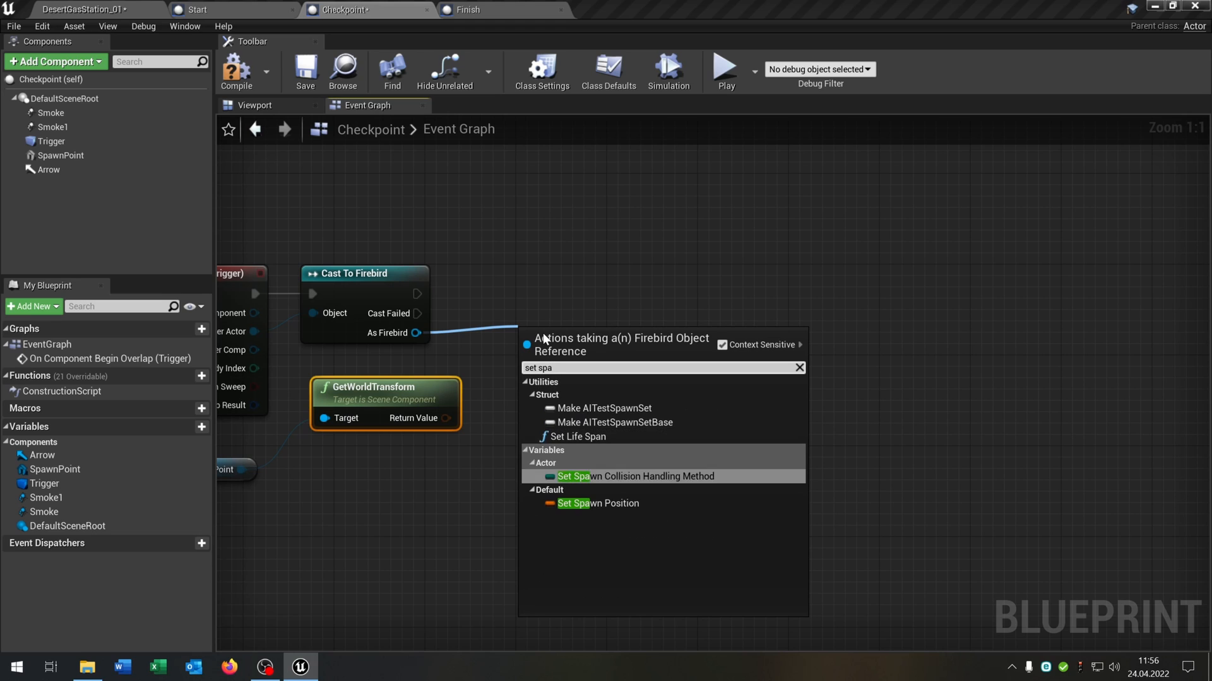
{"action": "left_click", "coordinate": [596, 503]}
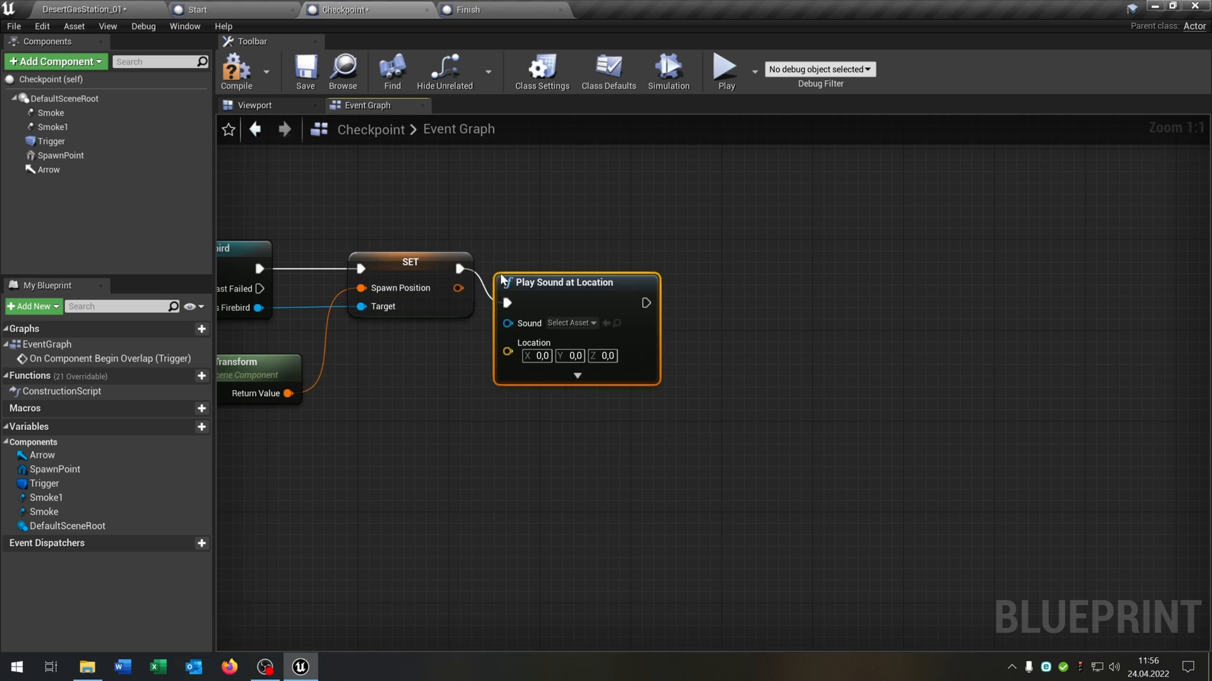
Assign SFX_Chime_07B from the SFX folder to Play Sound at Location
{"action": "left_click_drag", "start_coordinate": [565, 282], "coordinate": [622, 248]}
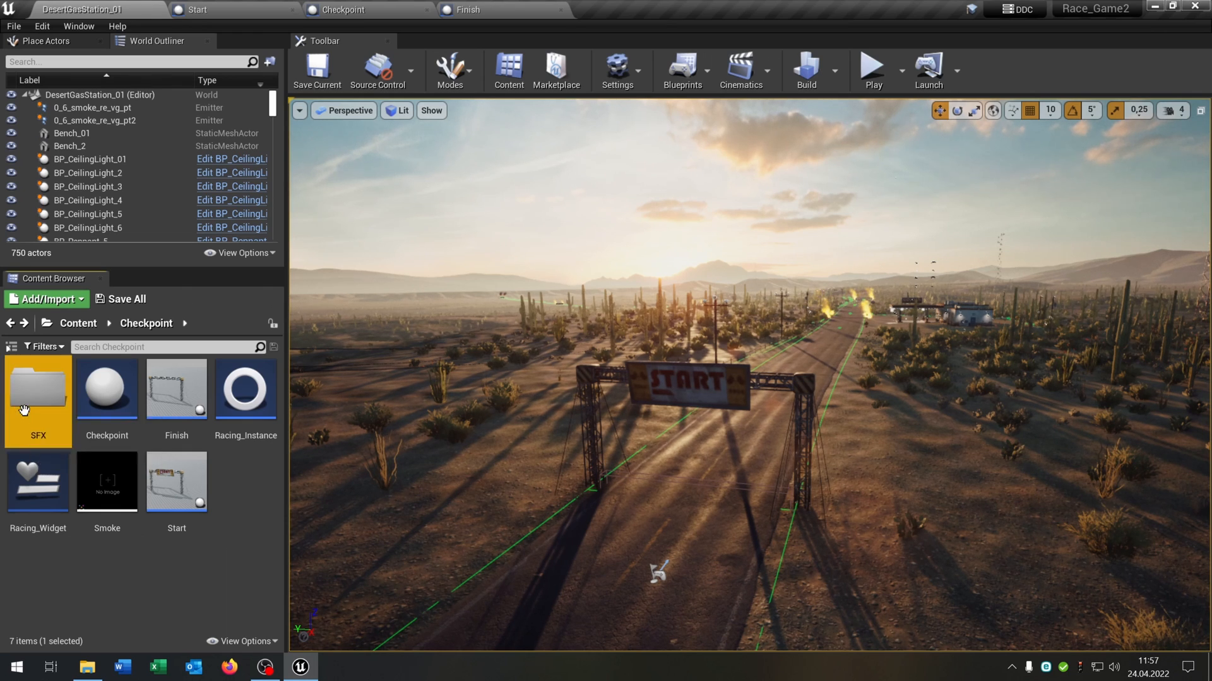
{"action": "double_click", "coordinate": [37, 389]}
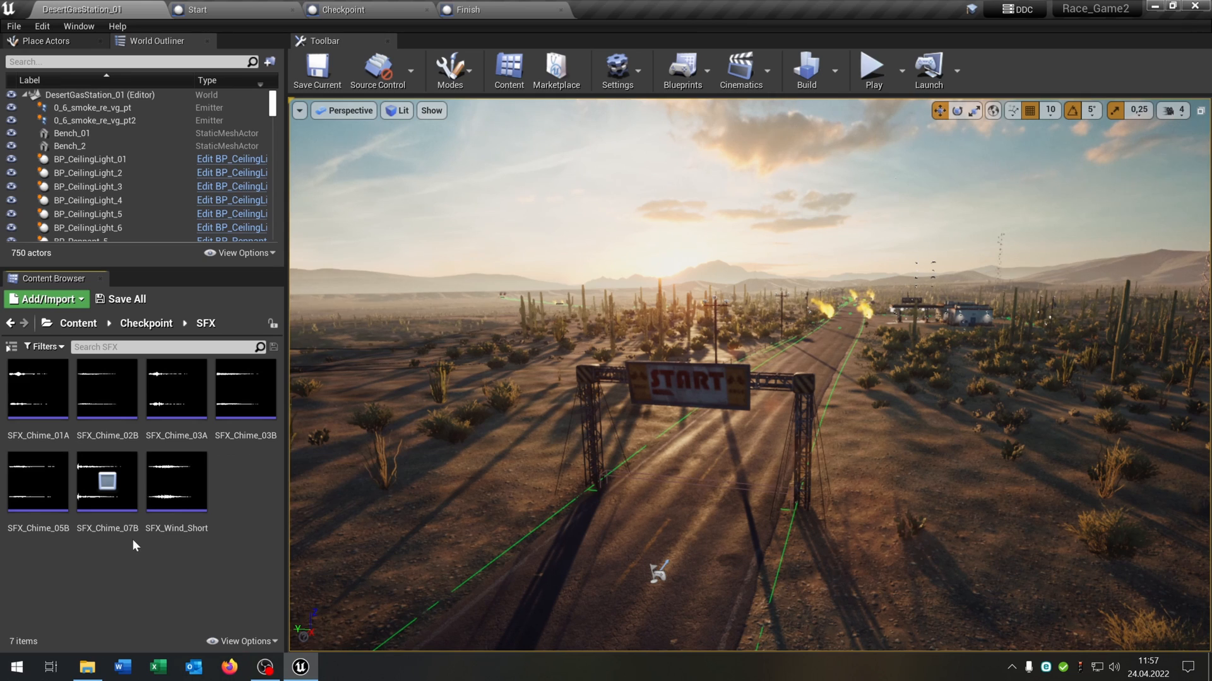
{"action": "left_click", "coordinate": [339, 9]}
{"action": "type", "text": "get game ins"}
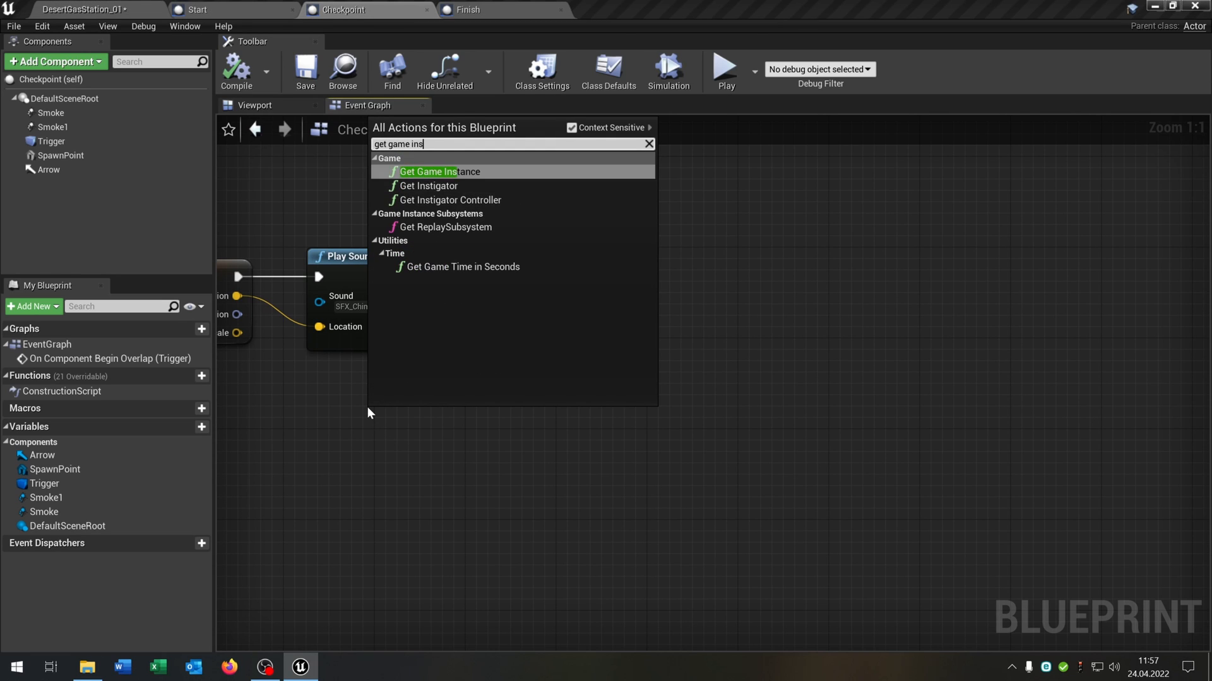
Get Racing_Instance's widget and set its Message text to 'Checkpoint'
{"action": "left_click", "coordinate": [434, 172]}
{"action": "type", "text": "cast t"}
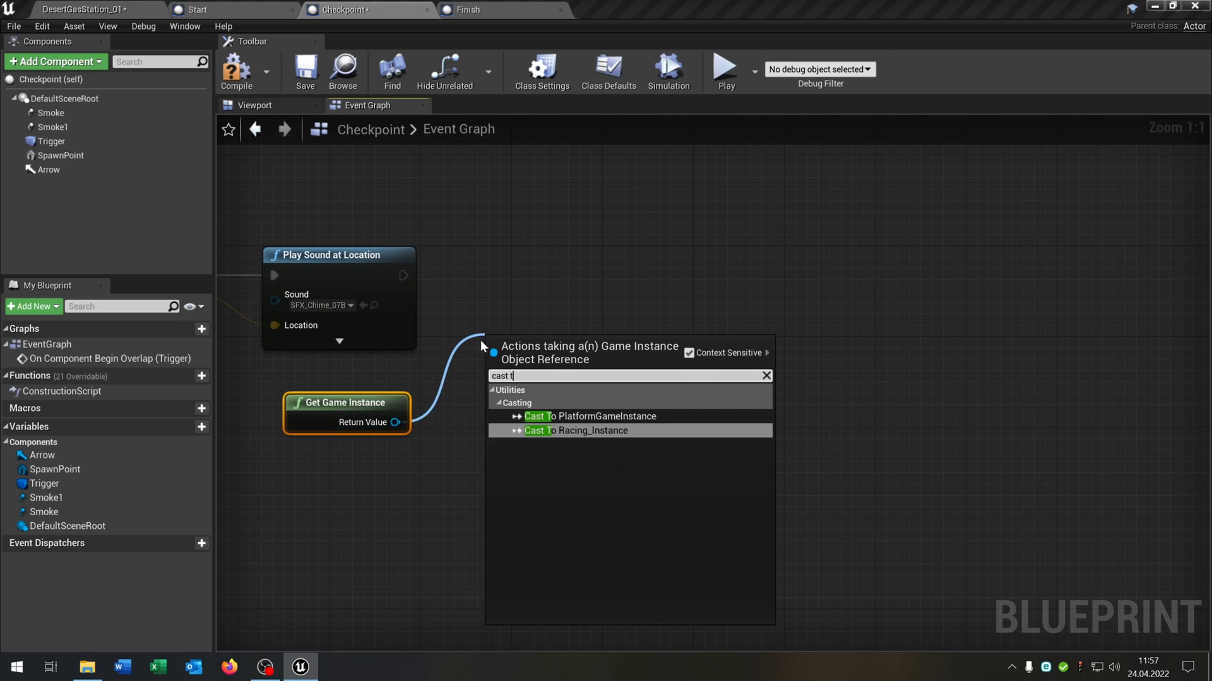
{"action": "left_click", "coordinate": [574, 430]}
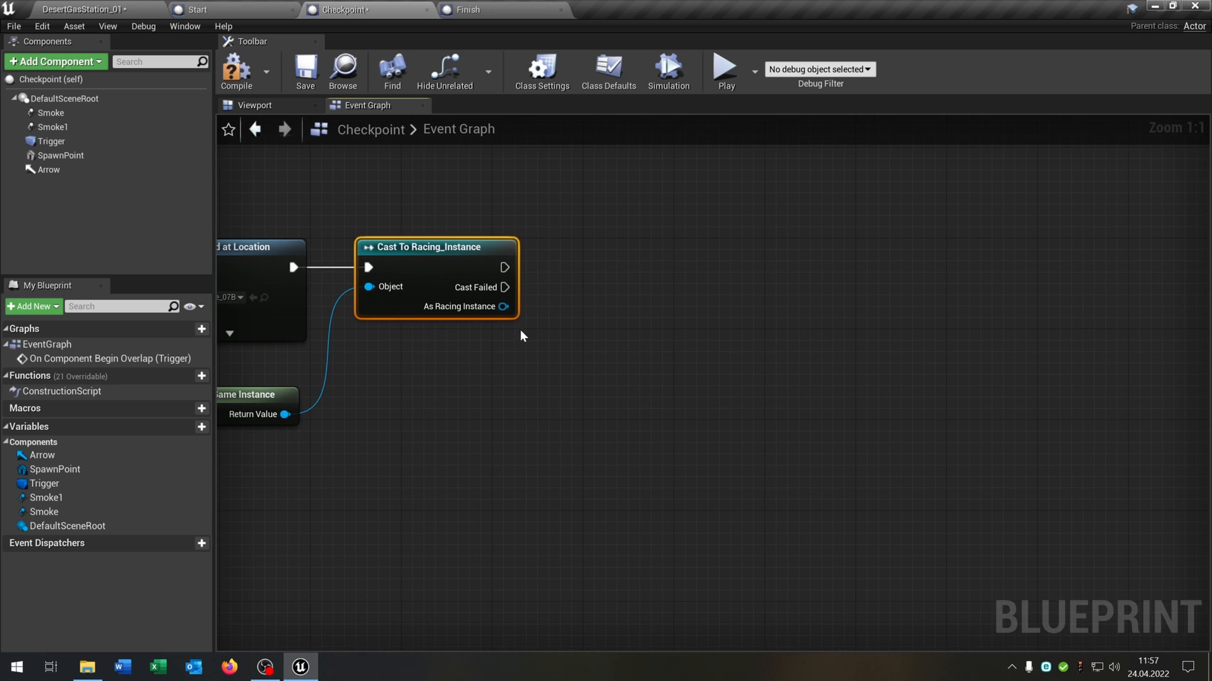
{"action": "left_click_drag", "start_coordinate": [503, 306], "coordinate": [564, 342]}
{"action": "type", "text": "set tex"}
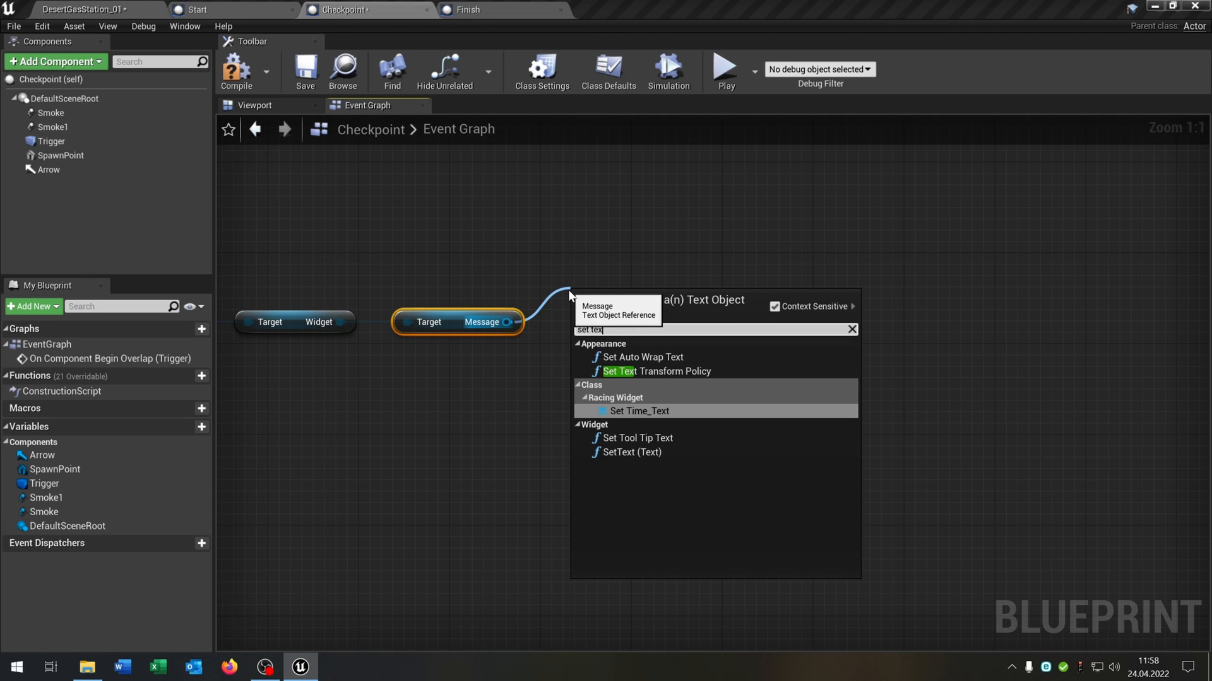
{"action": "left_click", "coordinate": [633, 452]}
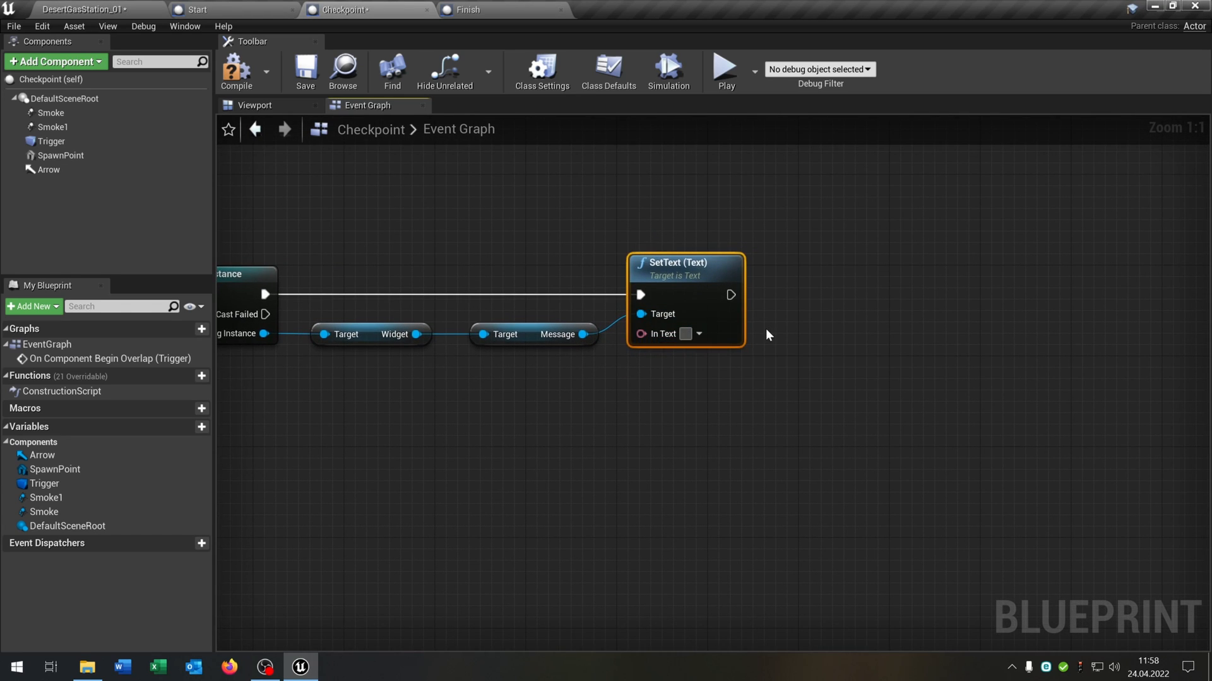
{"action": "type", "text": "Checkpoint"}
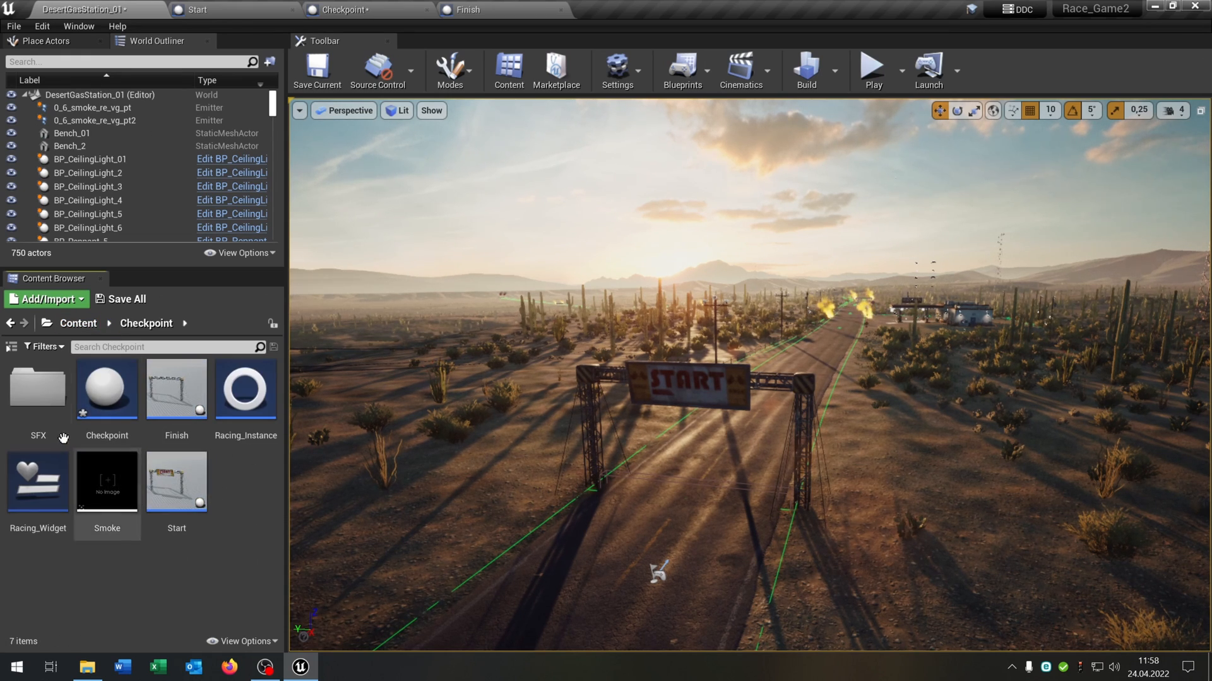
Open Racing_Widget and check the Message text block's Visibility setting
{"action": "double_click", "coordinate": [37, 481]}
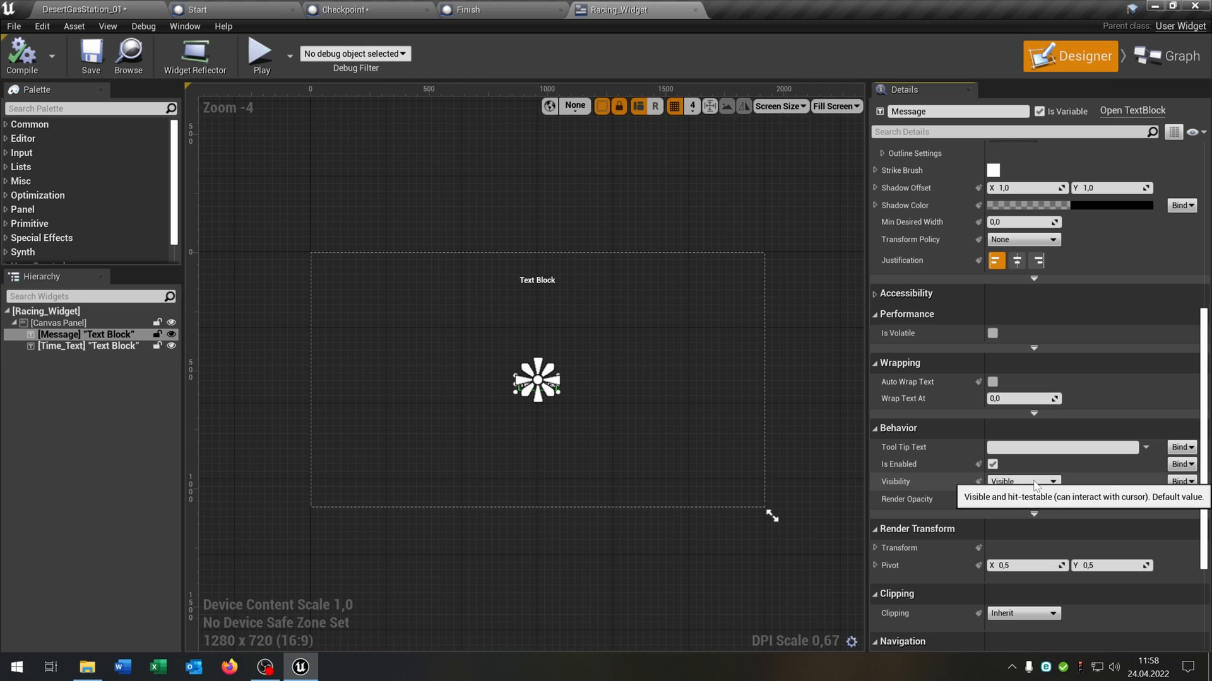
{"action": "left_click", "coordinate": [1020, 482]}
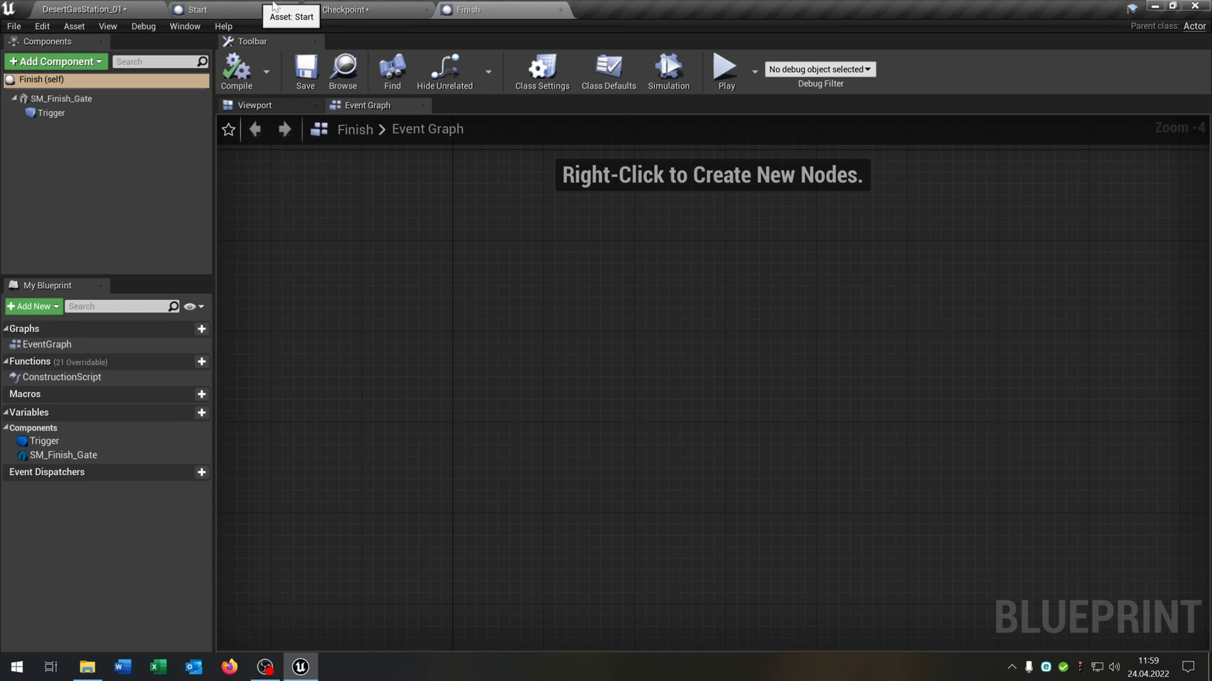
In Checkpoint, show Message, wait 1.0 second, then set Message Hidden
{"action": "left_click", "coordinate": [350, 9]}
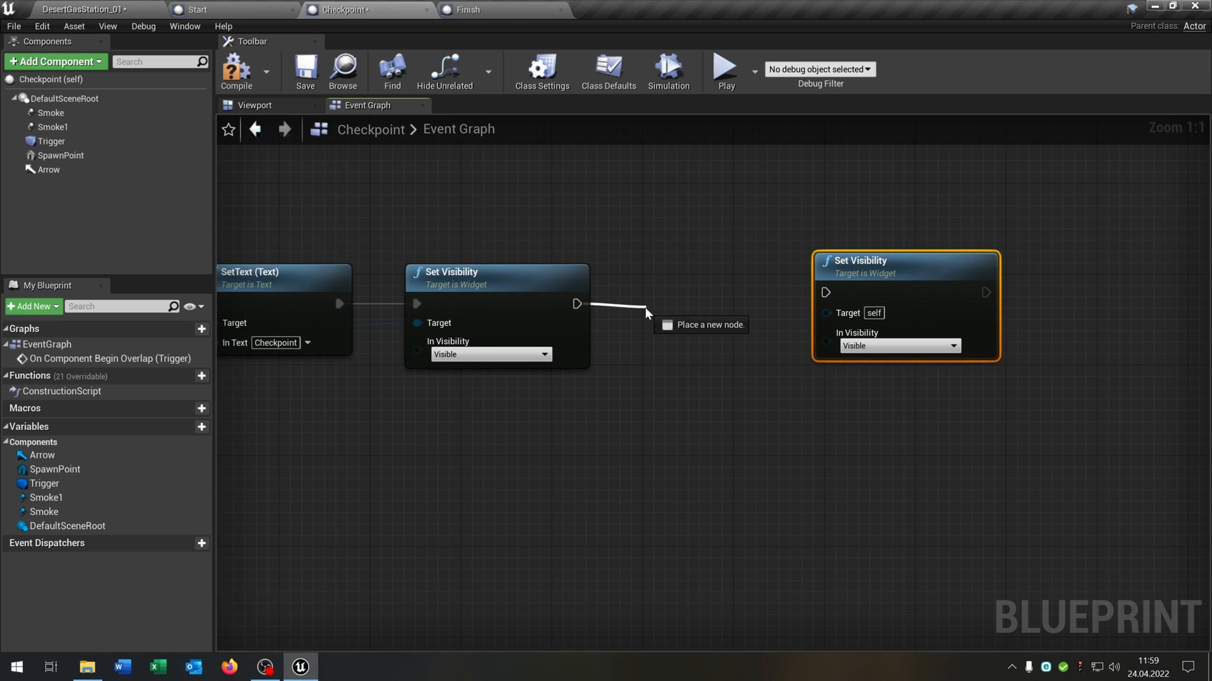
{"action": "left_click", "coordinate": [708, 325]}
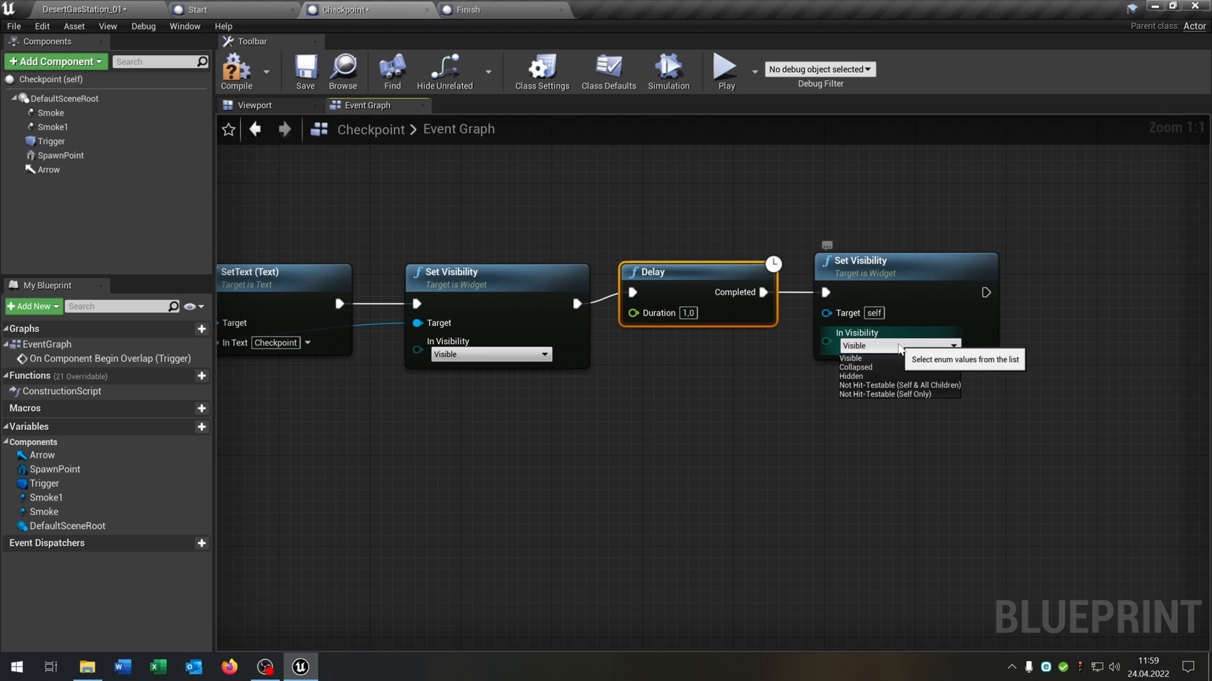
{"action": "left_click", "coordinate": [850, 376]}
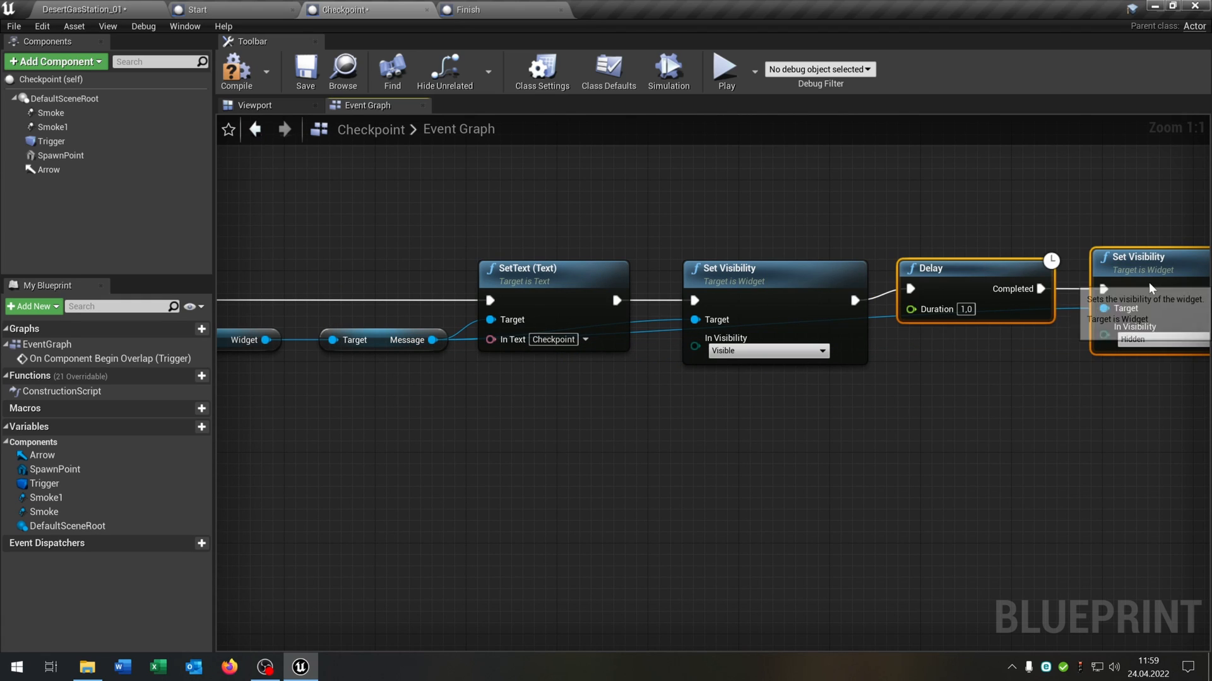
{"action": "left_click", "coordinate": [236, 71]}
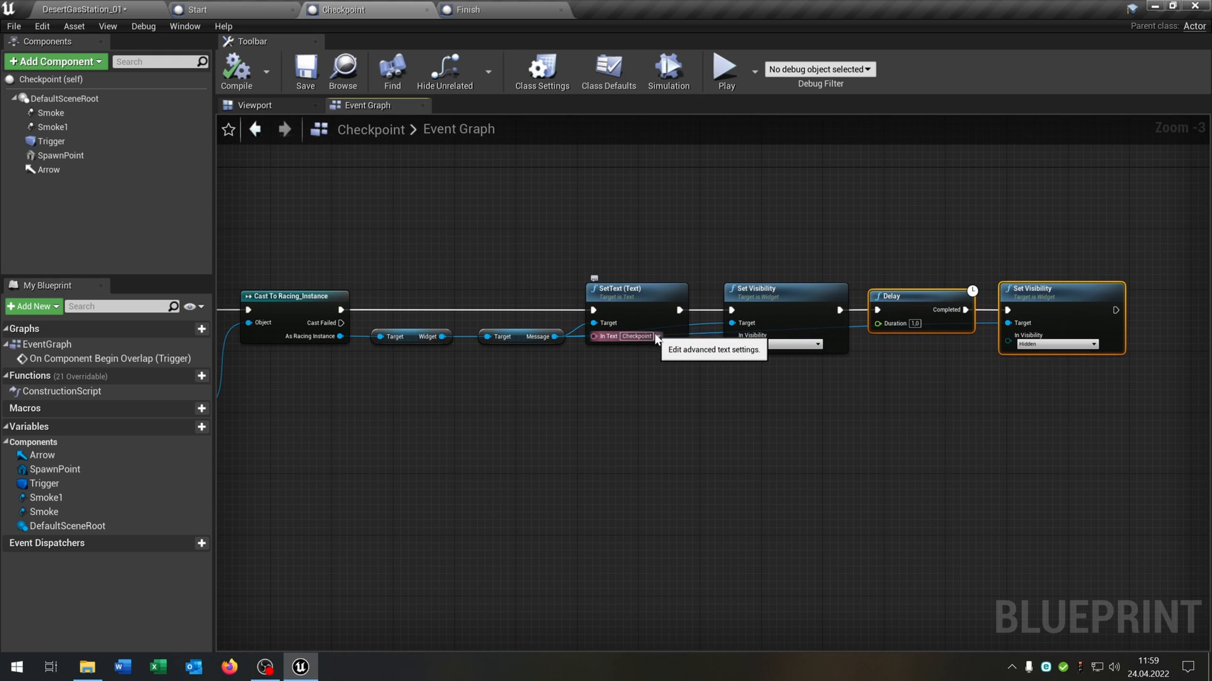
{"action": "scroll", "scroll_direction": "down", "scroll_amount": 3}
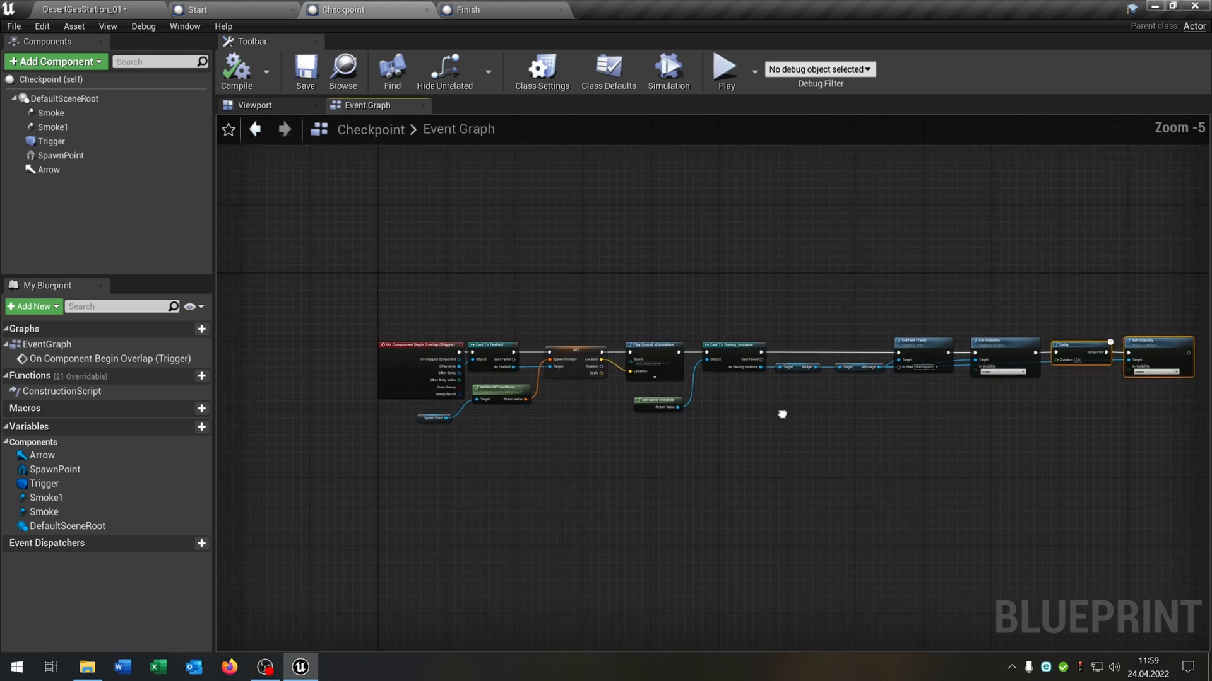
In the Finish blueprint, add a begin-overlap event for its Trigger component
{"action": "left_click", "coordinate": [468, 9]}
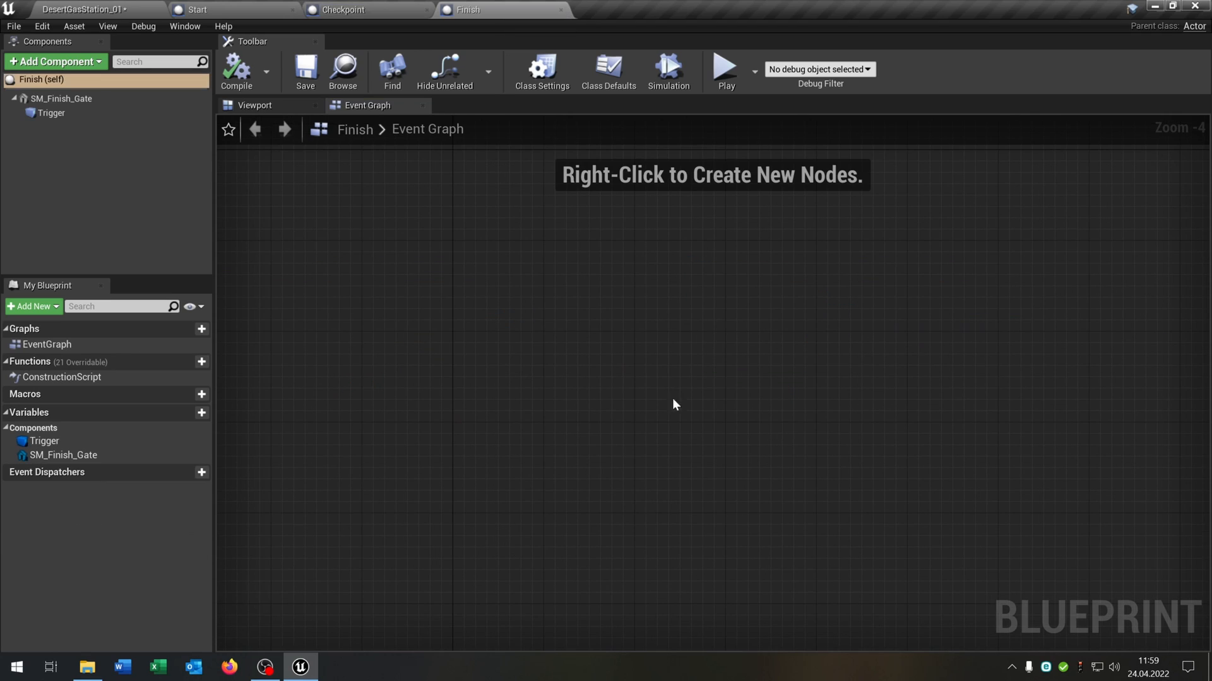
{"action": "mouse_move", "coordinate": [460, 160]}
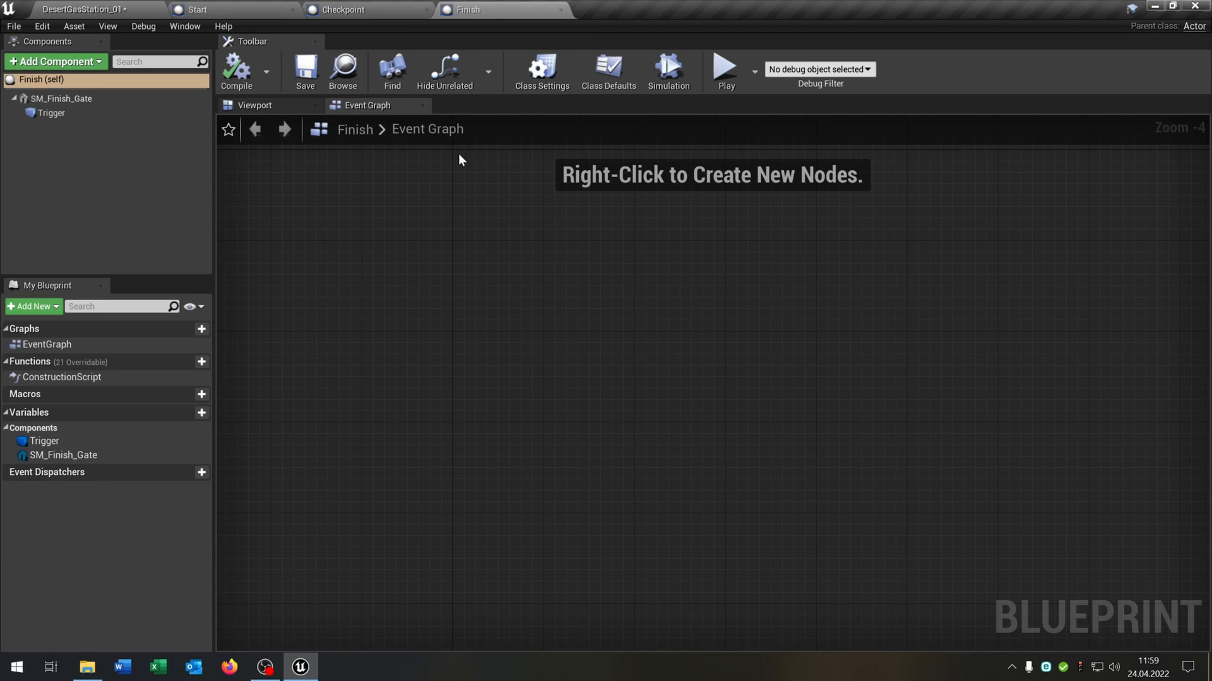
{"action": "left_click", "coordinate": [51, 113]}
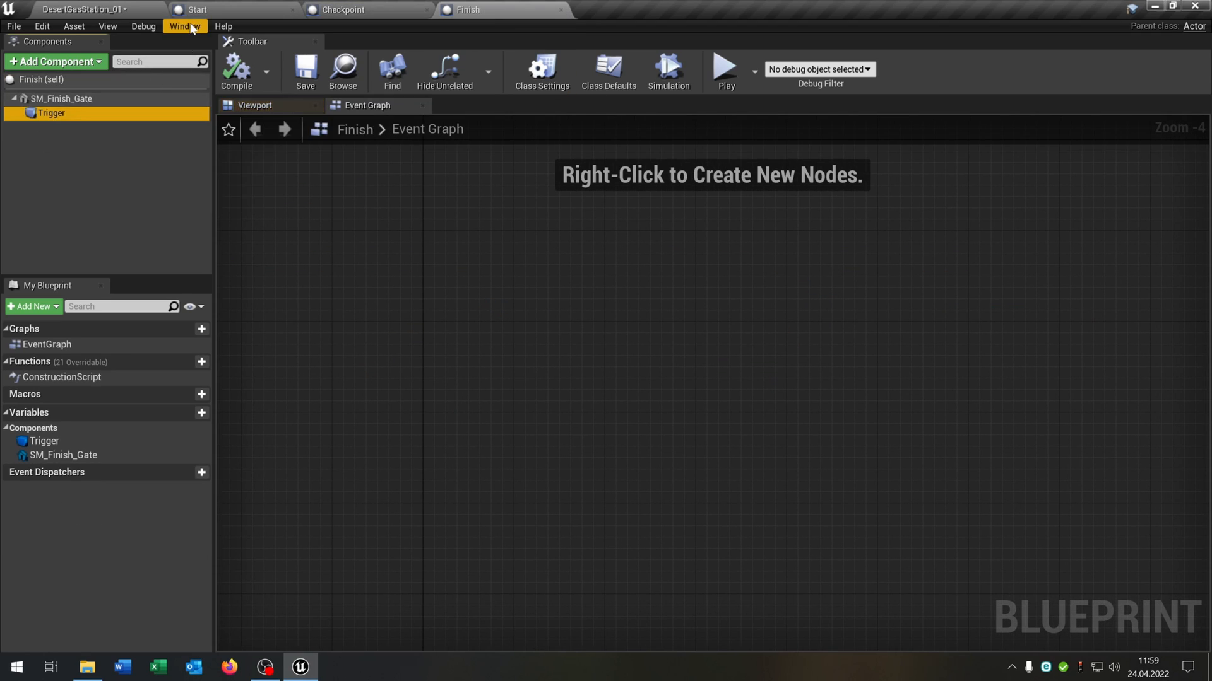
{"action": "left_click", "coordinate": [50, 113]}
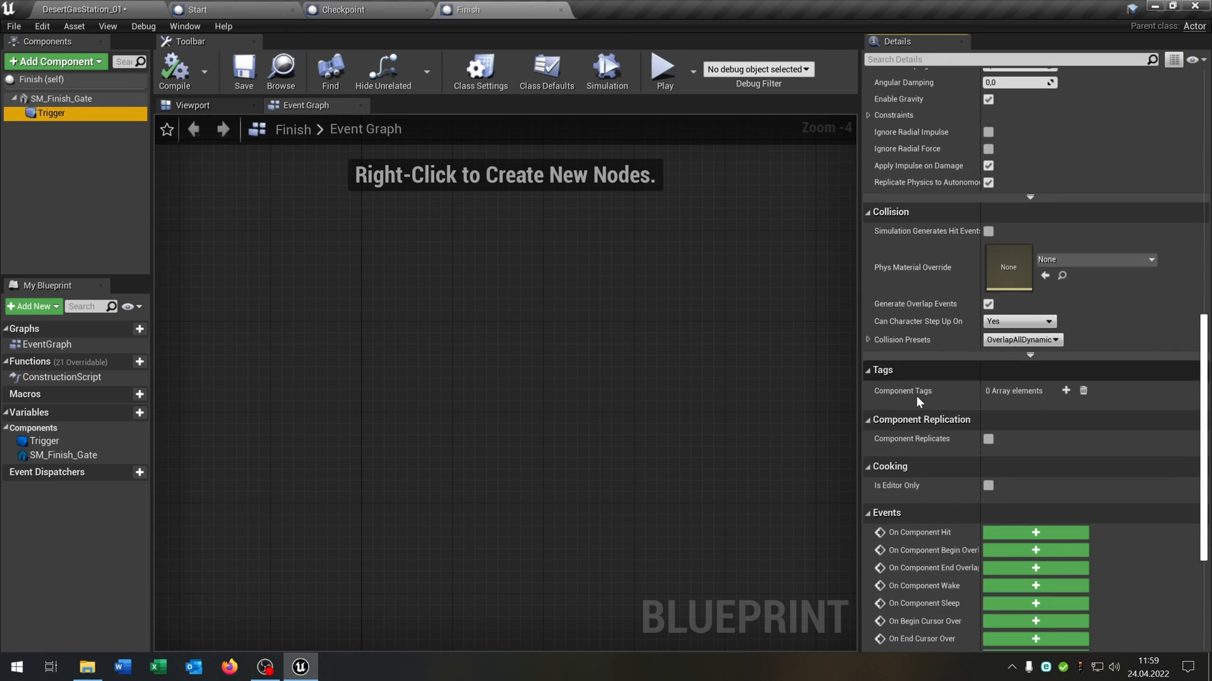
{"action": "left_click", "coordinate": [1034, 550]}
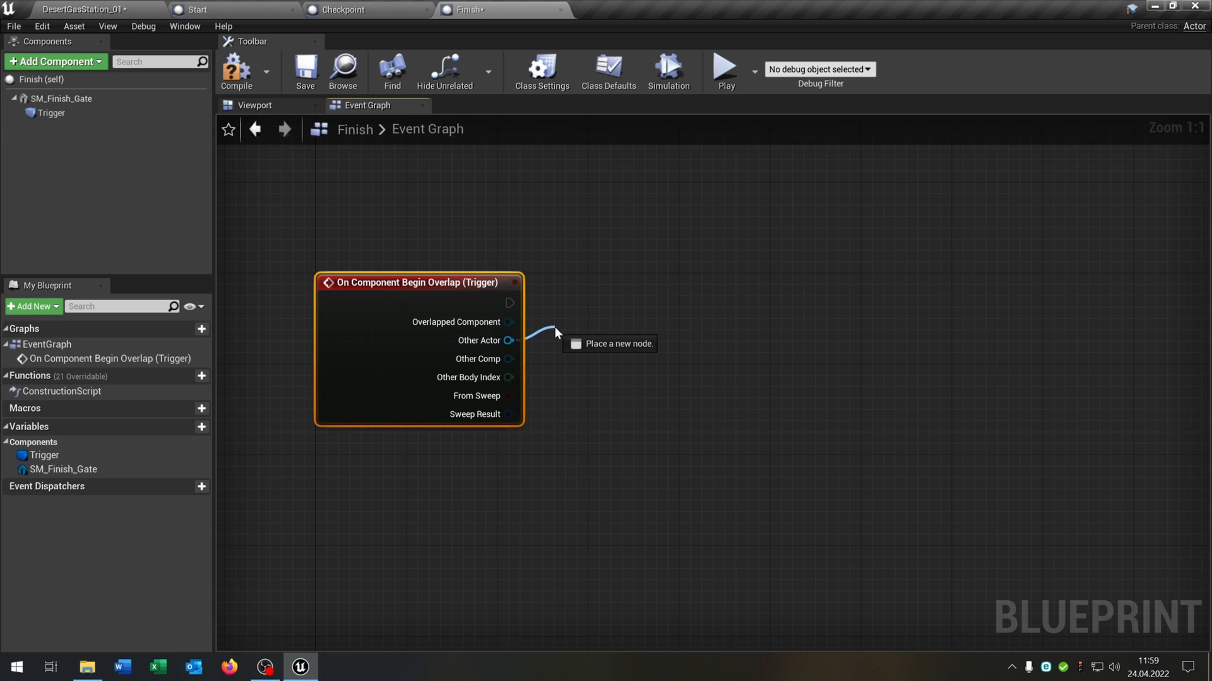
Cast to Firebird and Racing_Instance to reach the widget's Message, then start a play test
{"action": "type", "text": "cast to"}
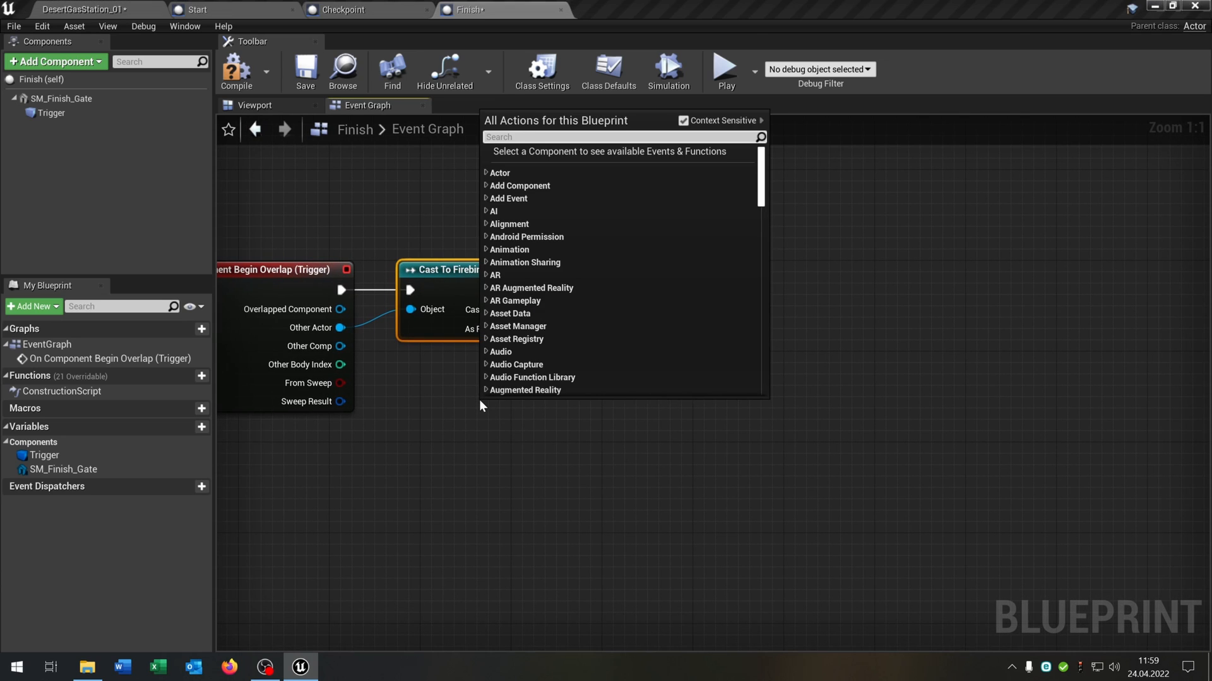
{"action": "type", "text": "get game ion"}
{"action": "type", "text": "cast t"}
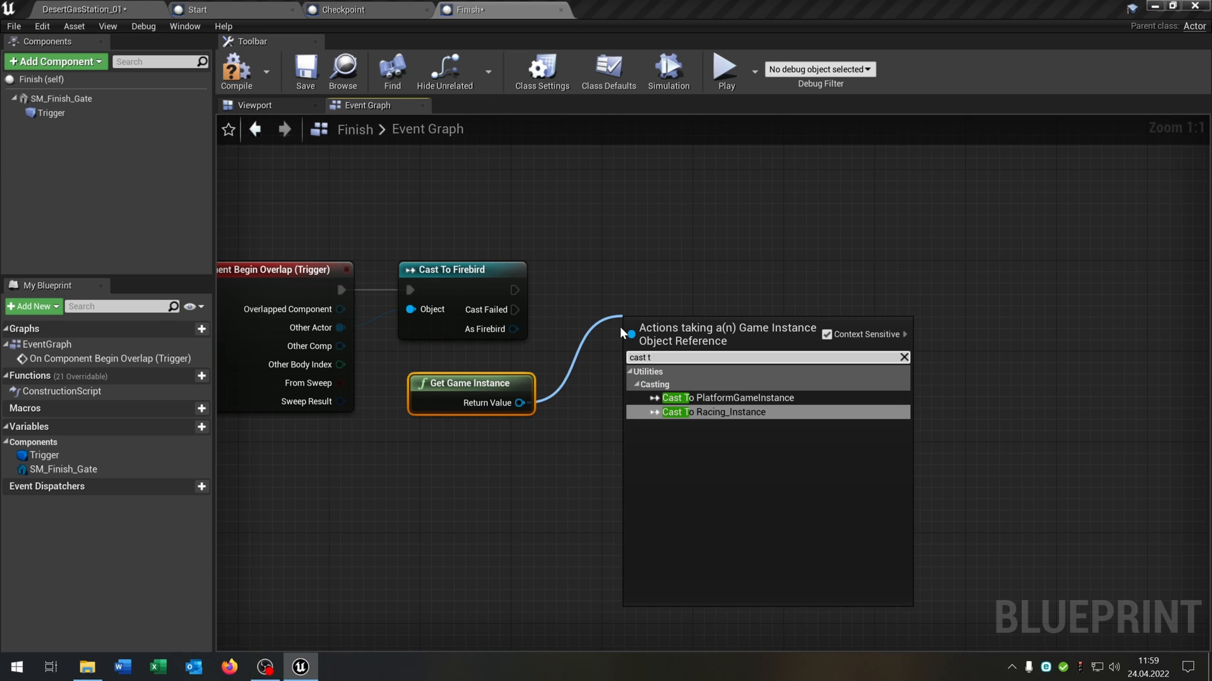
{"action": "left_click", "coordinate": [712, 412]}
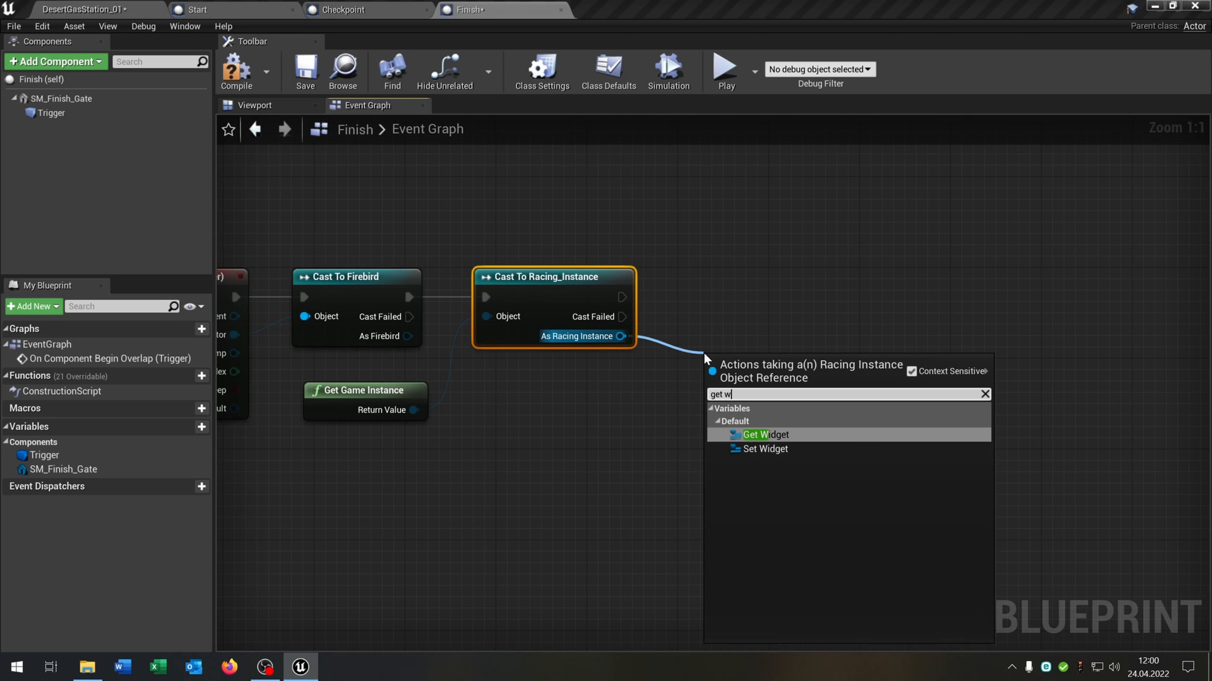
{"action": "left_click", "coordinate": [765, 434]}
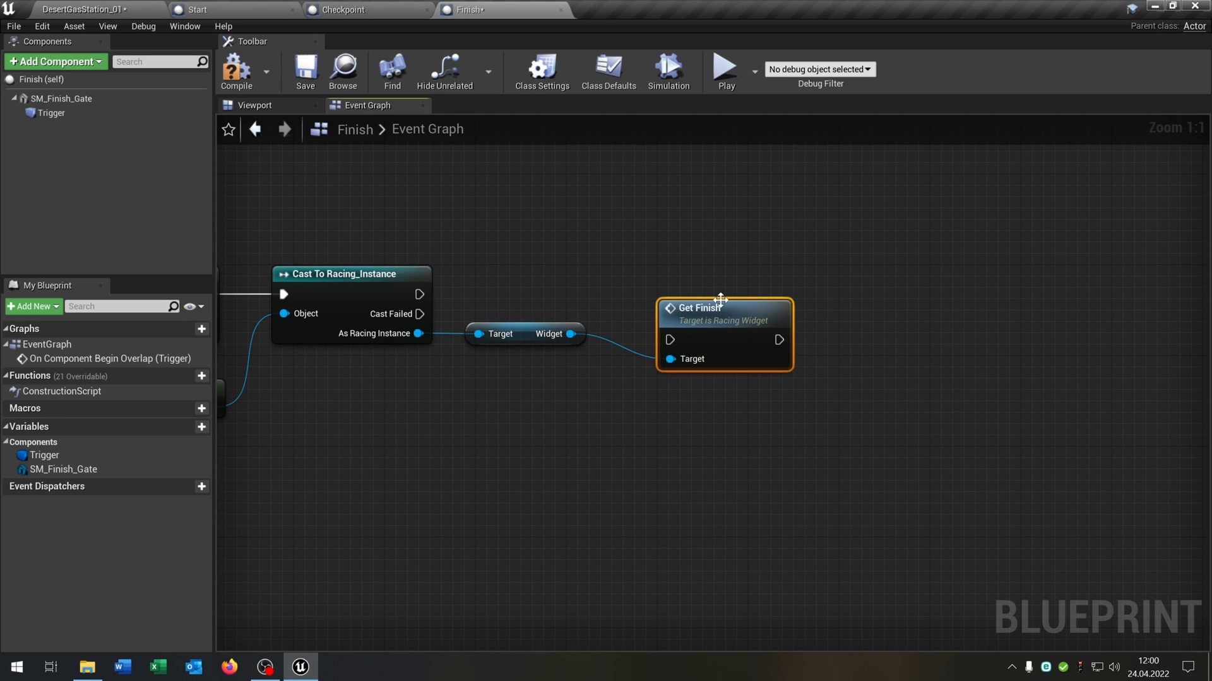
{"action": "type", "text": "get m"}
{"action": "type", "text": "se"}
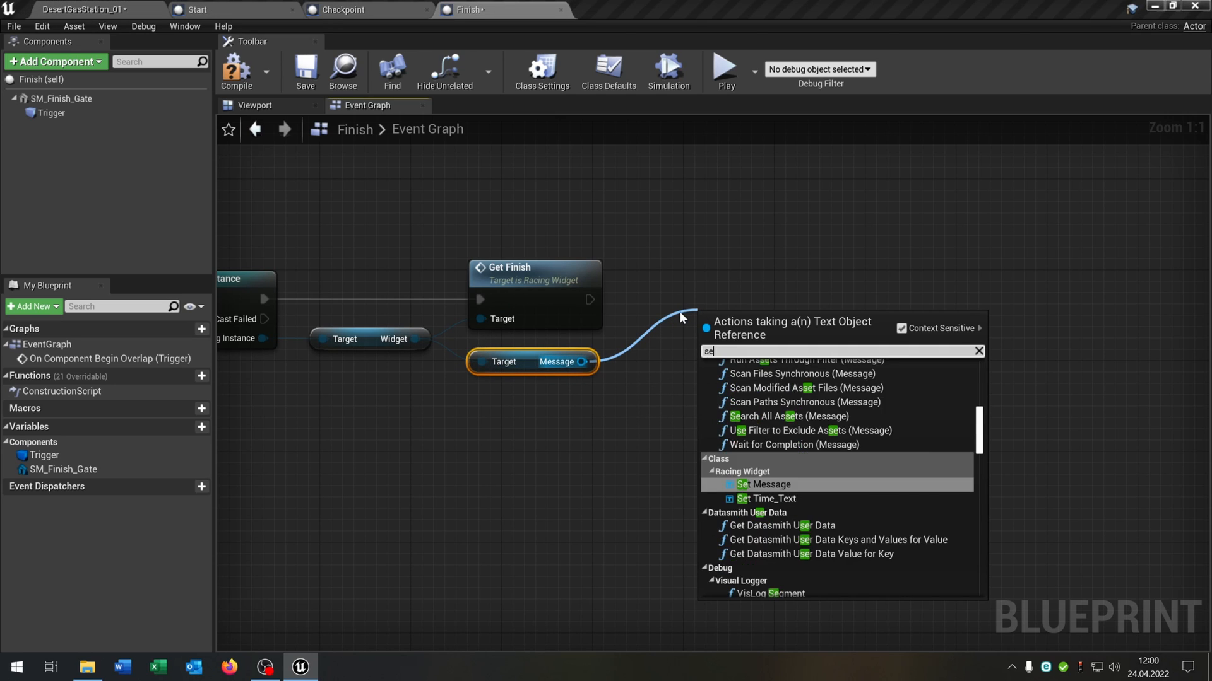
{"action": "left_click", "coordinate": [767, 485]}
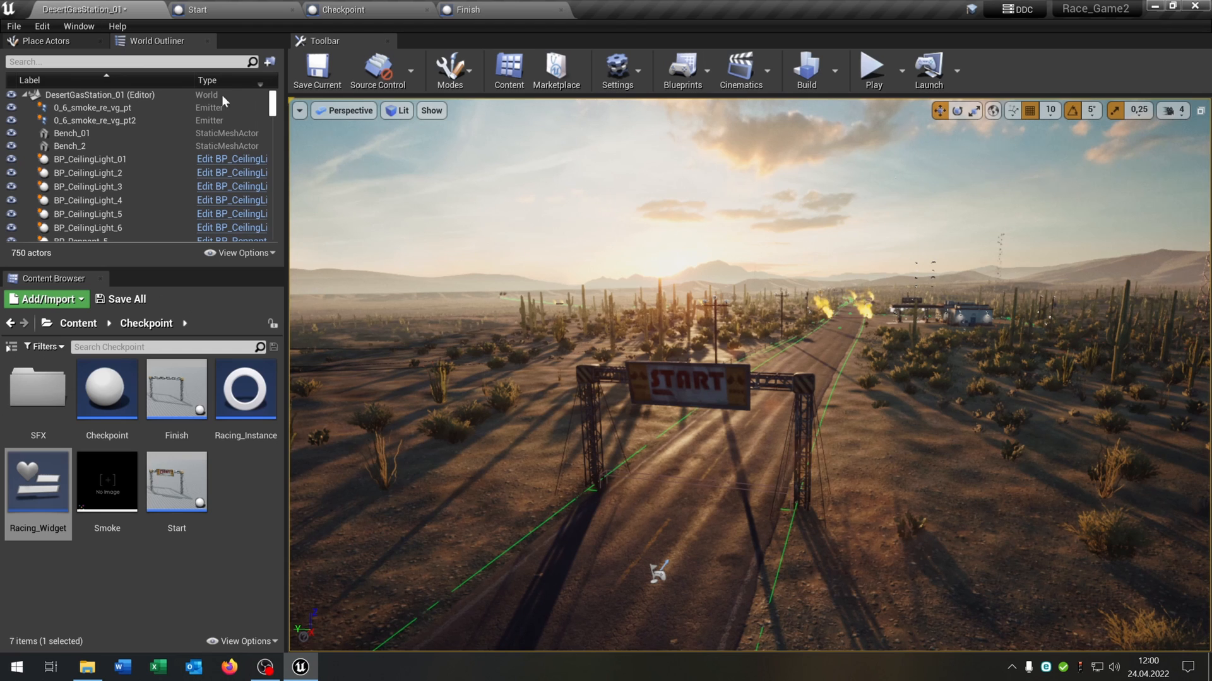
{"action": "left_click", "coordinate": [872, 66]}
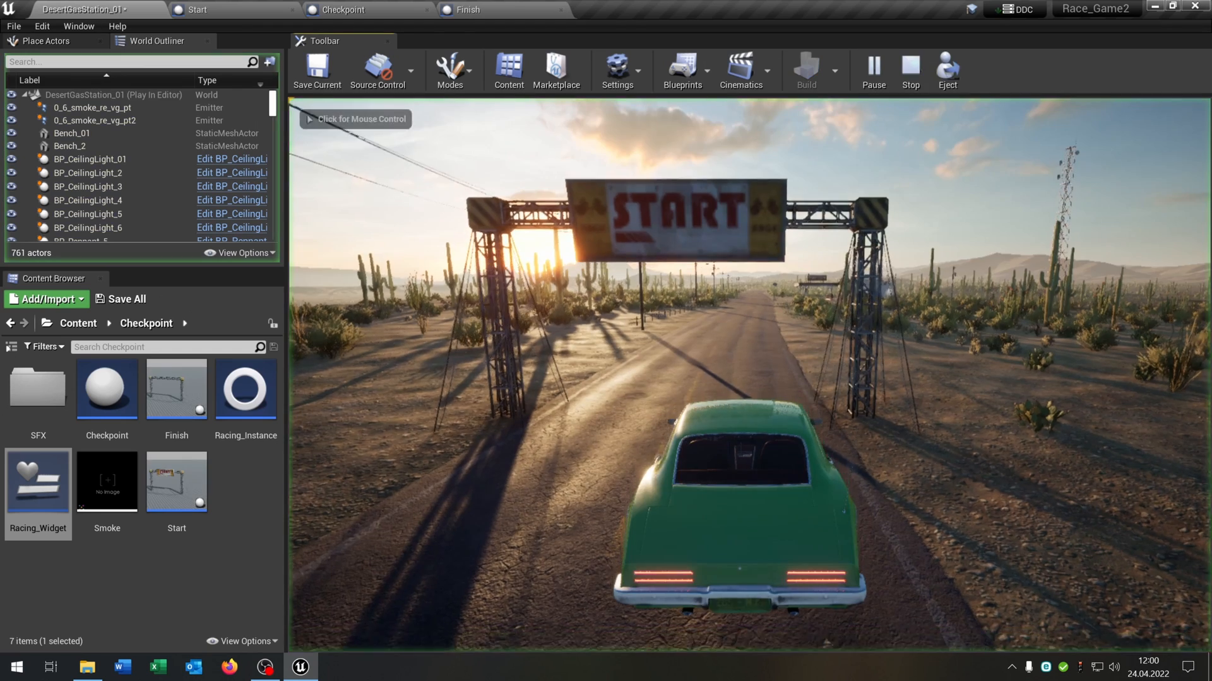